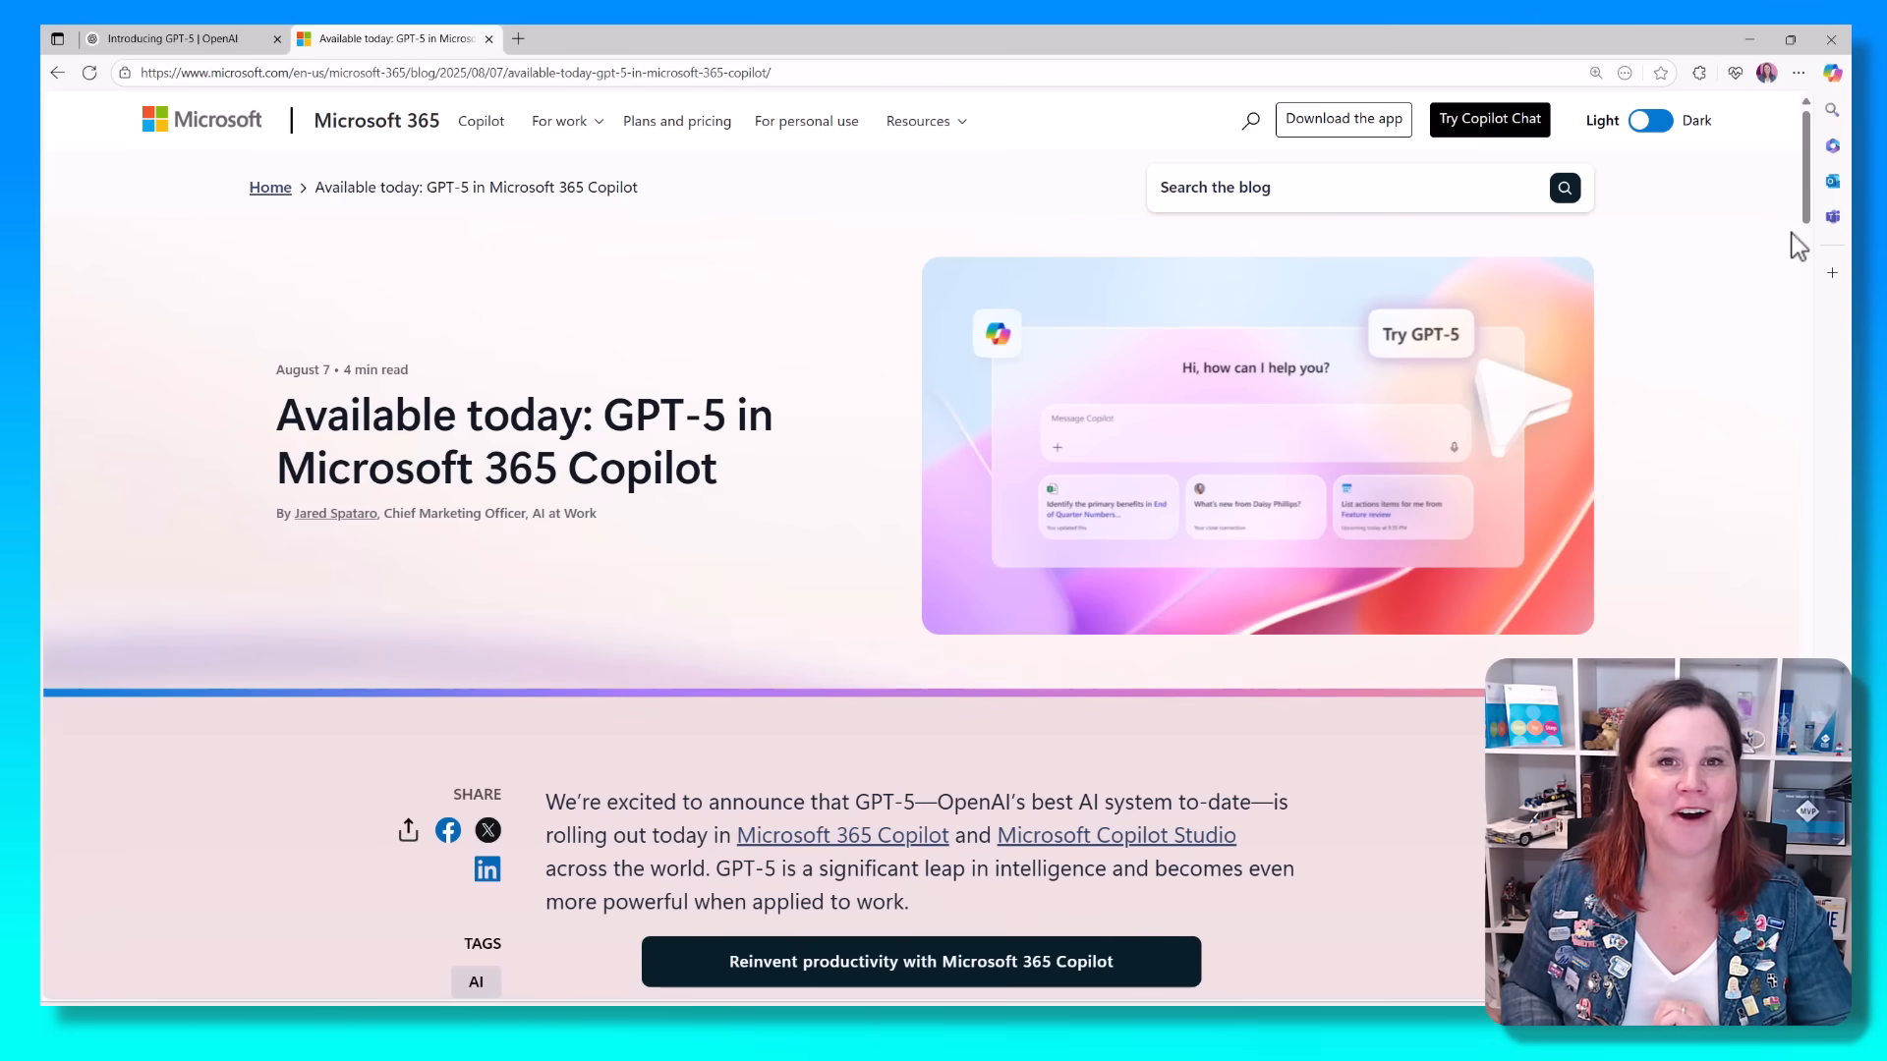
Step: Scroll down the Copilot page to find the previously asked questions
scroll("down", 3)
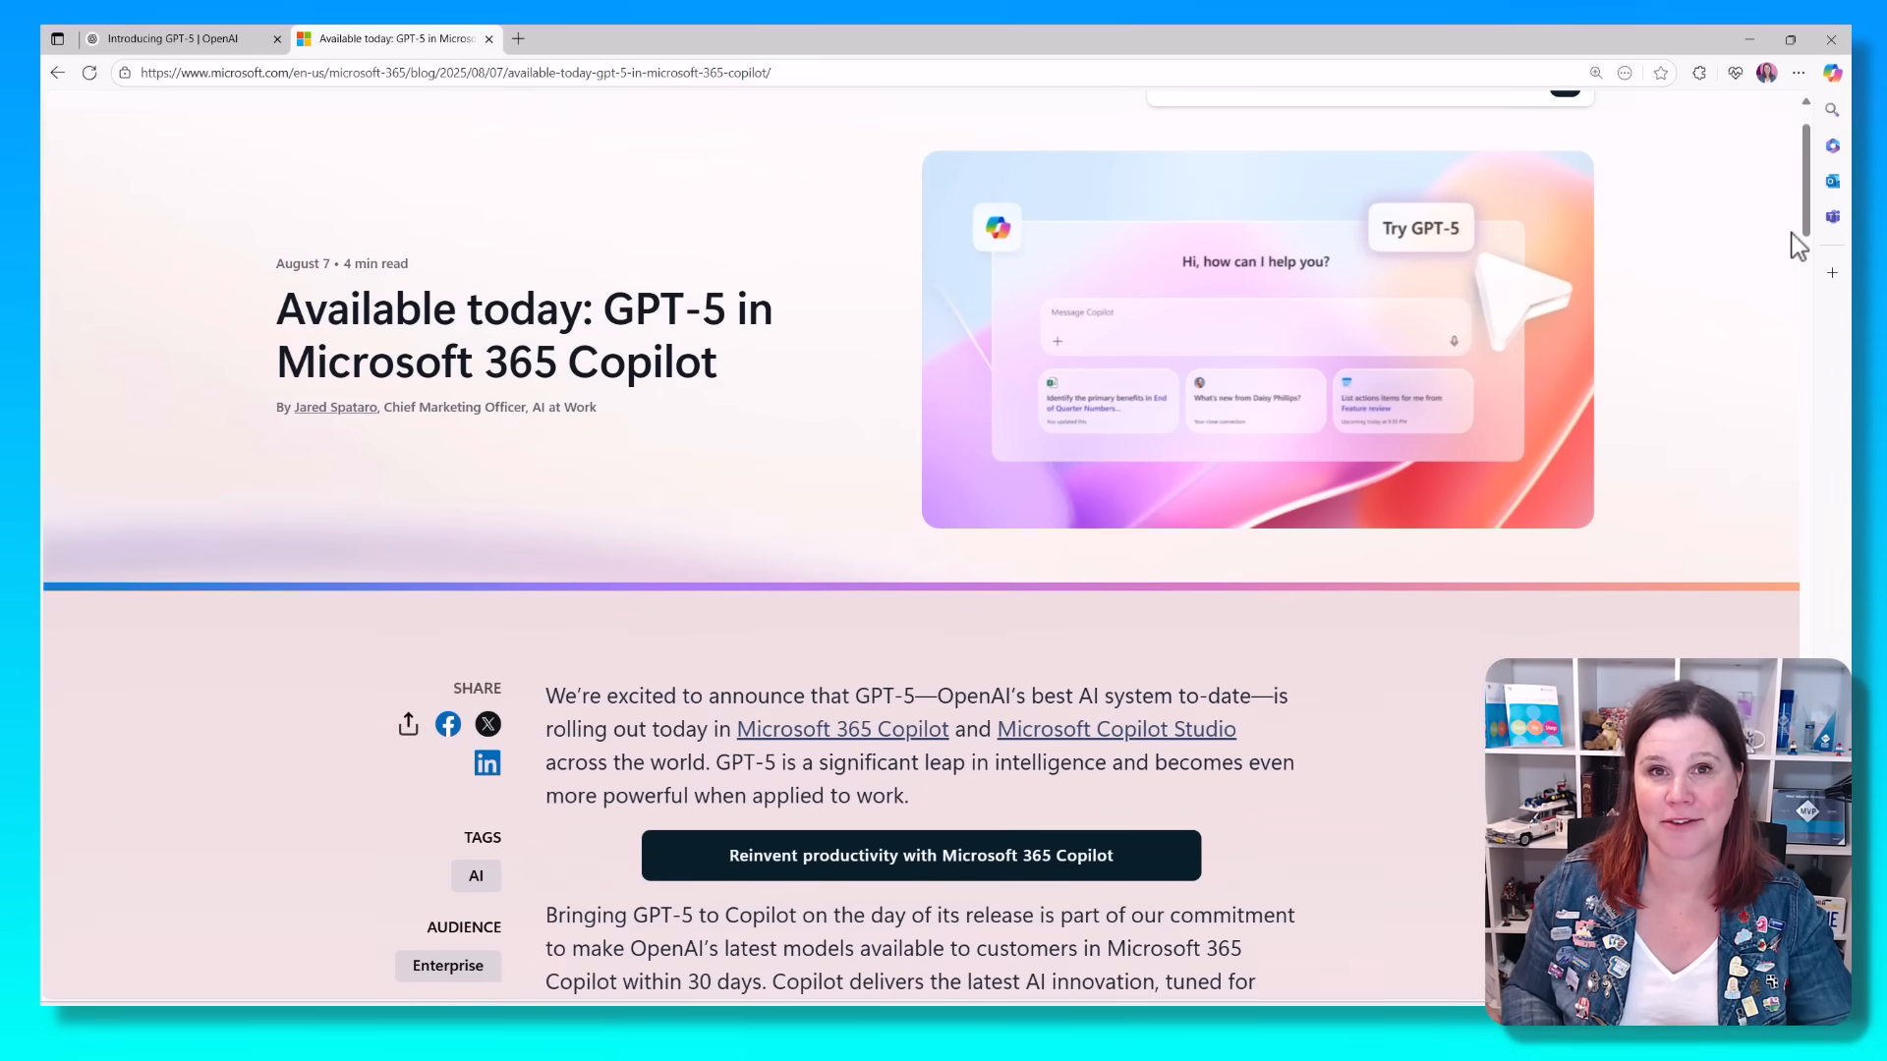
scroll("down", 3)
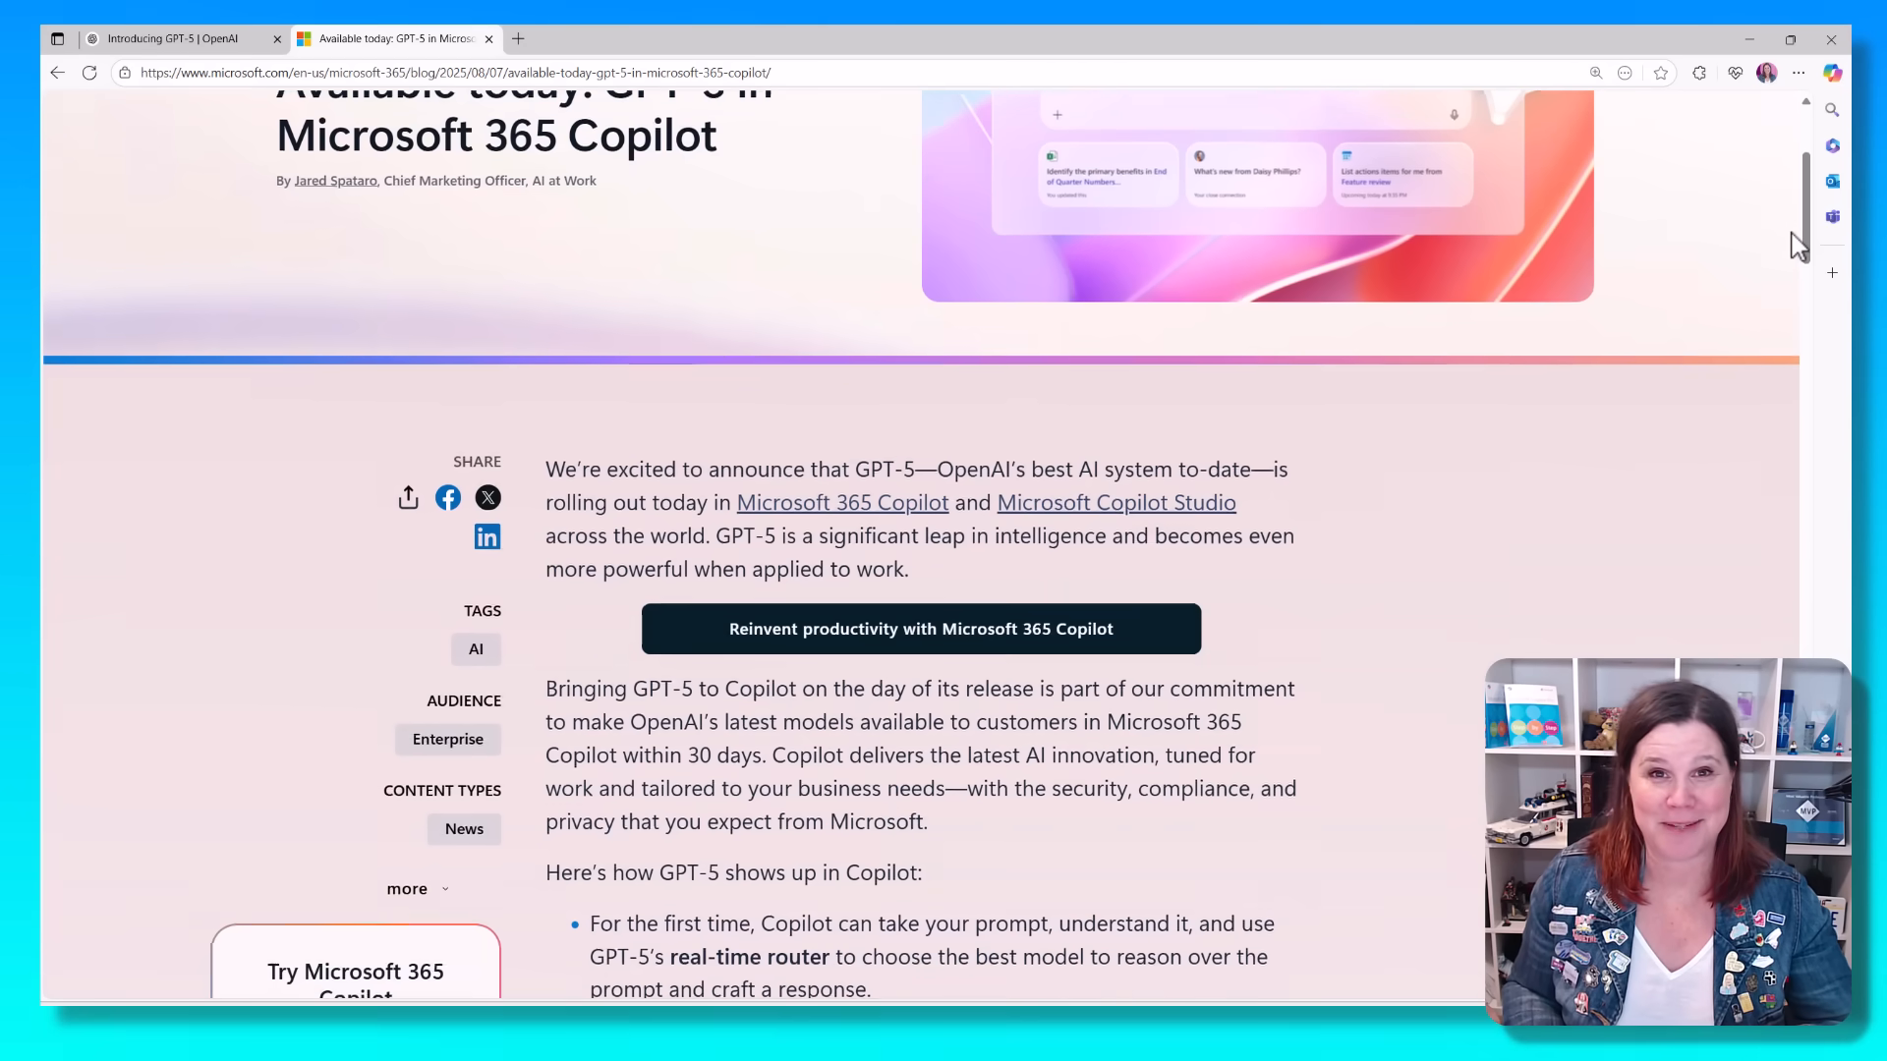
scroll("down", 3)
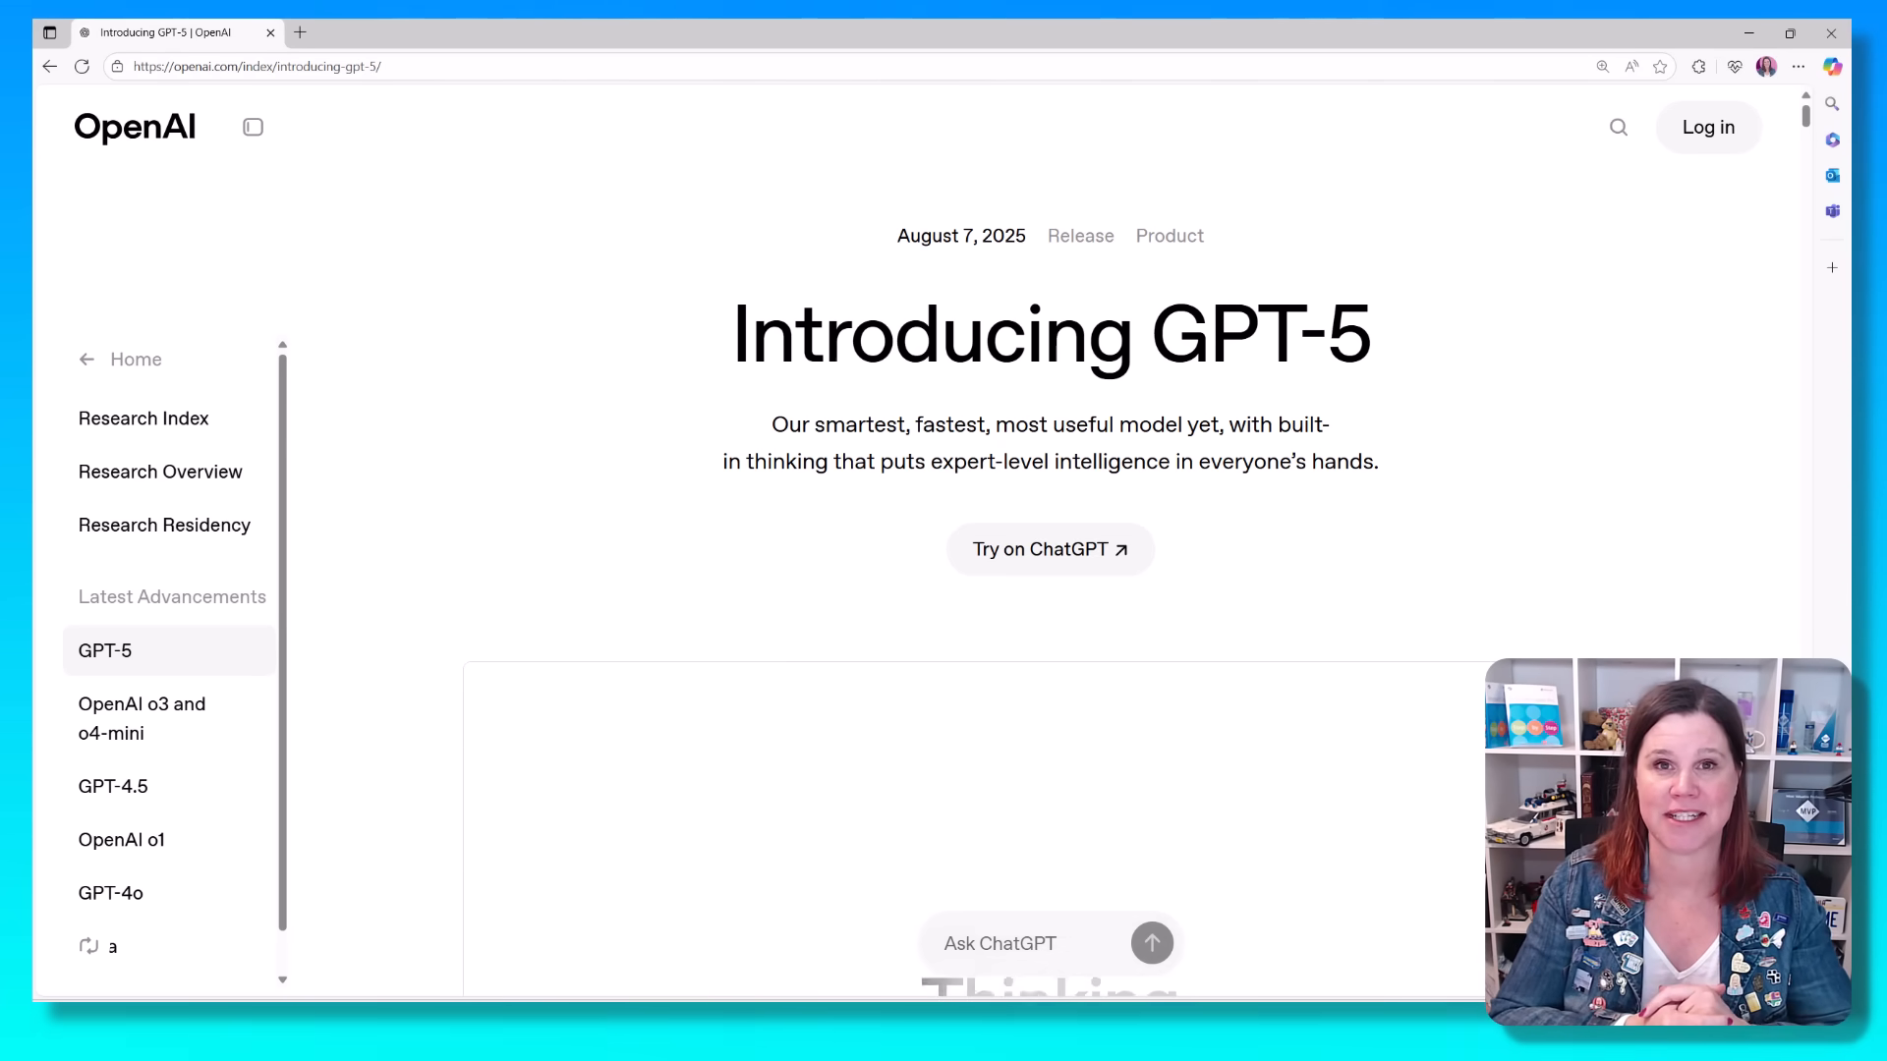
scroll("down", 3)
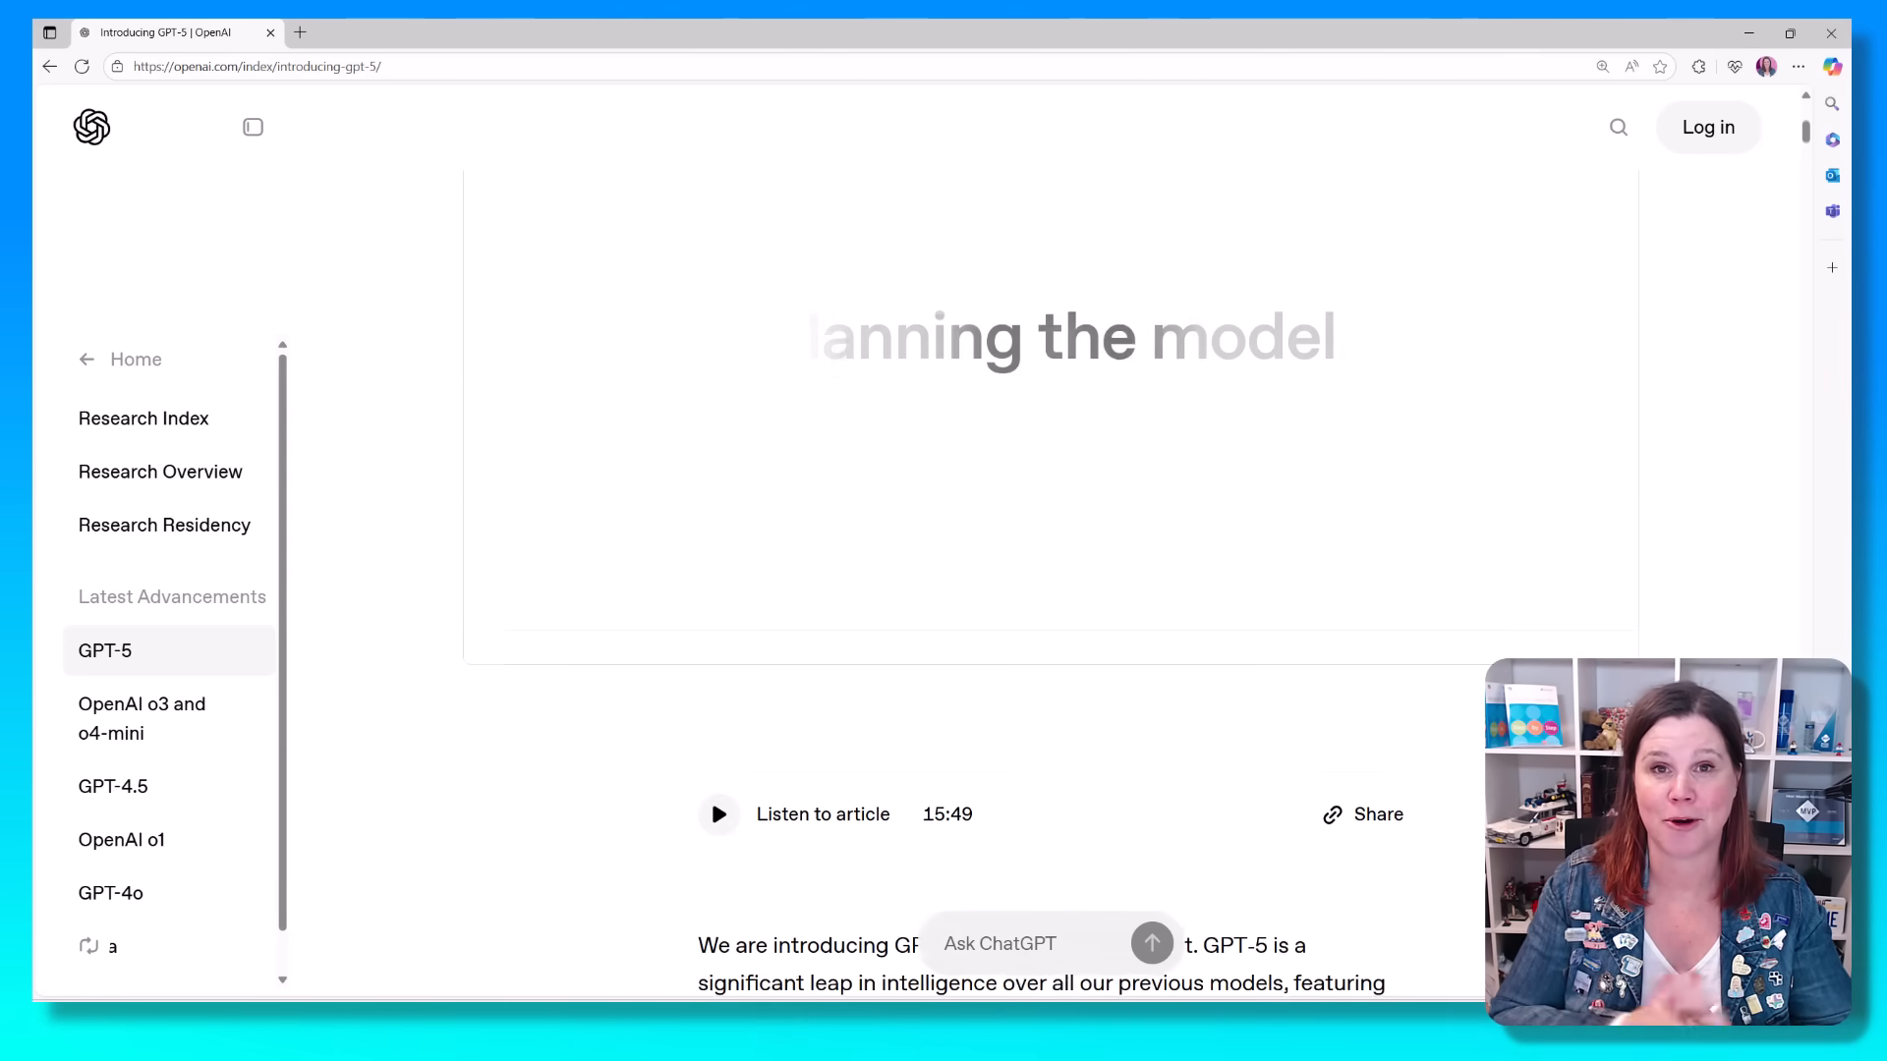
scroll("down", 3)
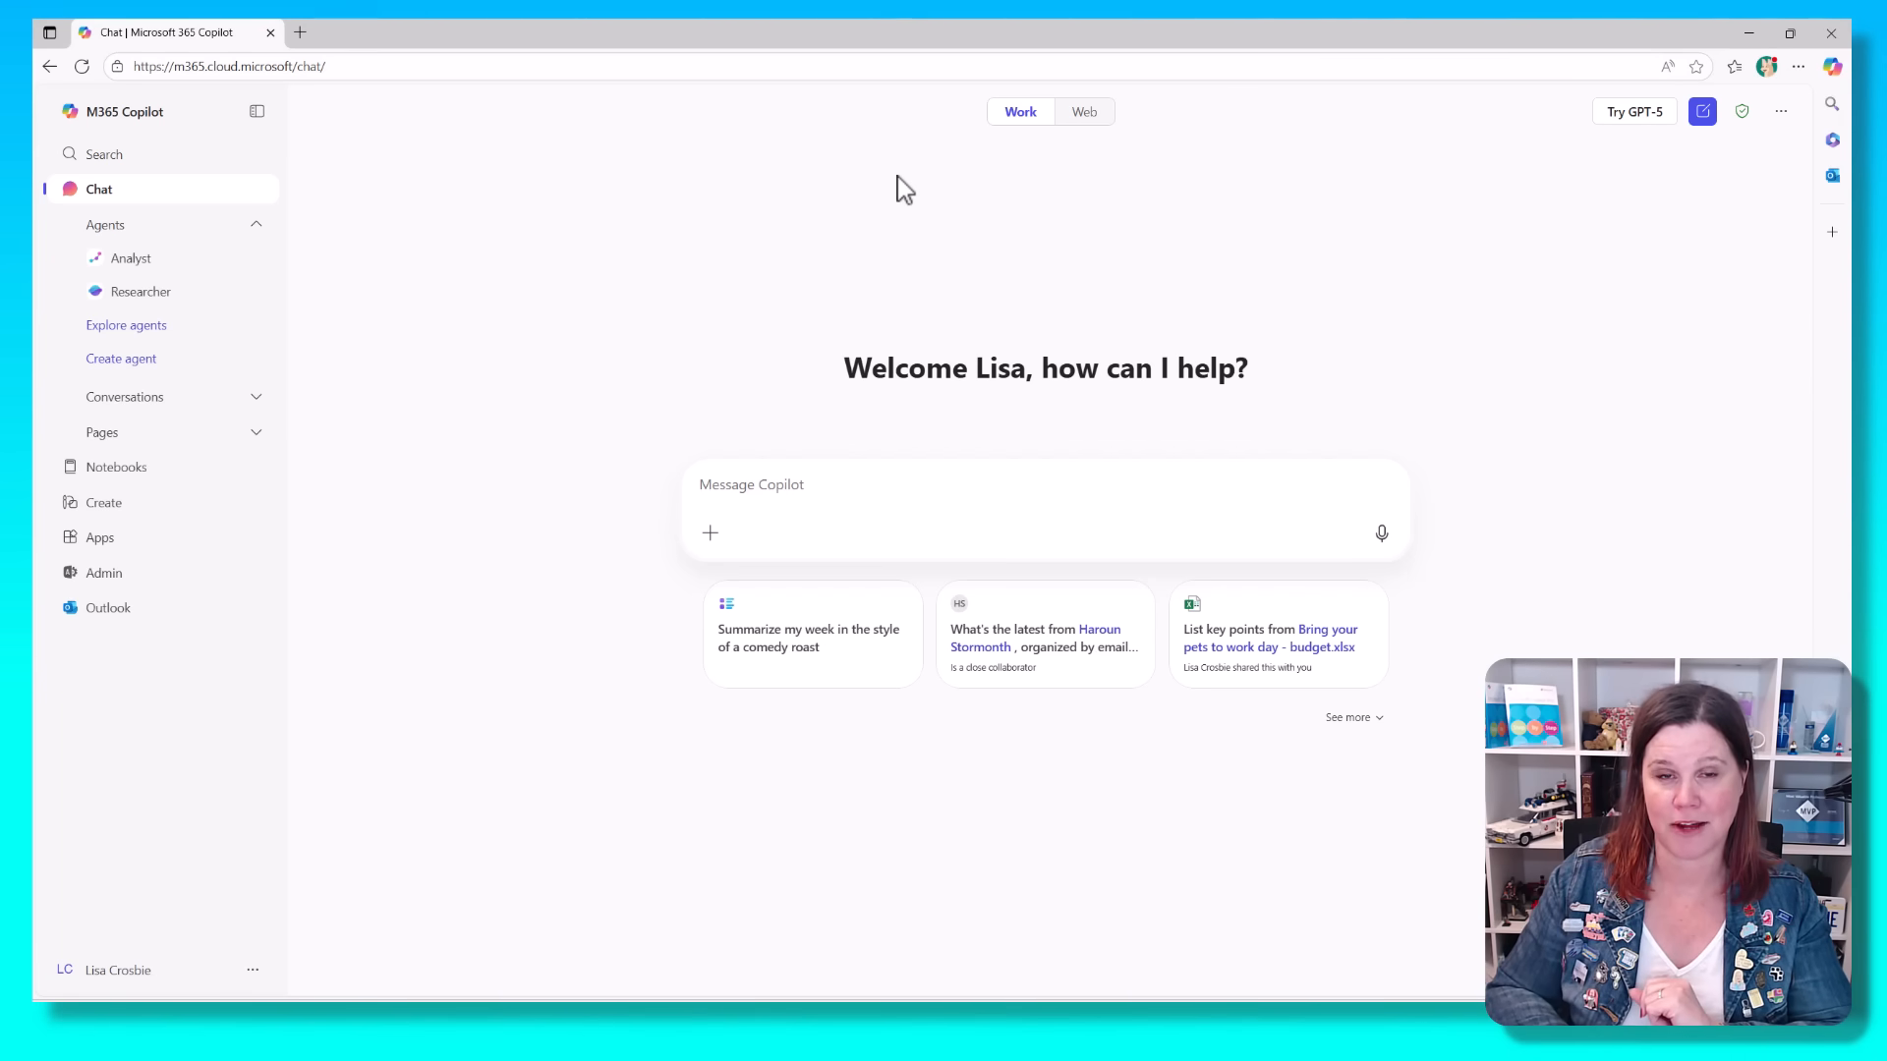
mouse_move(1039, 141)
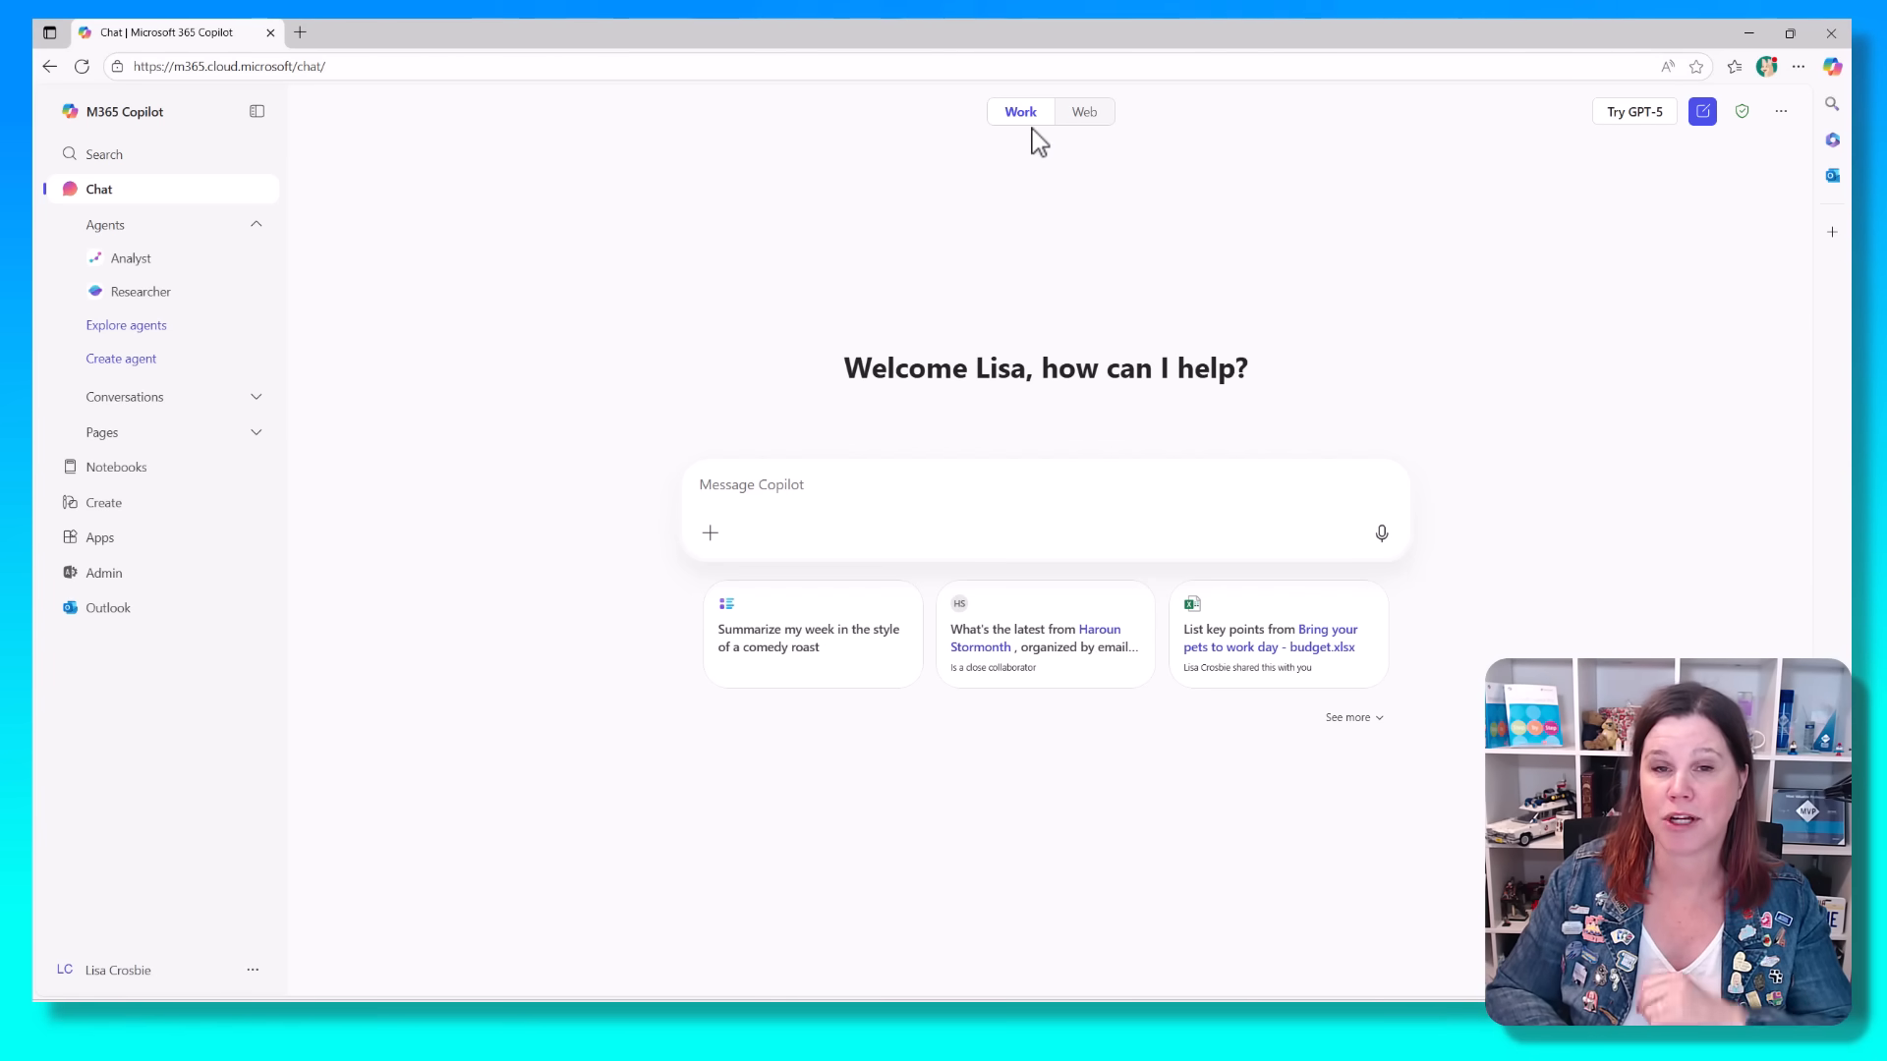
mouse_move(975, 241)
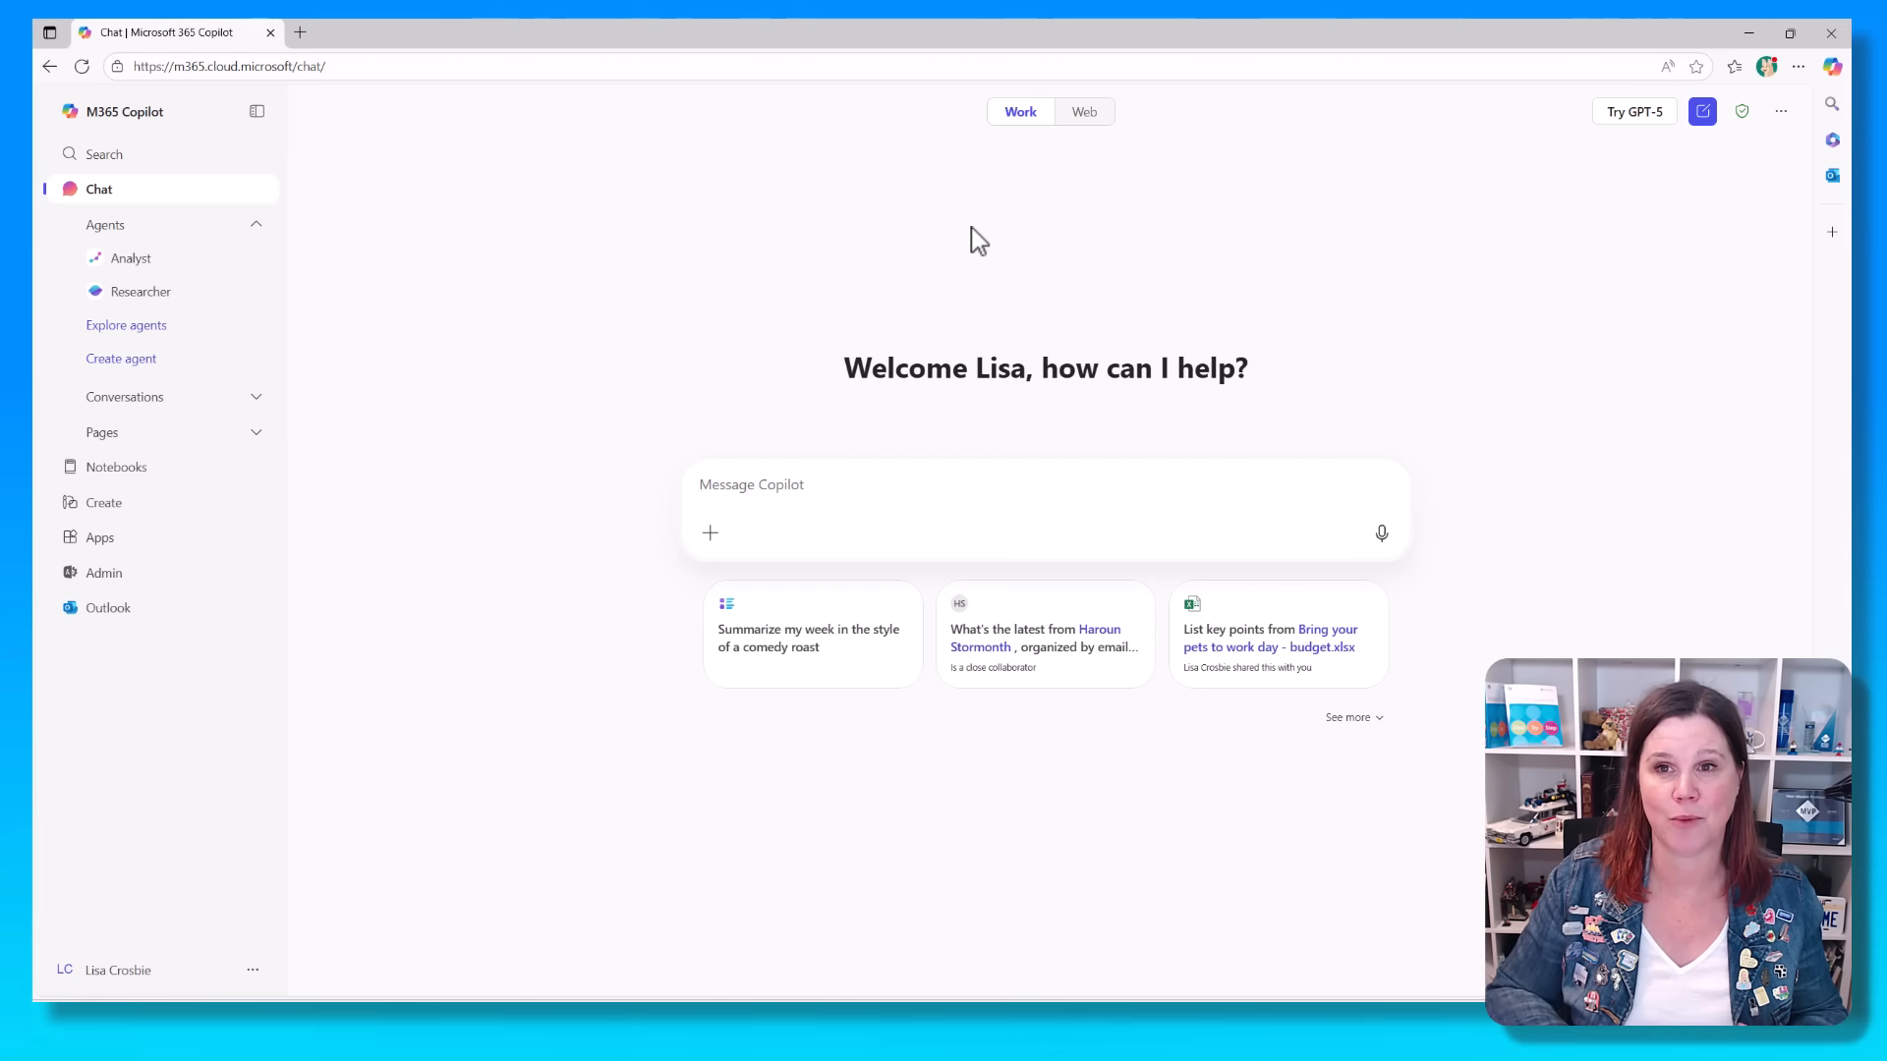
mouse_move(1602, 160)
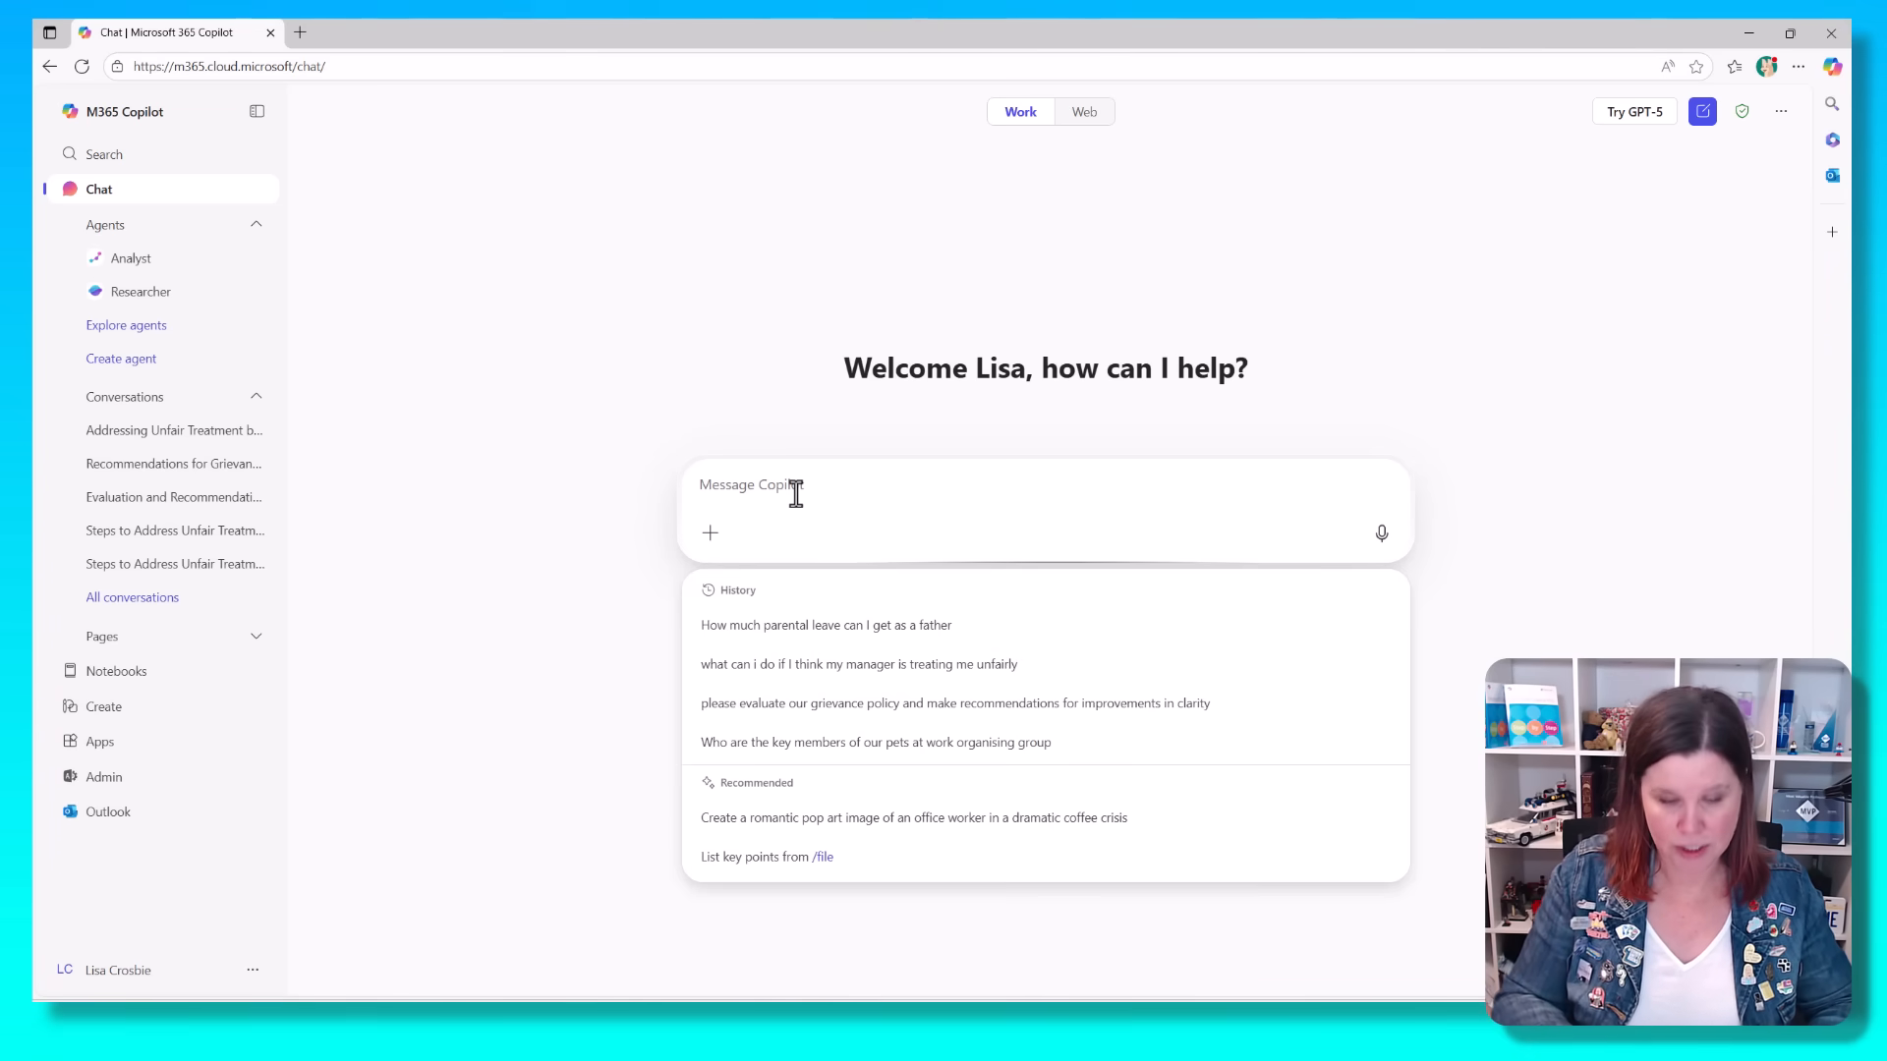
Step: Resend 'what can i do if I think my manager is treating me unfairly' and read the reply
left_click(857, 663)
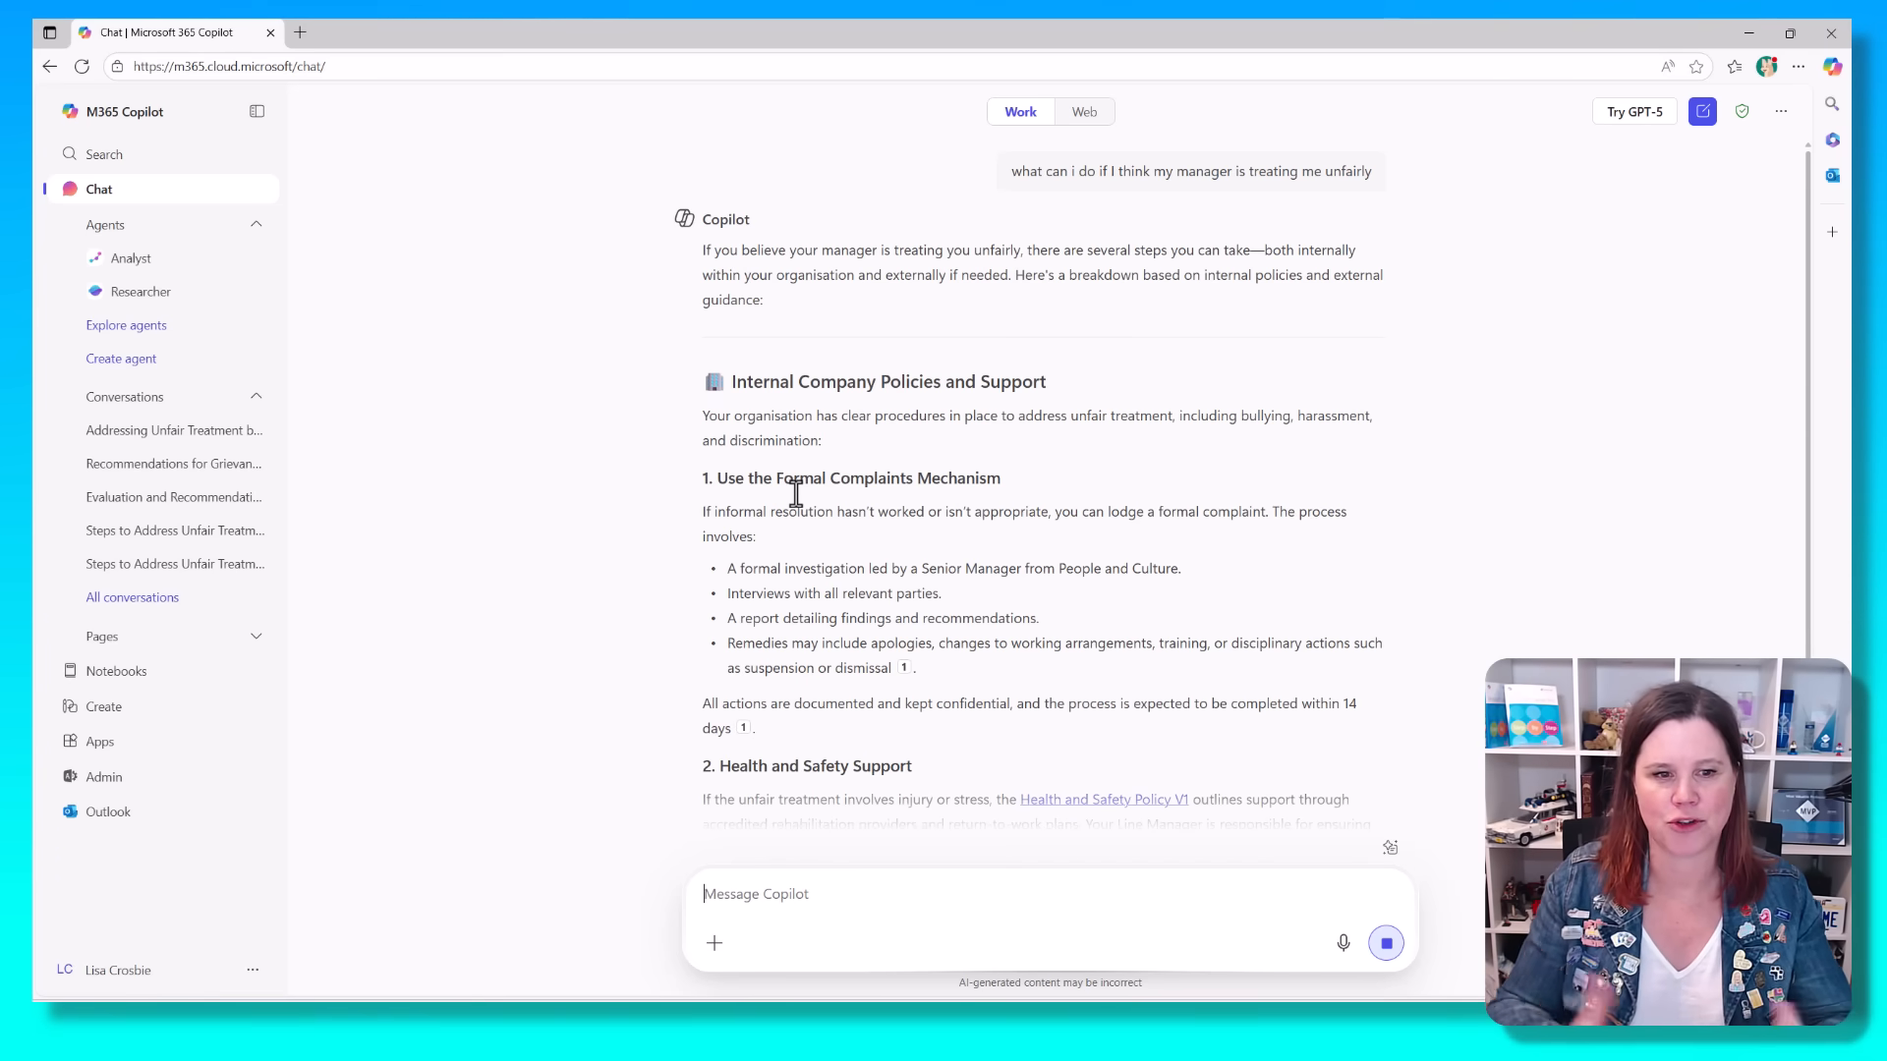
mouse_move(1288, 406)
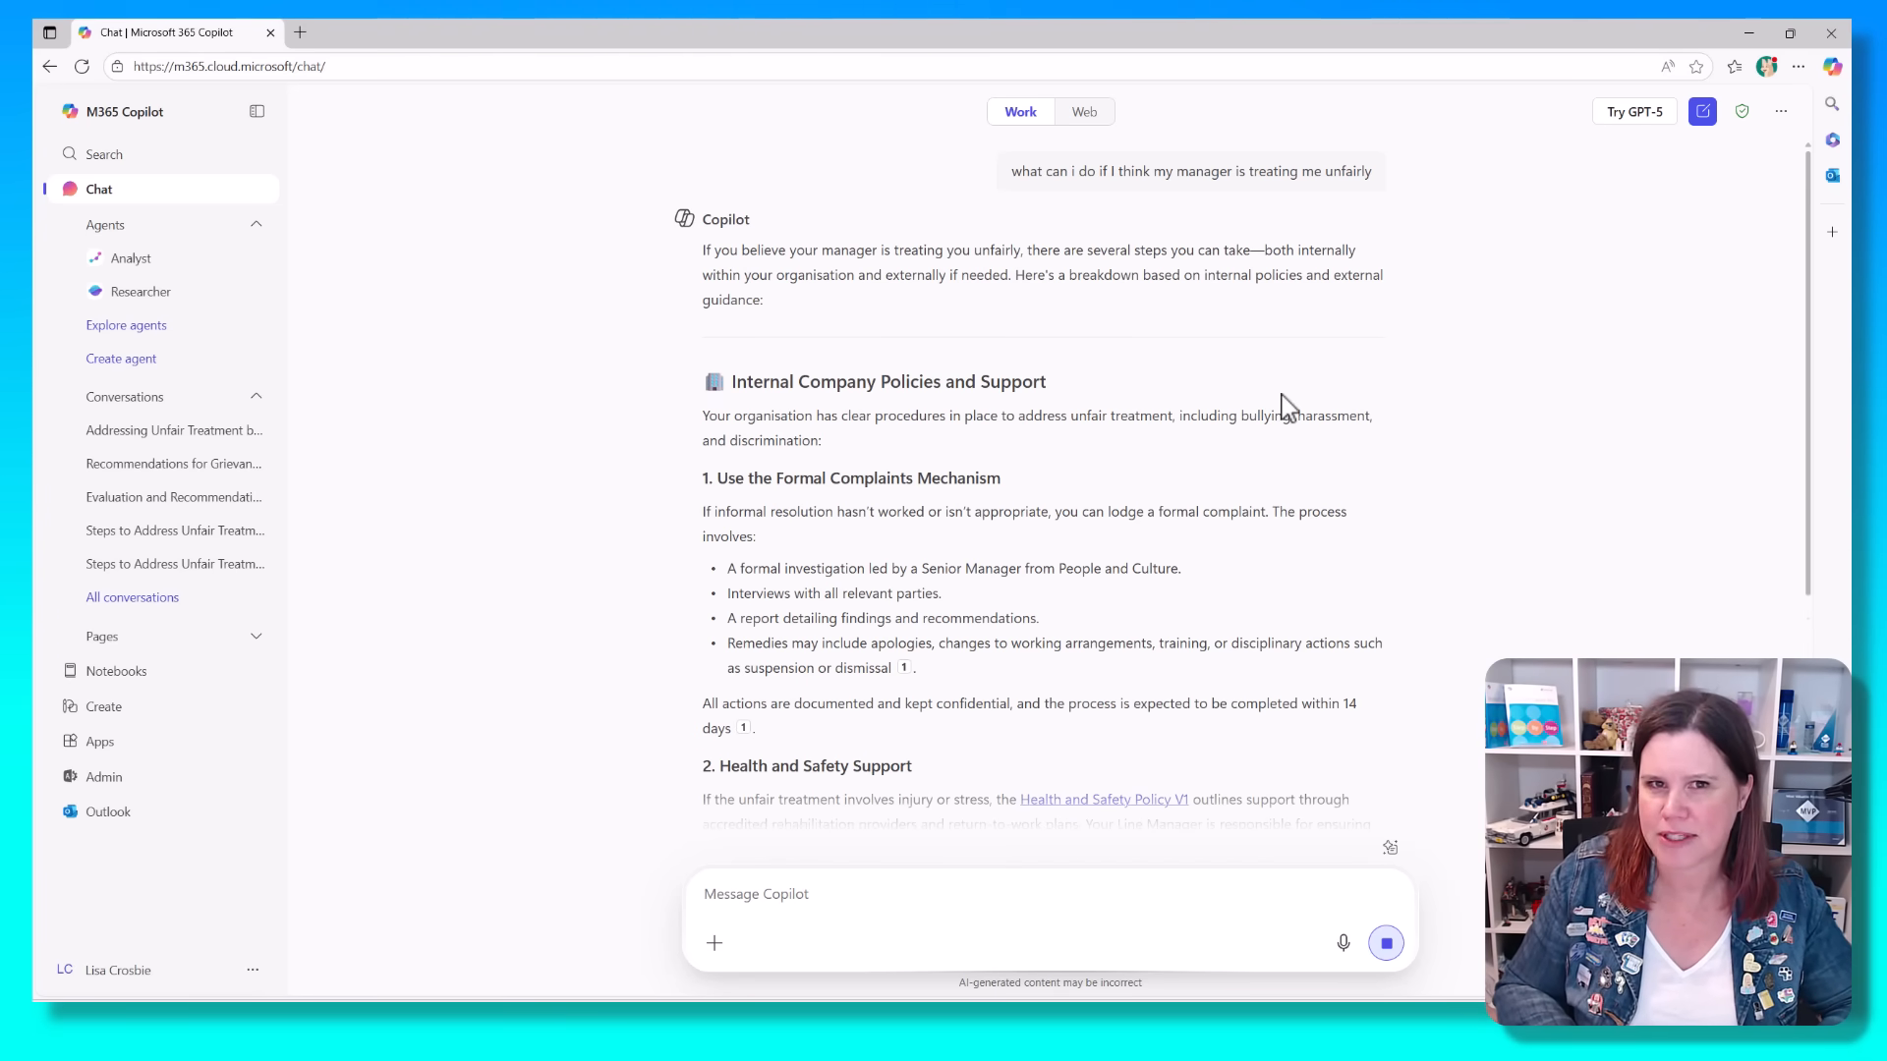
scroll("down", 3)
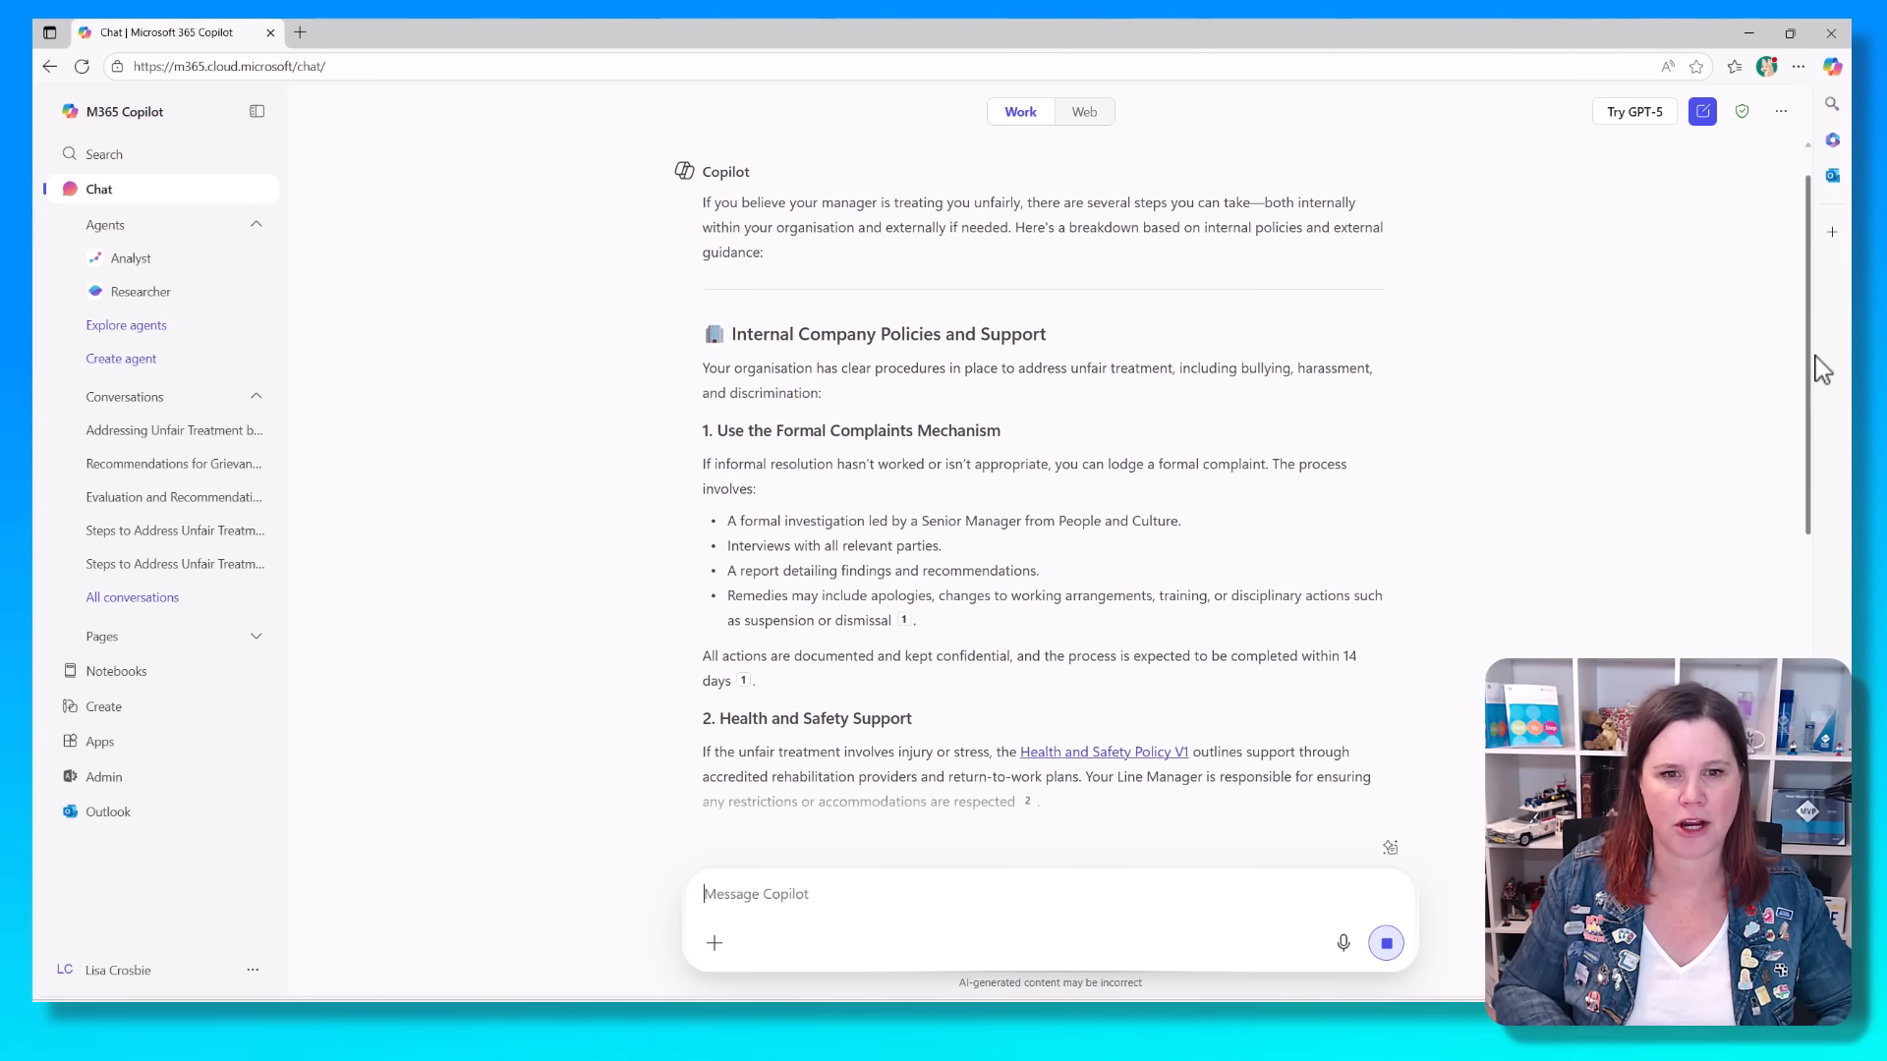
scroll("down", 3)
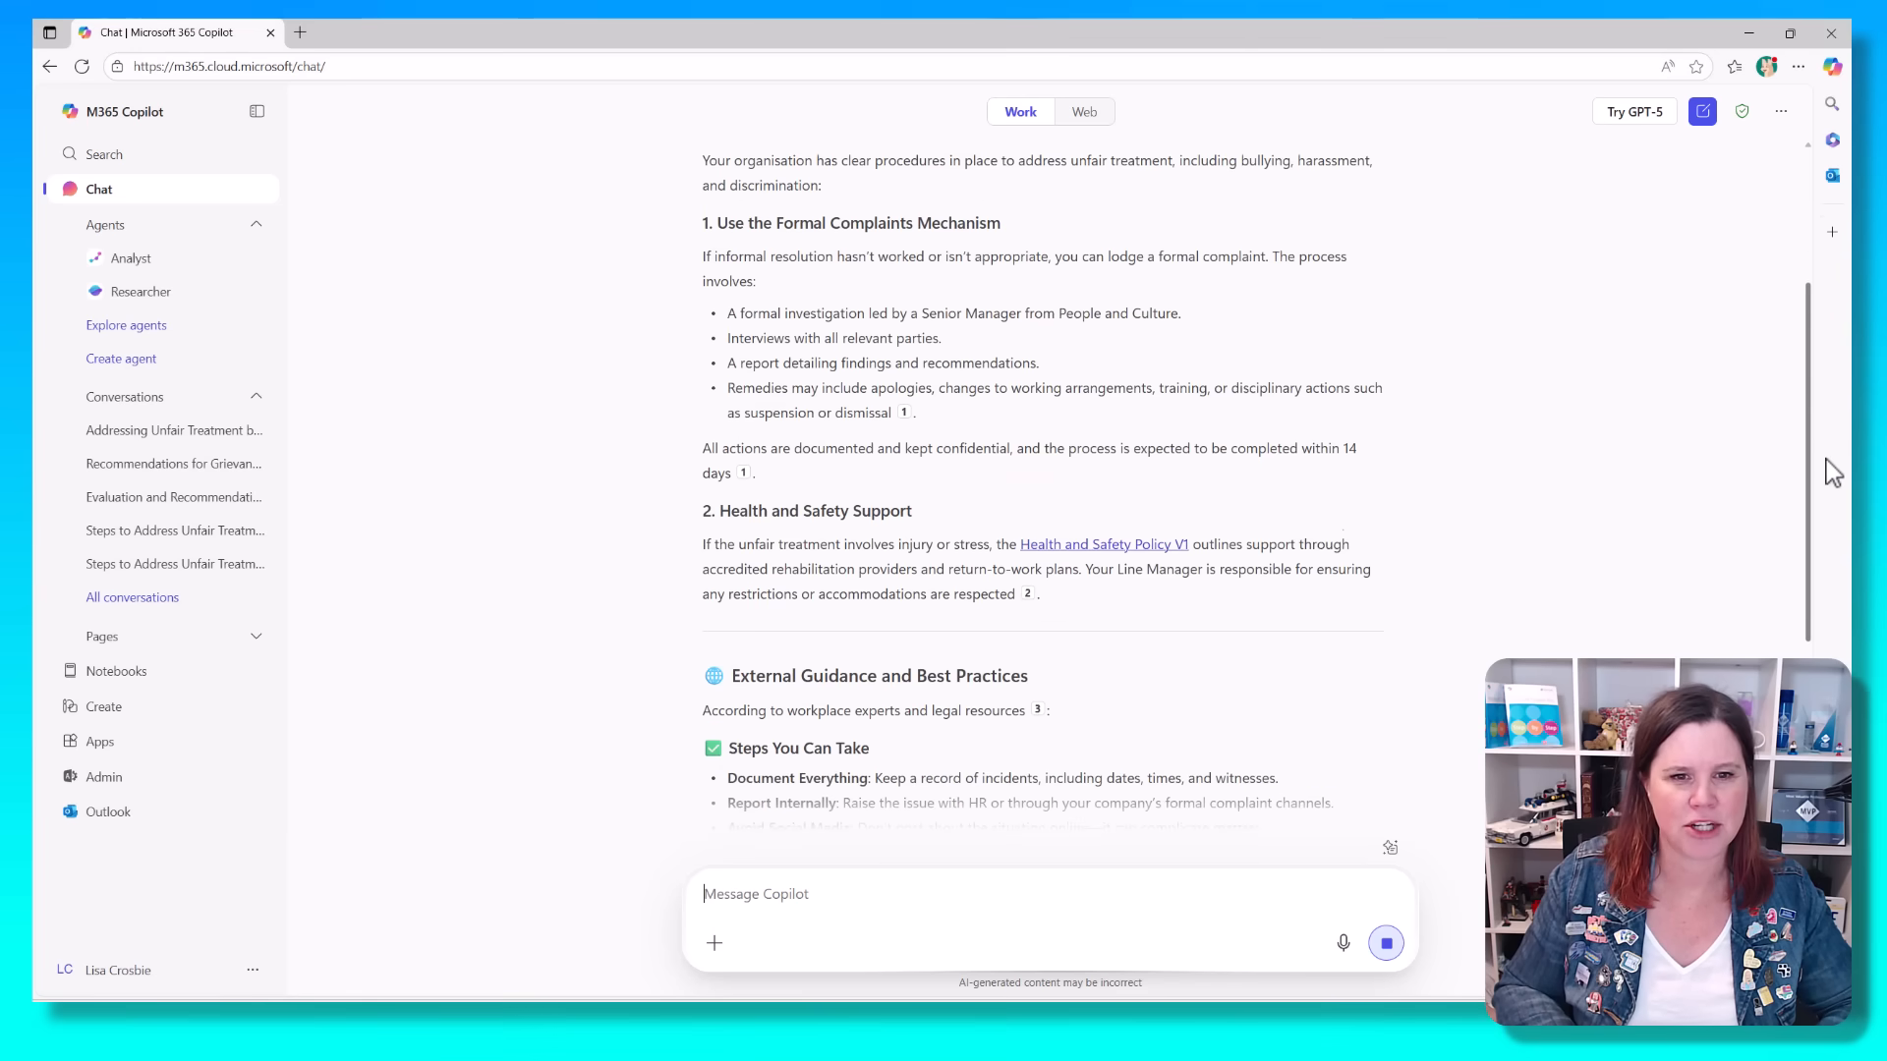
scroll("down", 3)
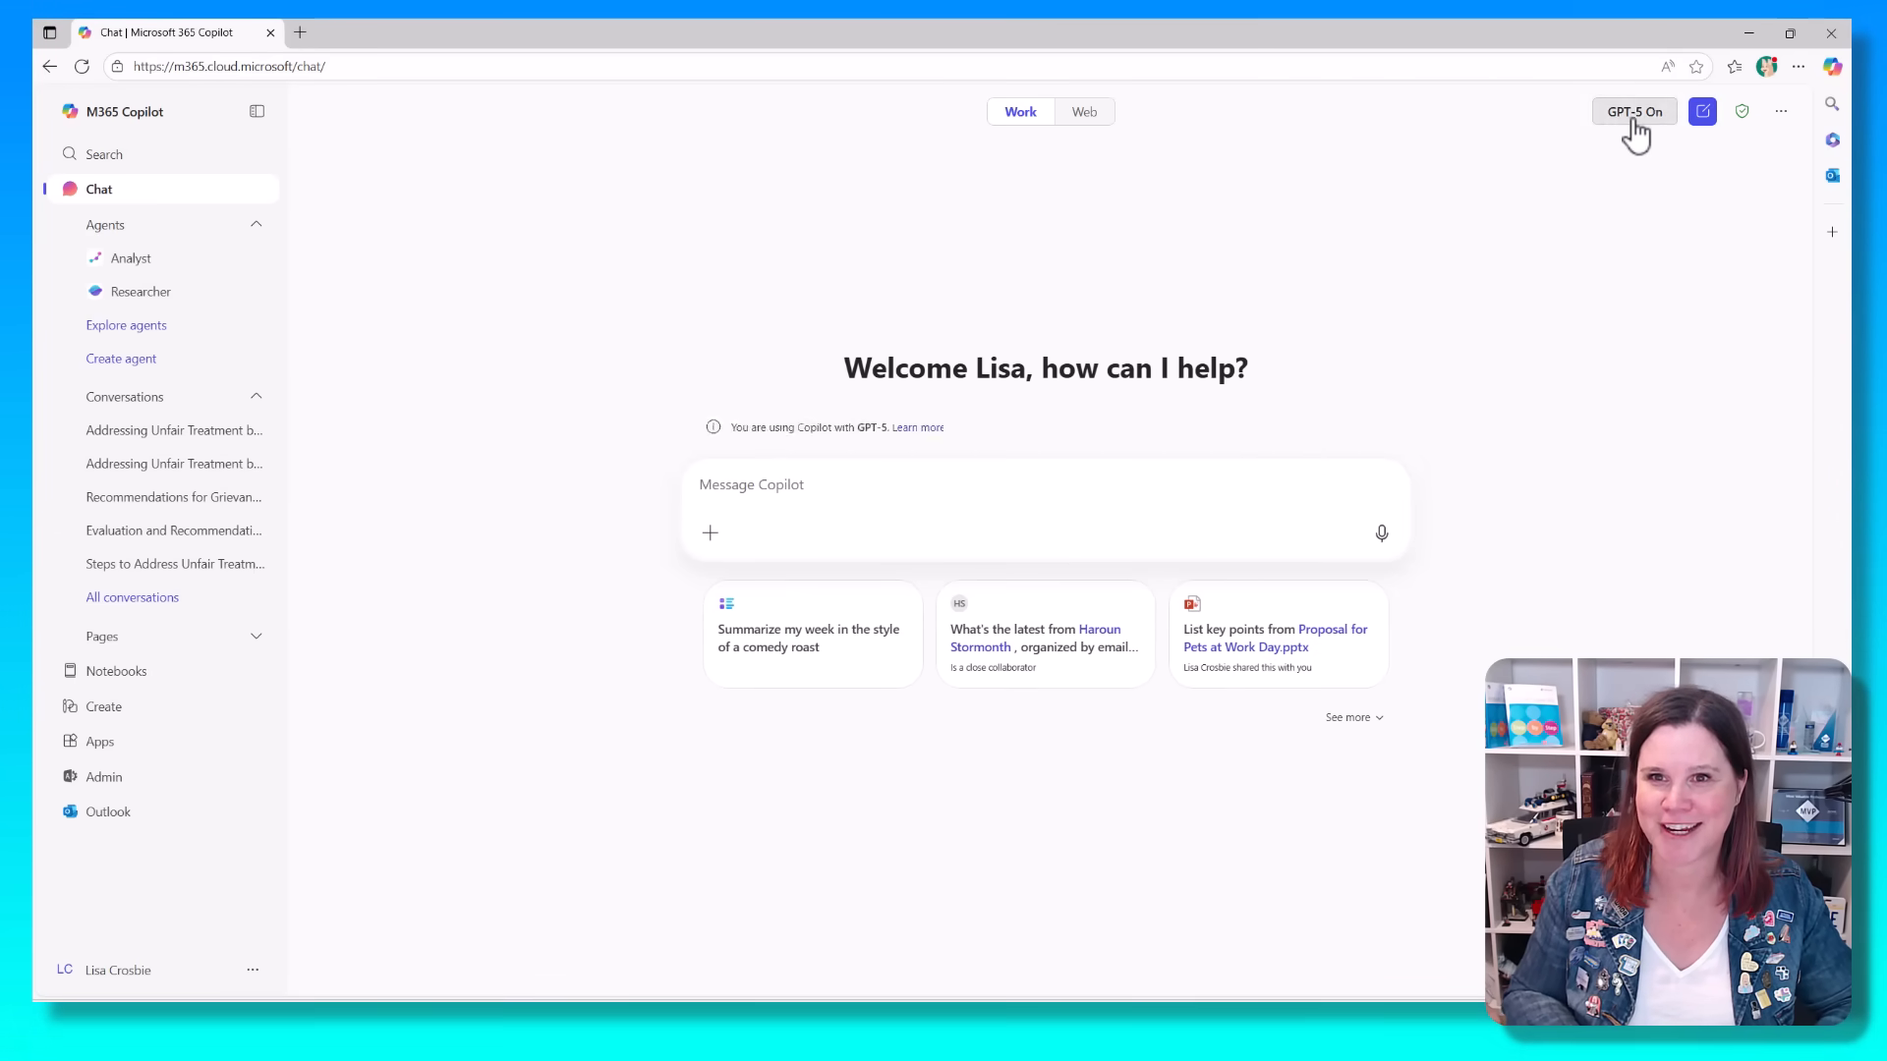
Step: Turn on GPT-5 and scroll through its unfair-treatment answer citing the Grievance Policy
left_click(843, 483)
type("what can i do if I think my manager is treating me unfairly")
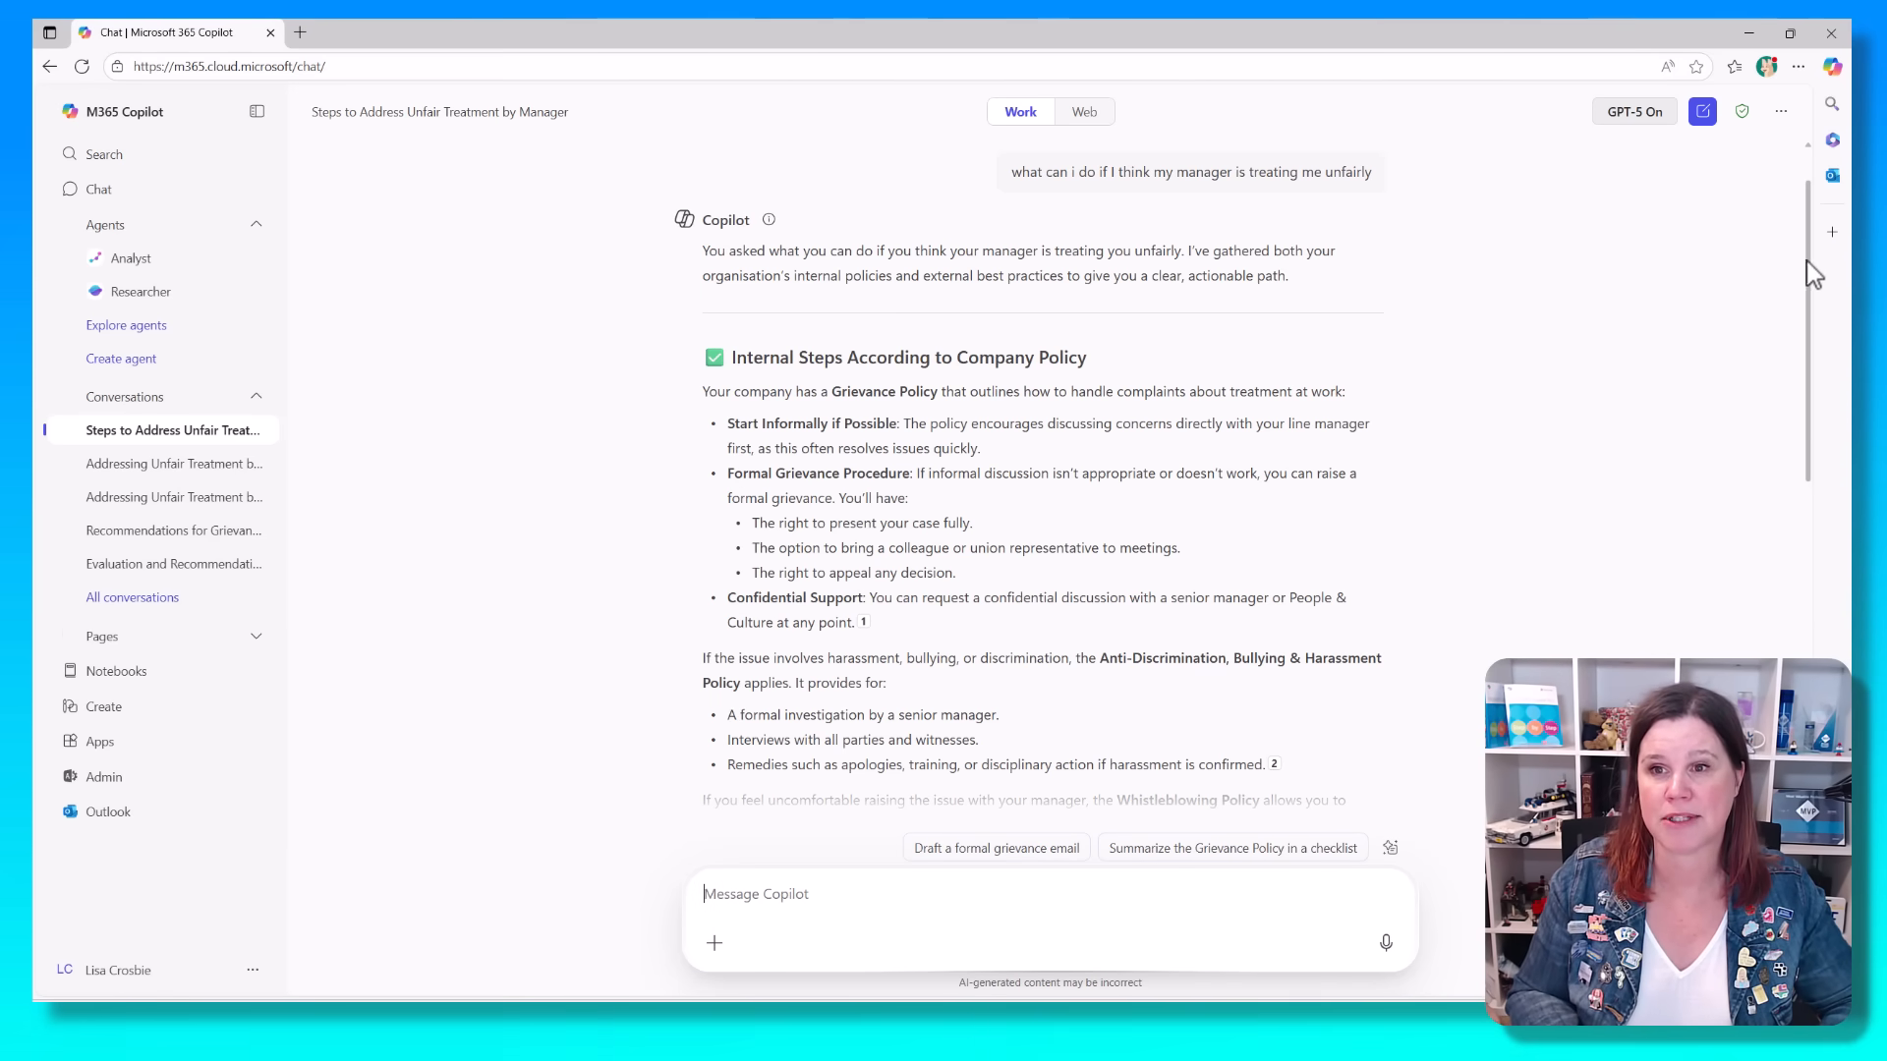
scroll("down", 3)
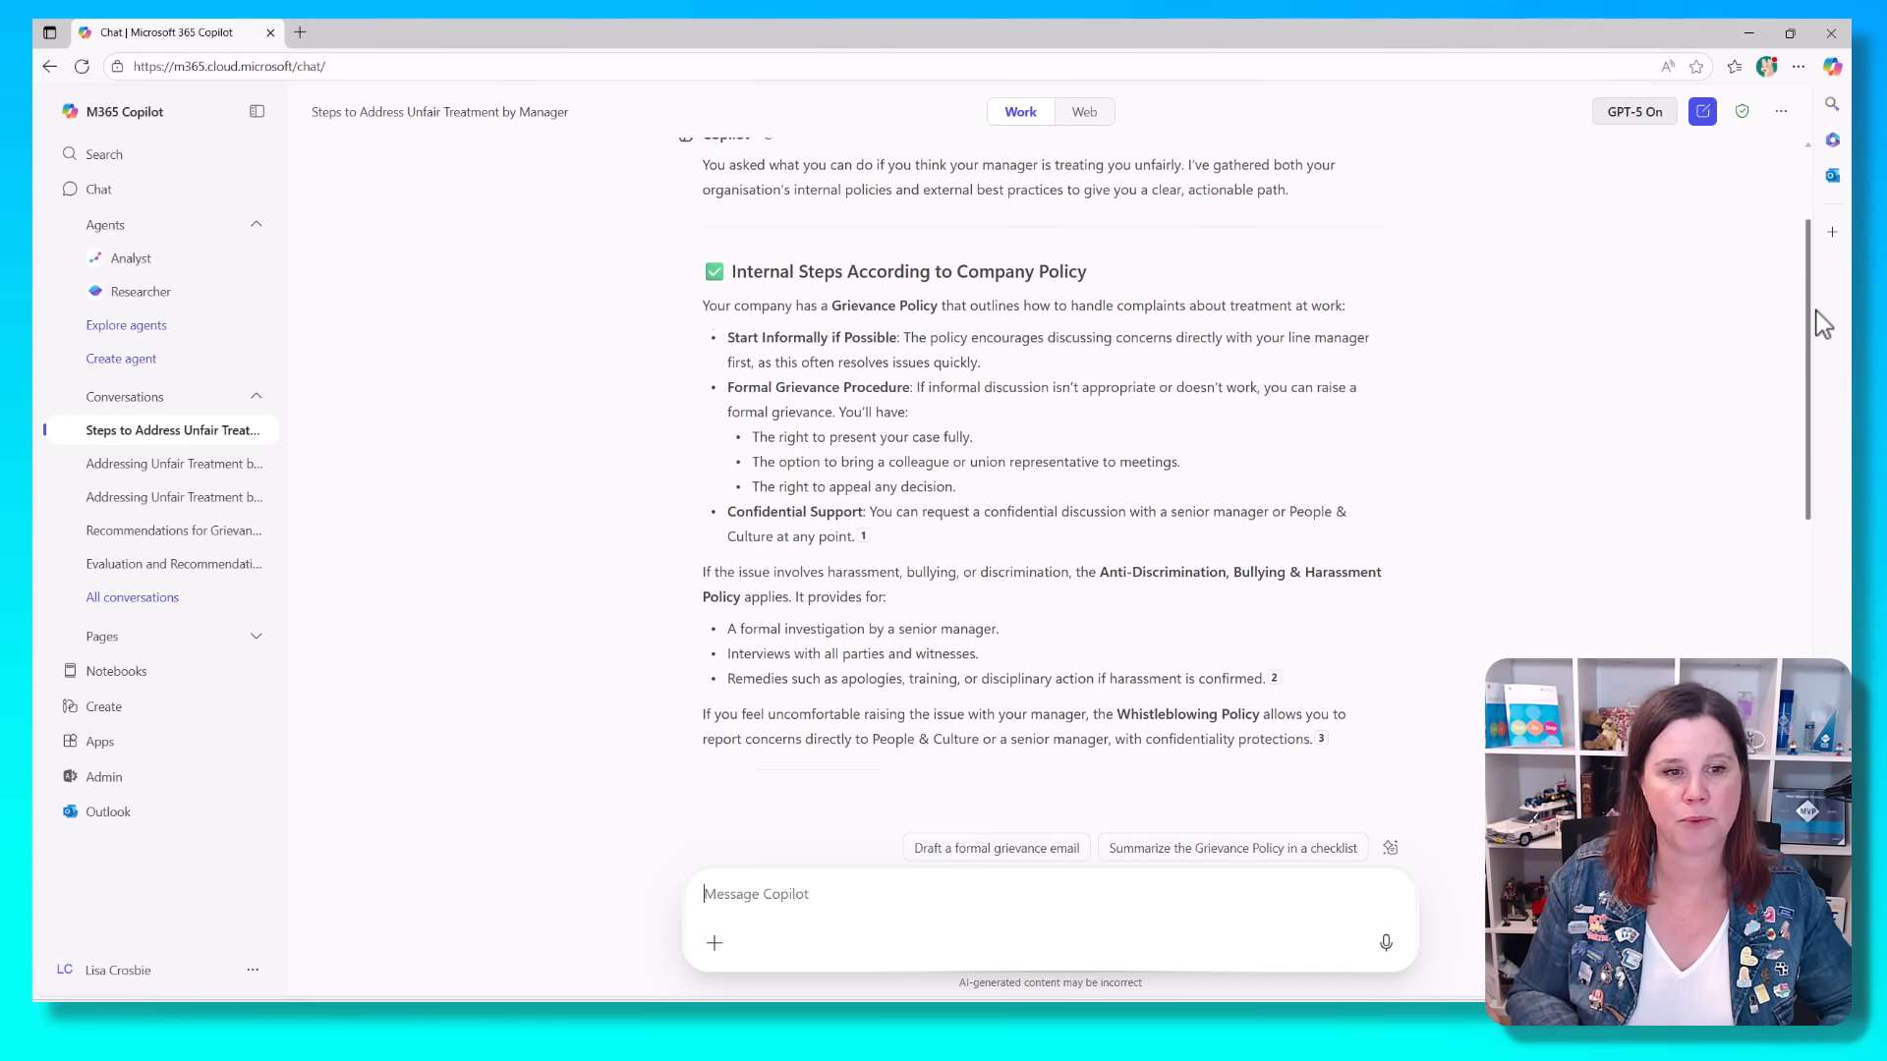
scroll("down", 3)
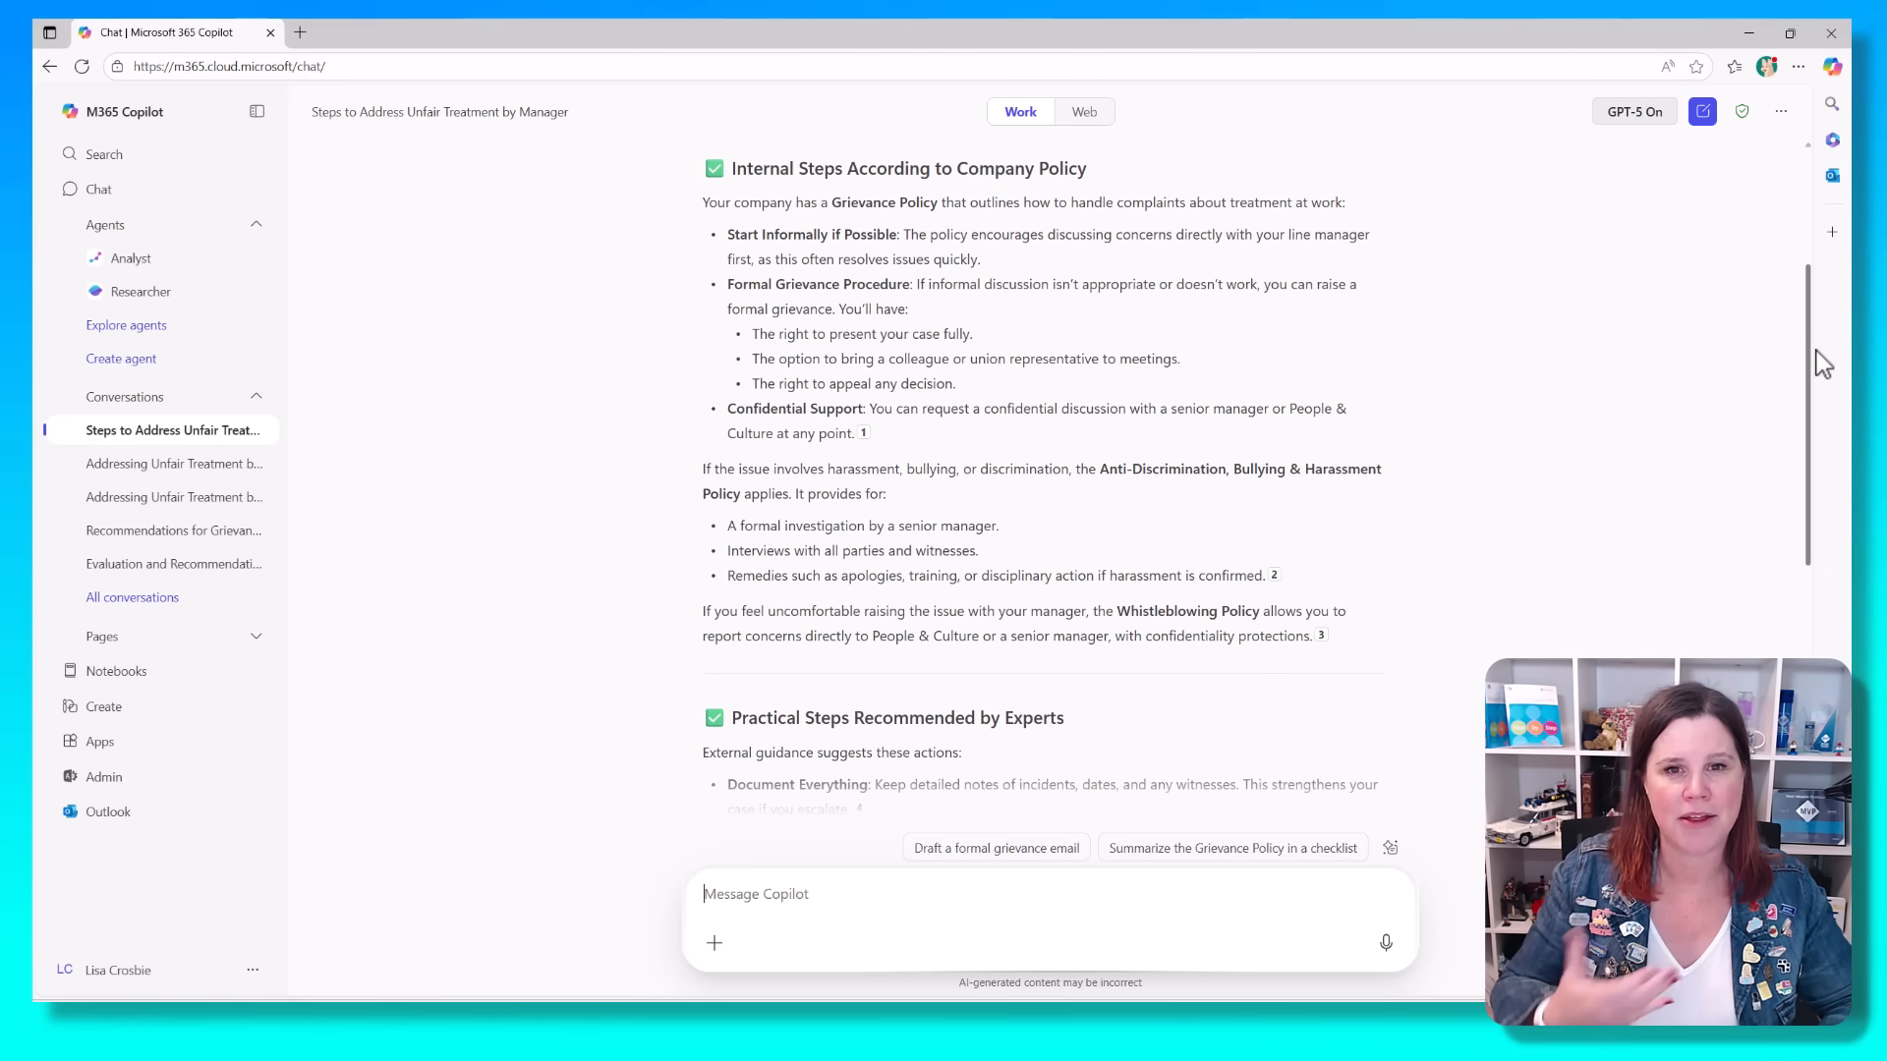
scroll("down", 3)
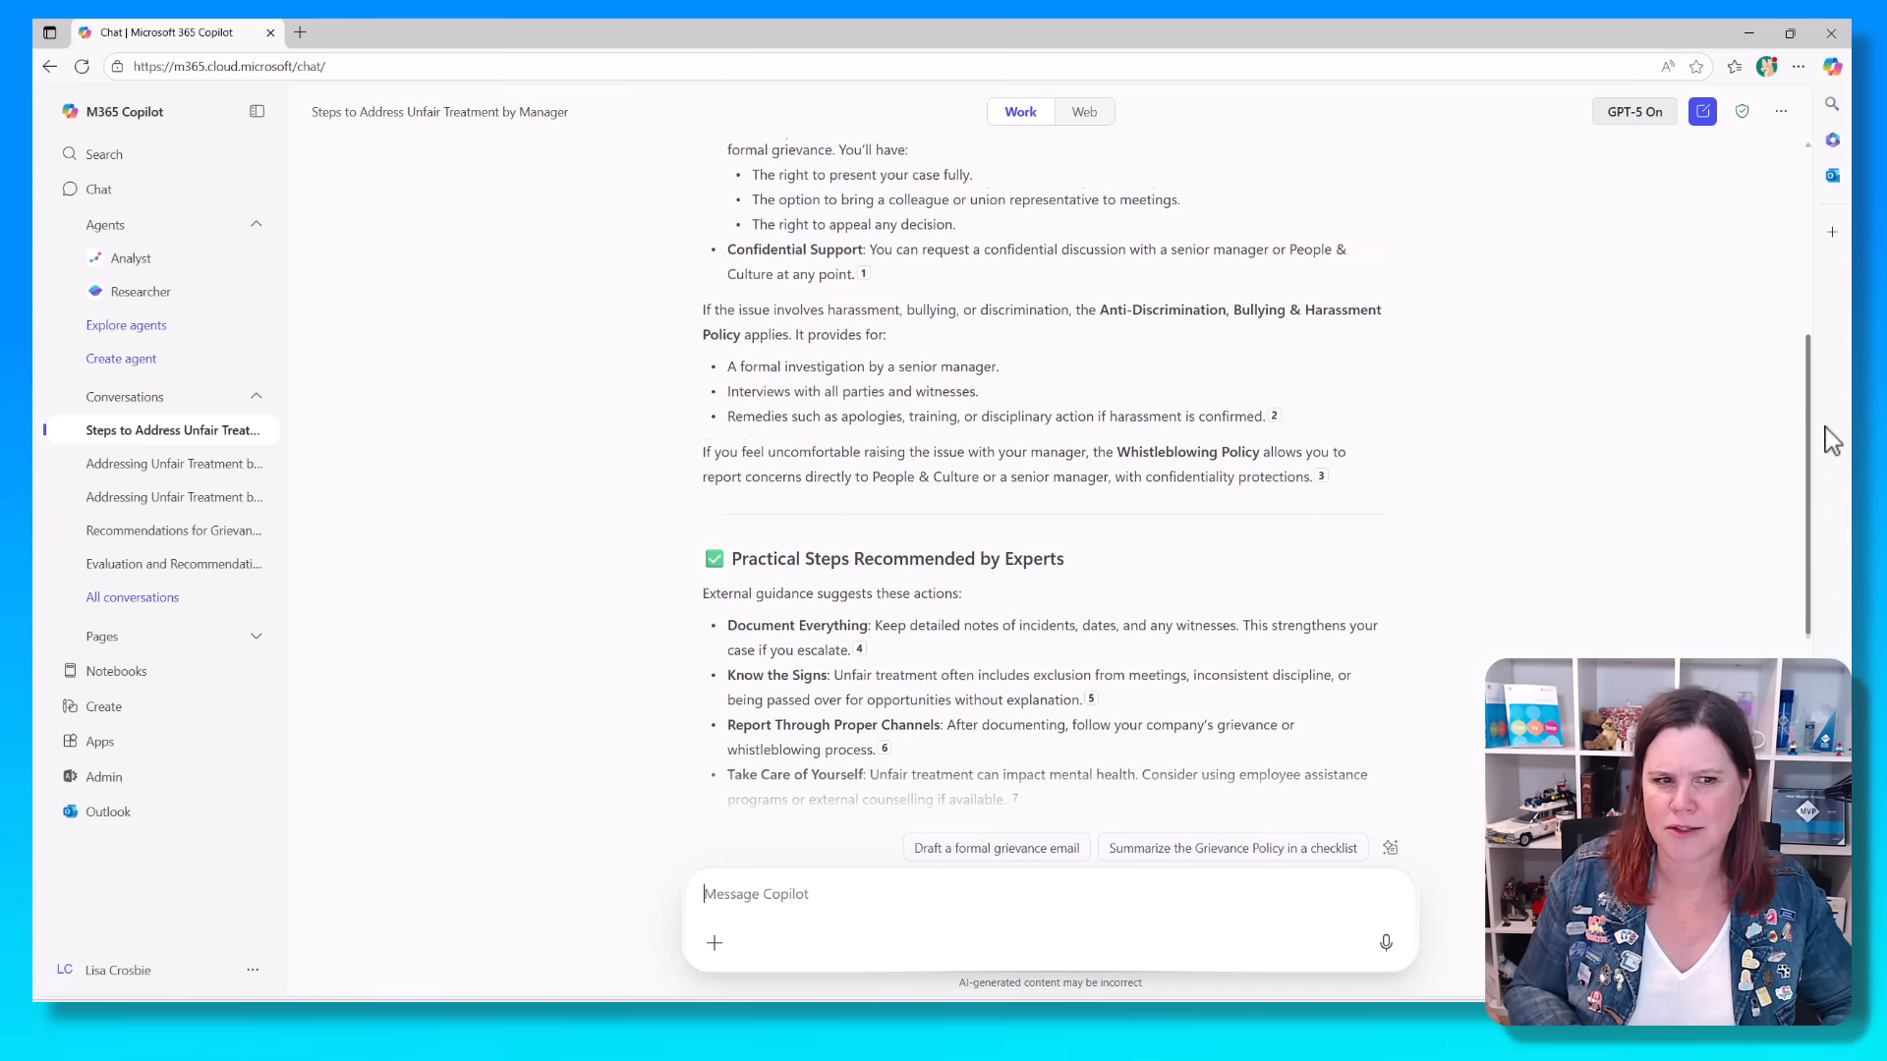
scroll("down", 3)
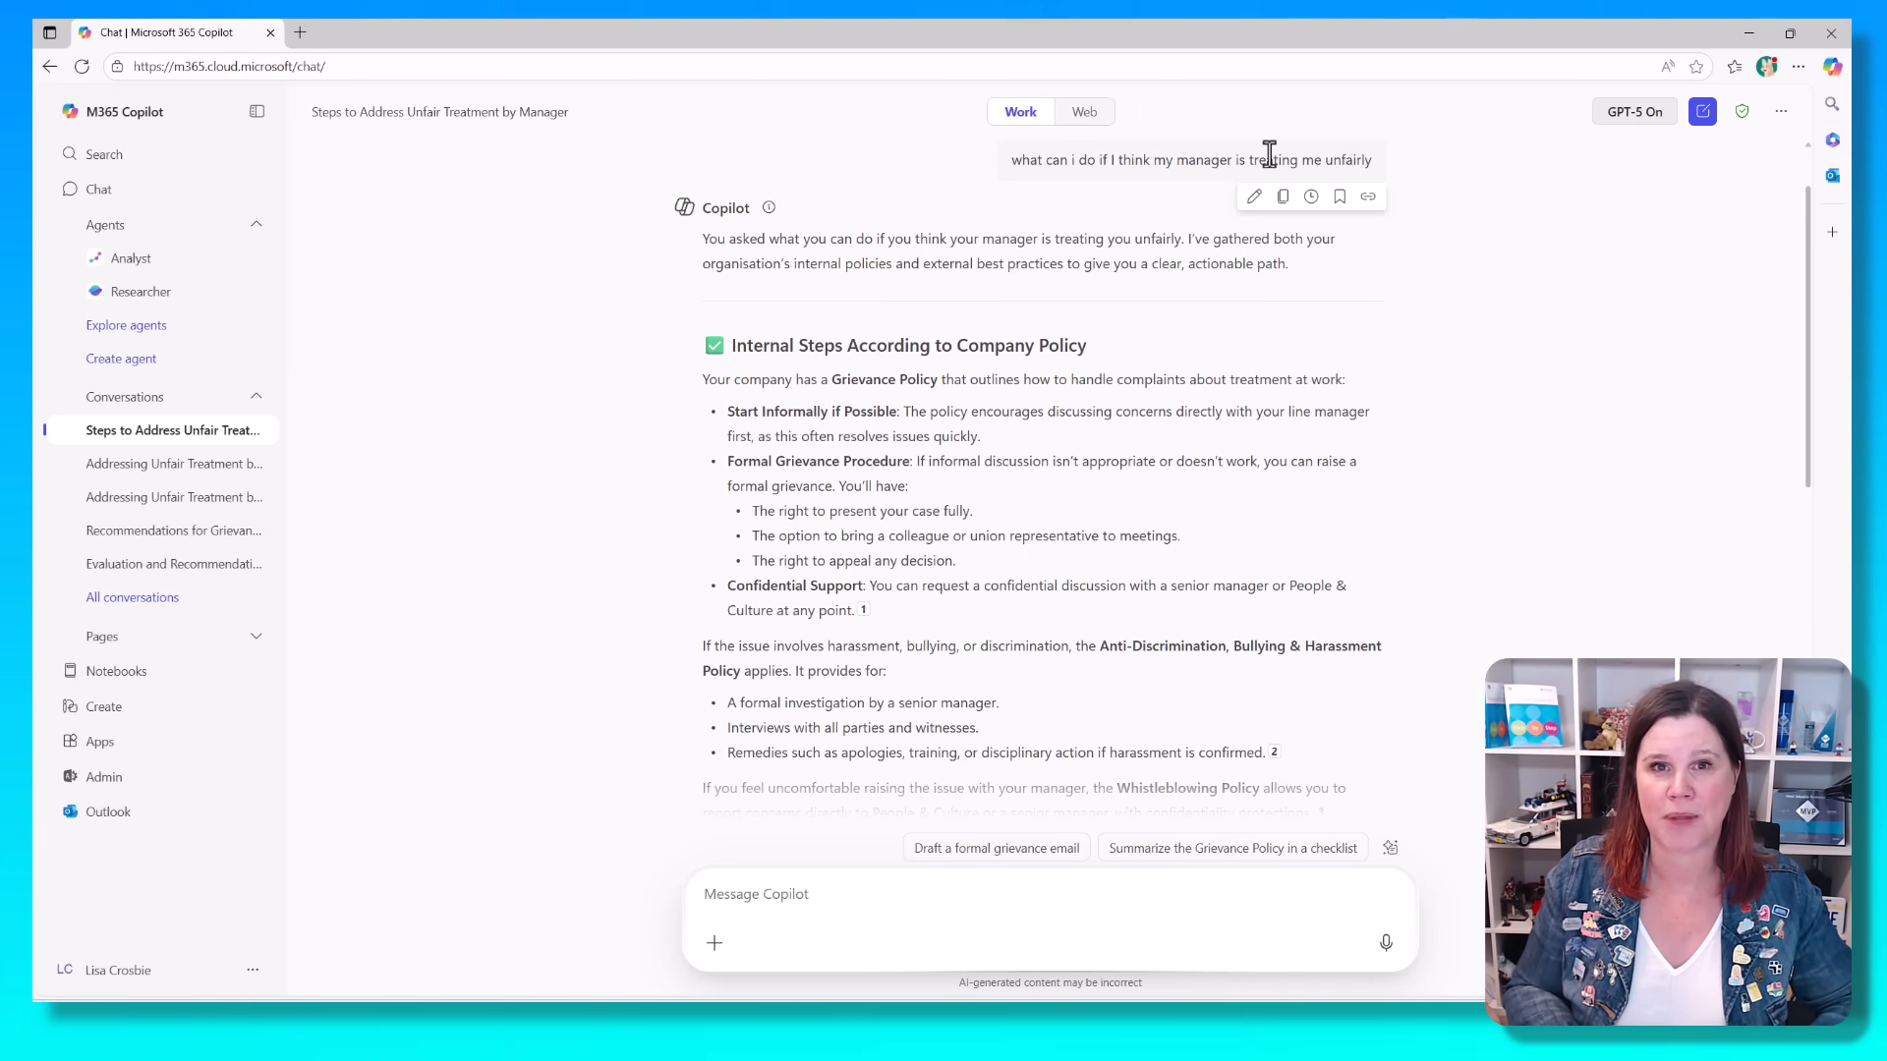
Step: Start a new chat and scroll through the non-GPT-5 grievance policy evaluation
left_click(1701, 111)
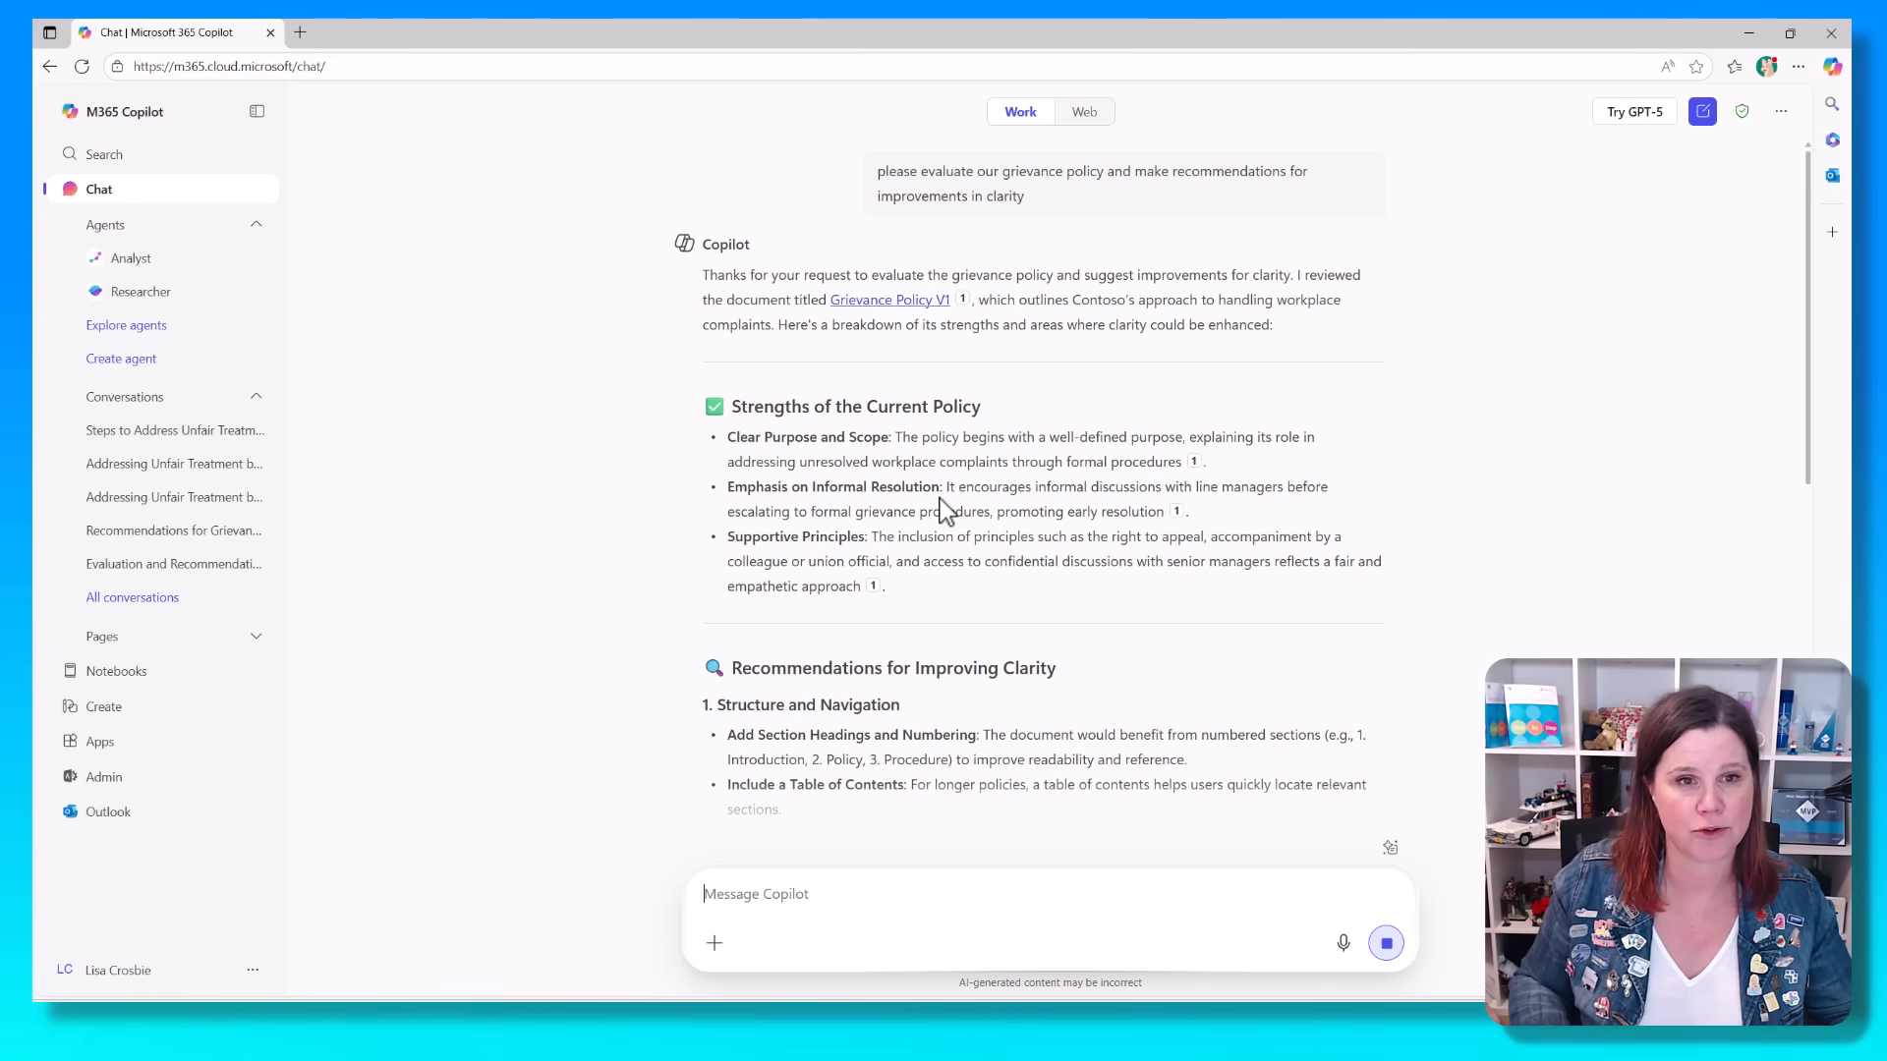
mouse_move(1502, 500)
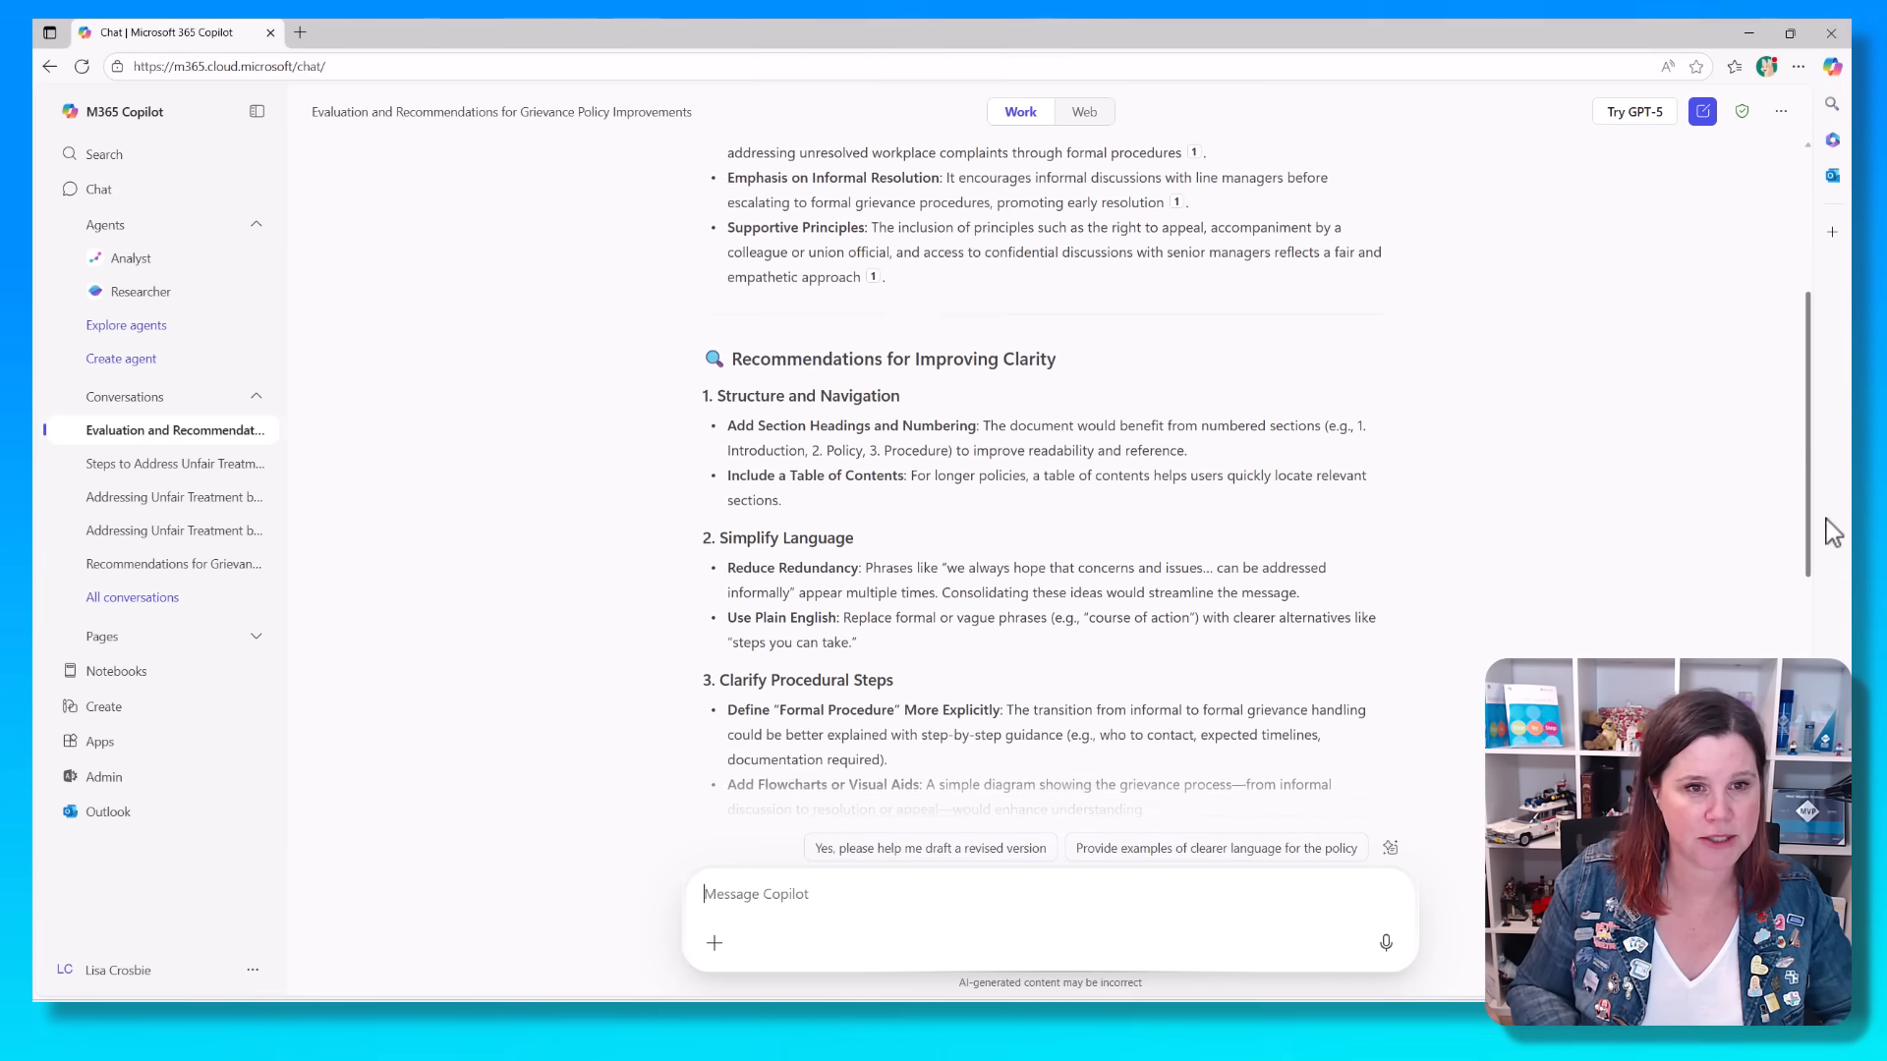
scroll("down", 3)
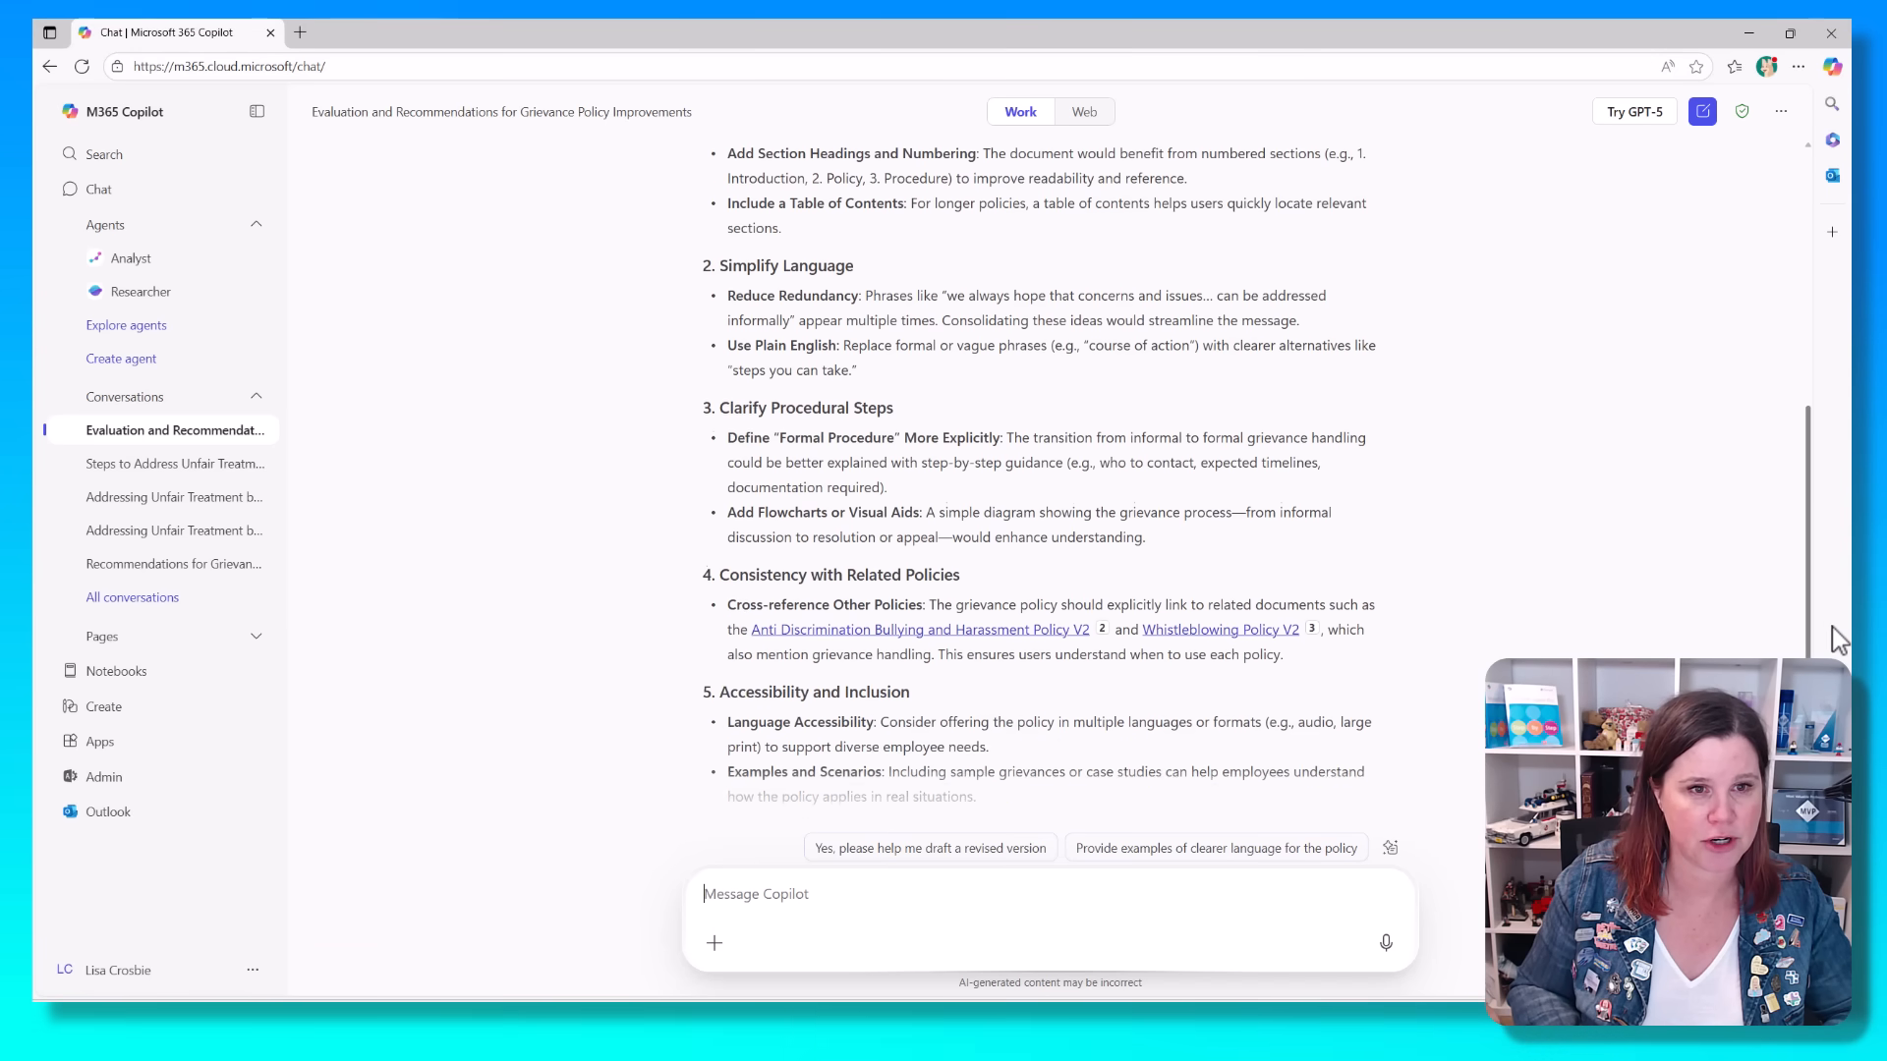
scroll("down", 3)
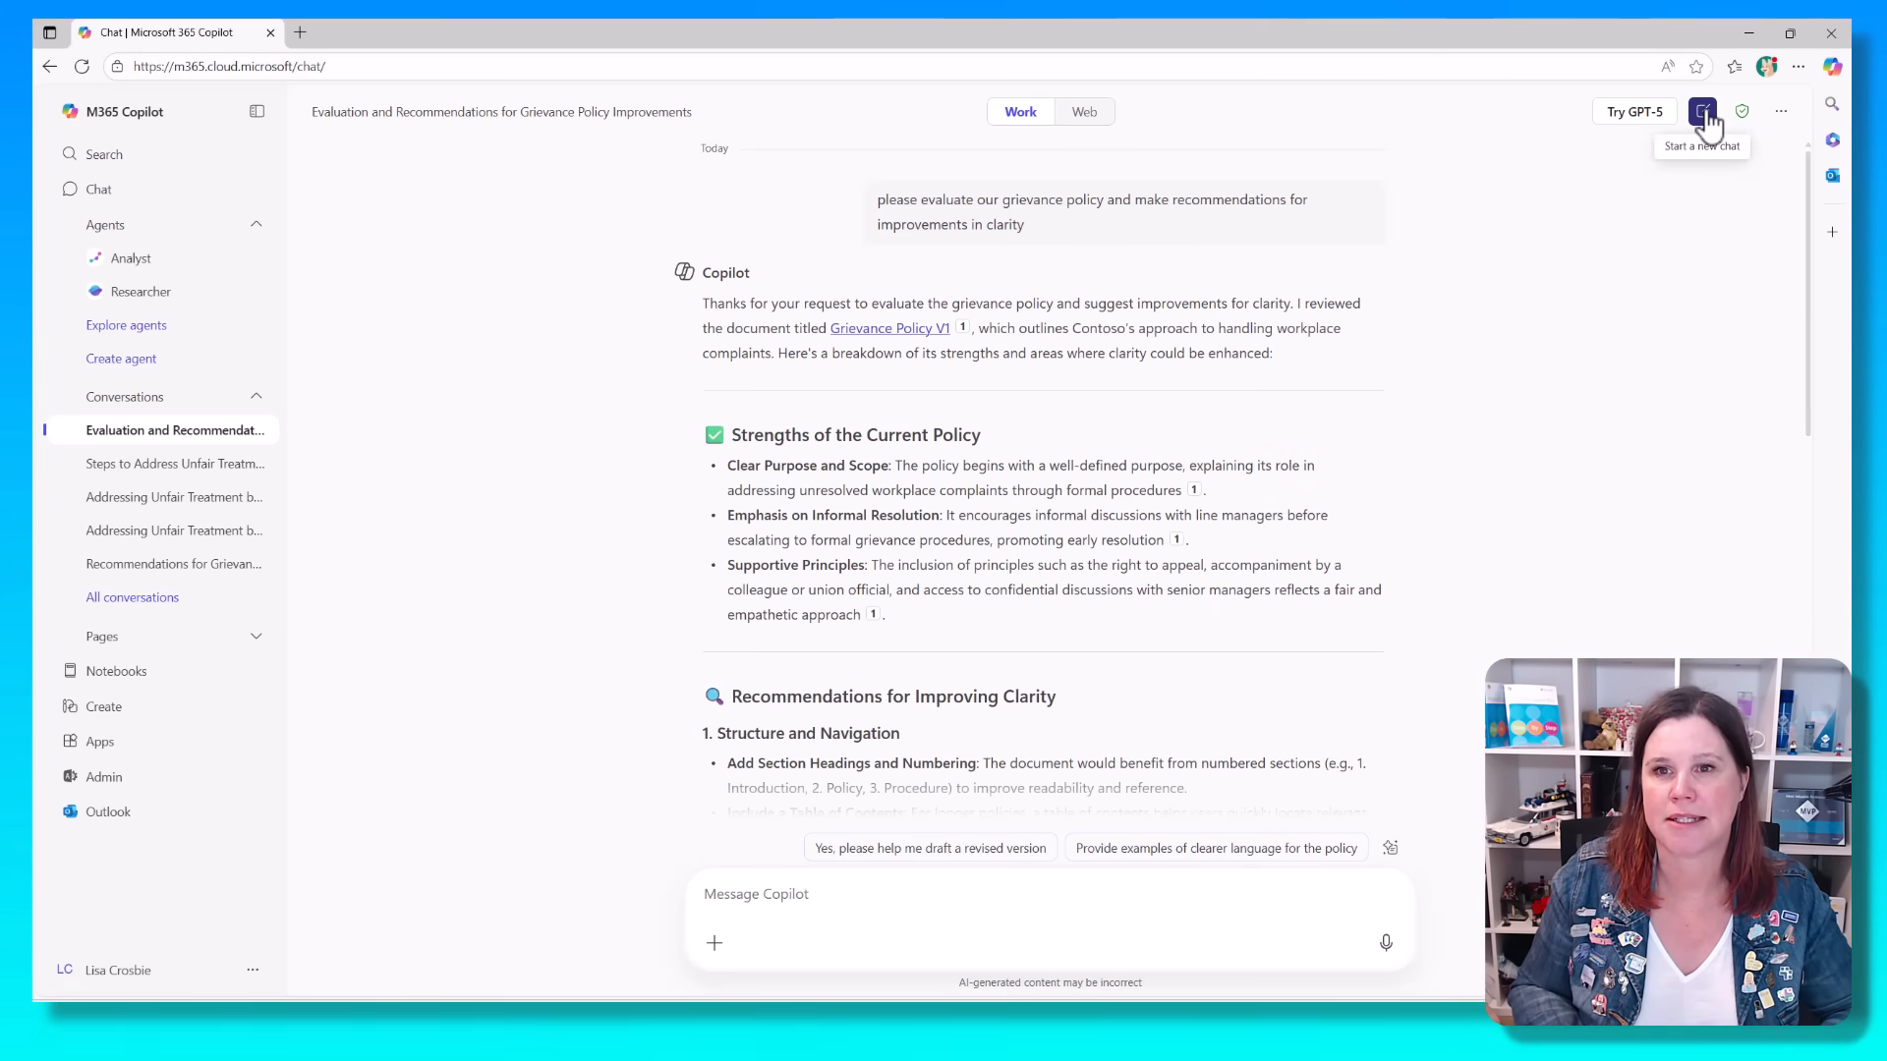
Step: Send GPT-5 'please evaluate our grievance policy and make recommendations for improvements in clarity'
left_click(1701, 111)
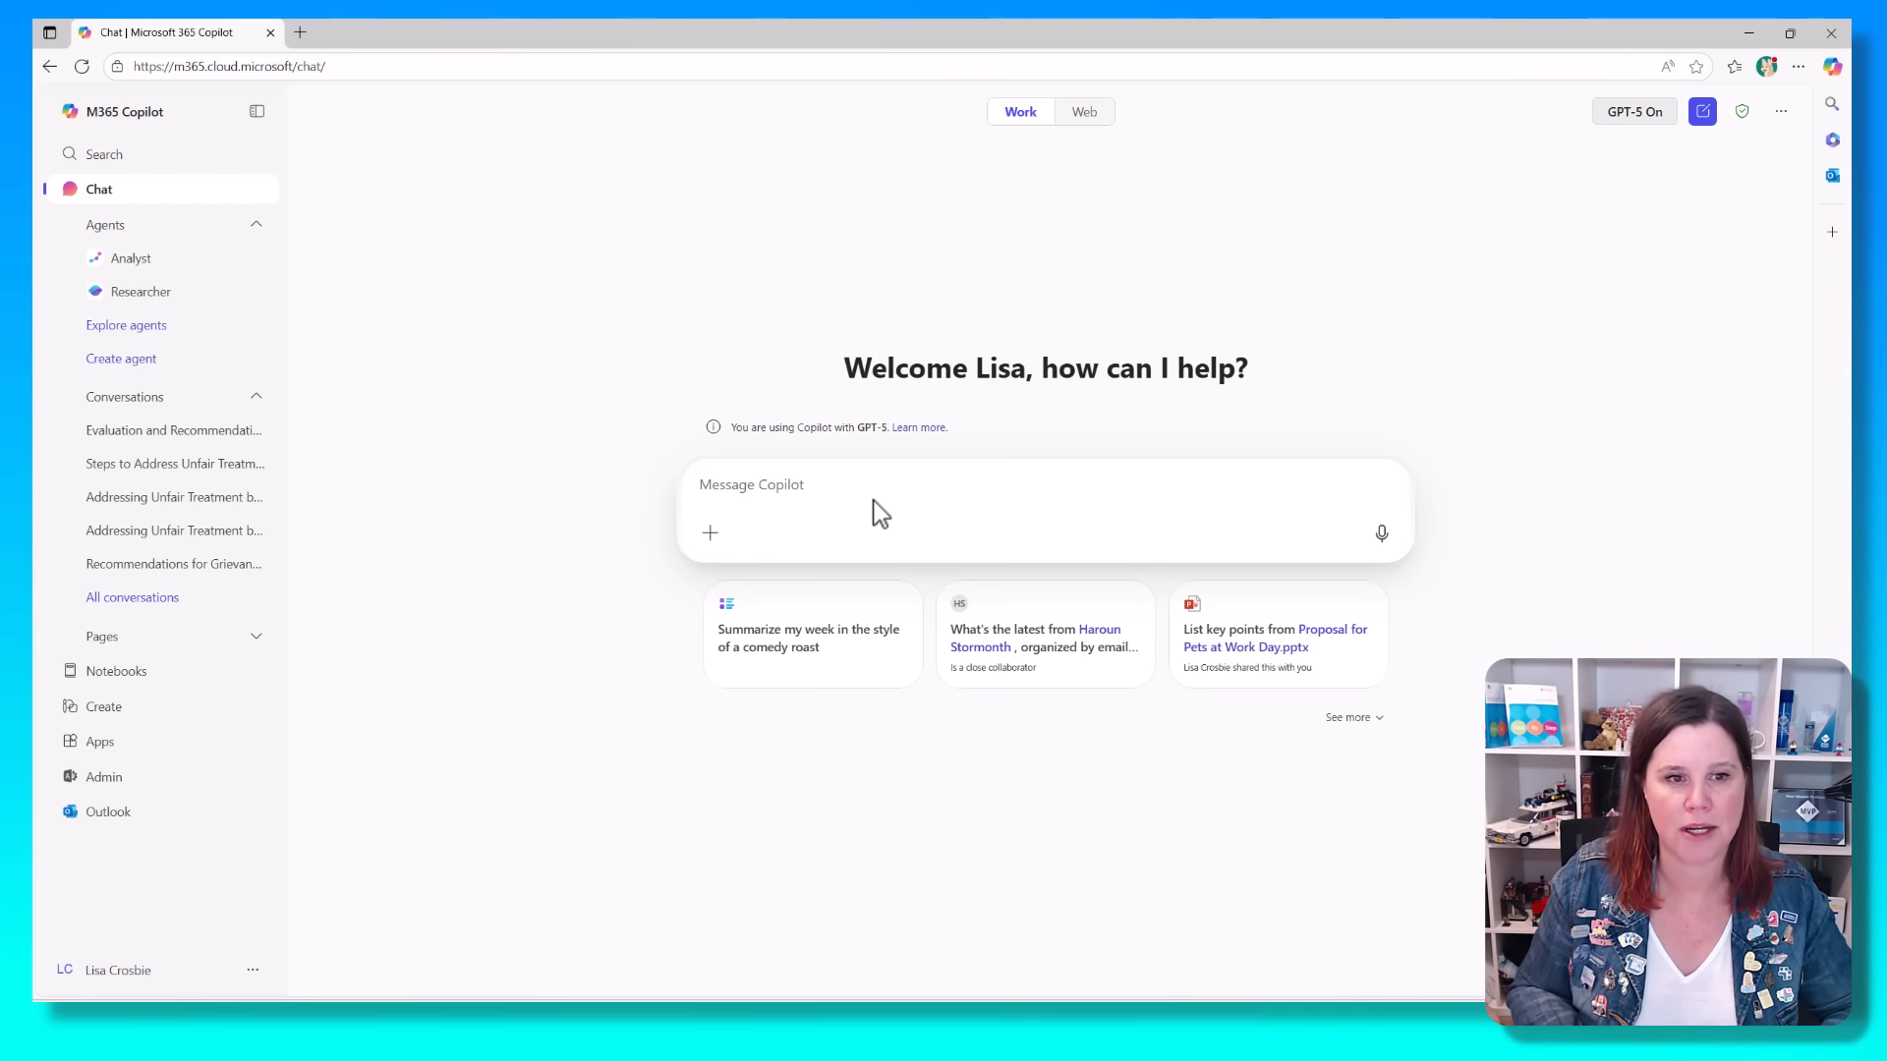
mouse_move(779, 505)
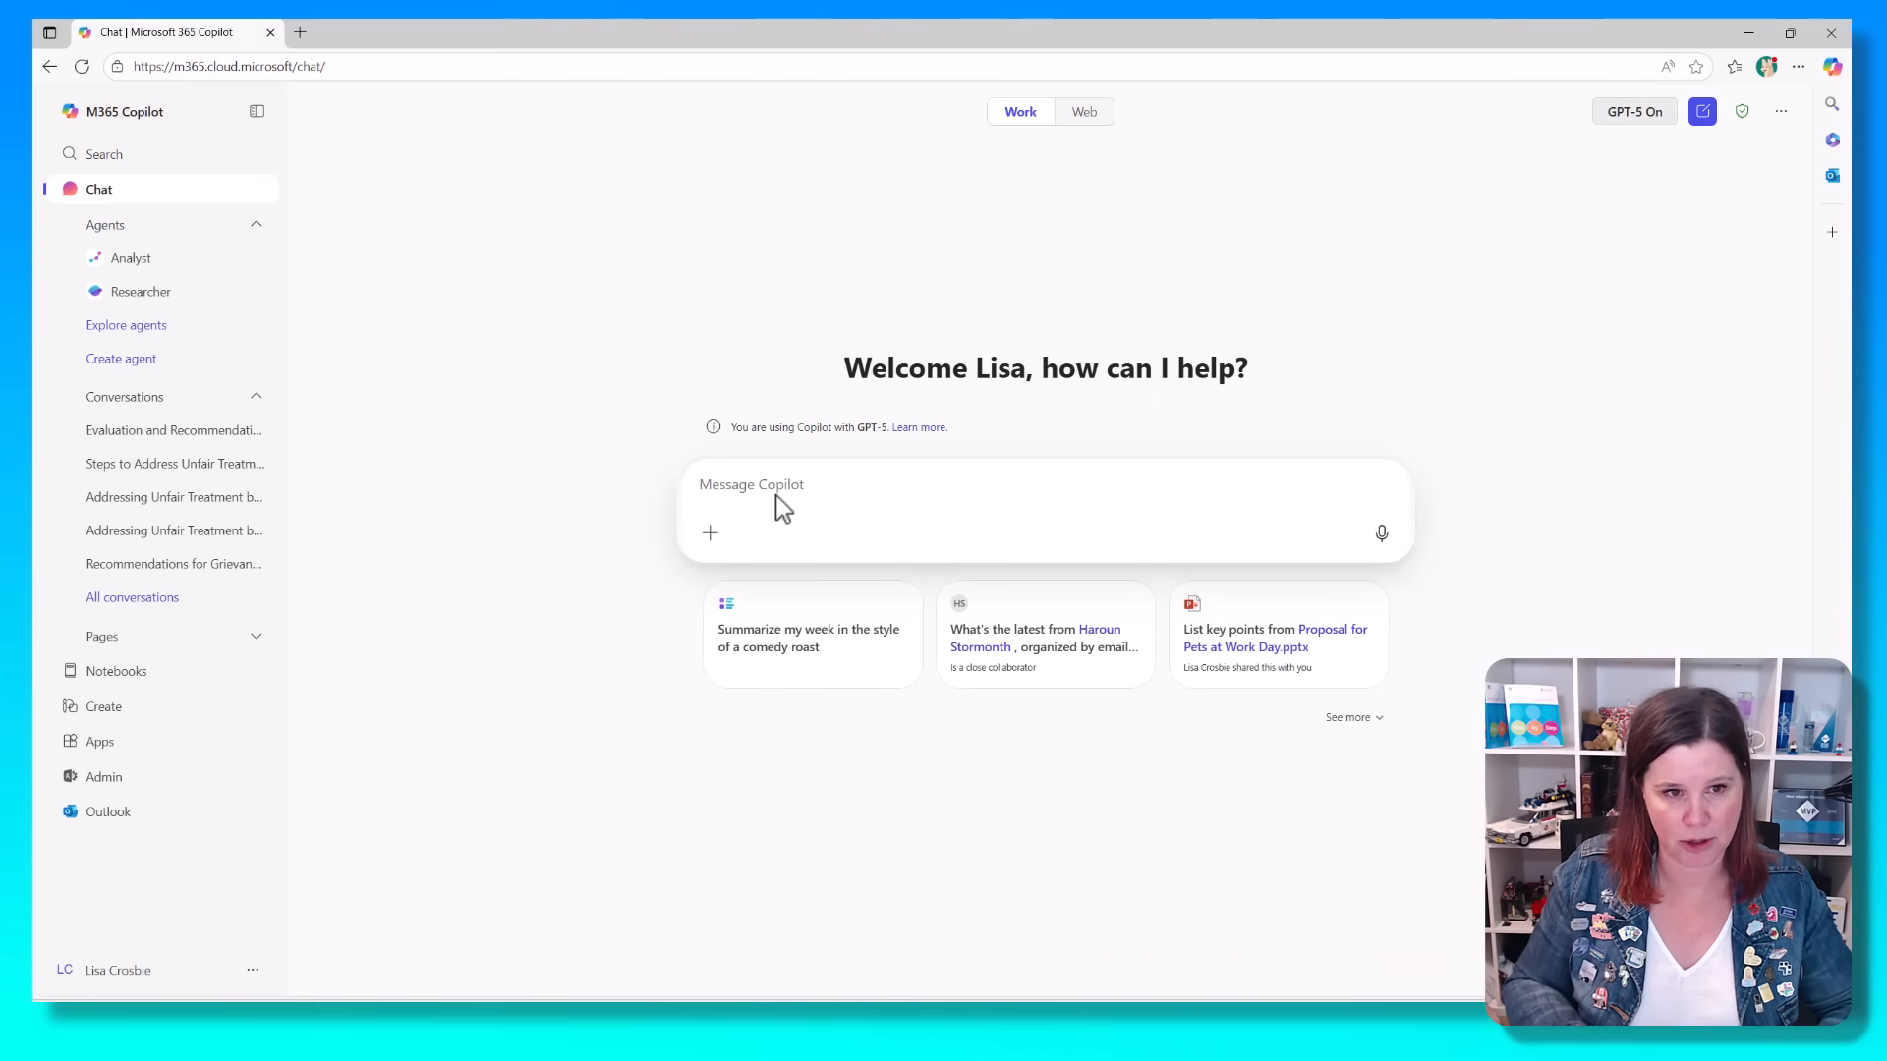
type("please evaluate our grievance policy and make recommendations for improvements in clarity")
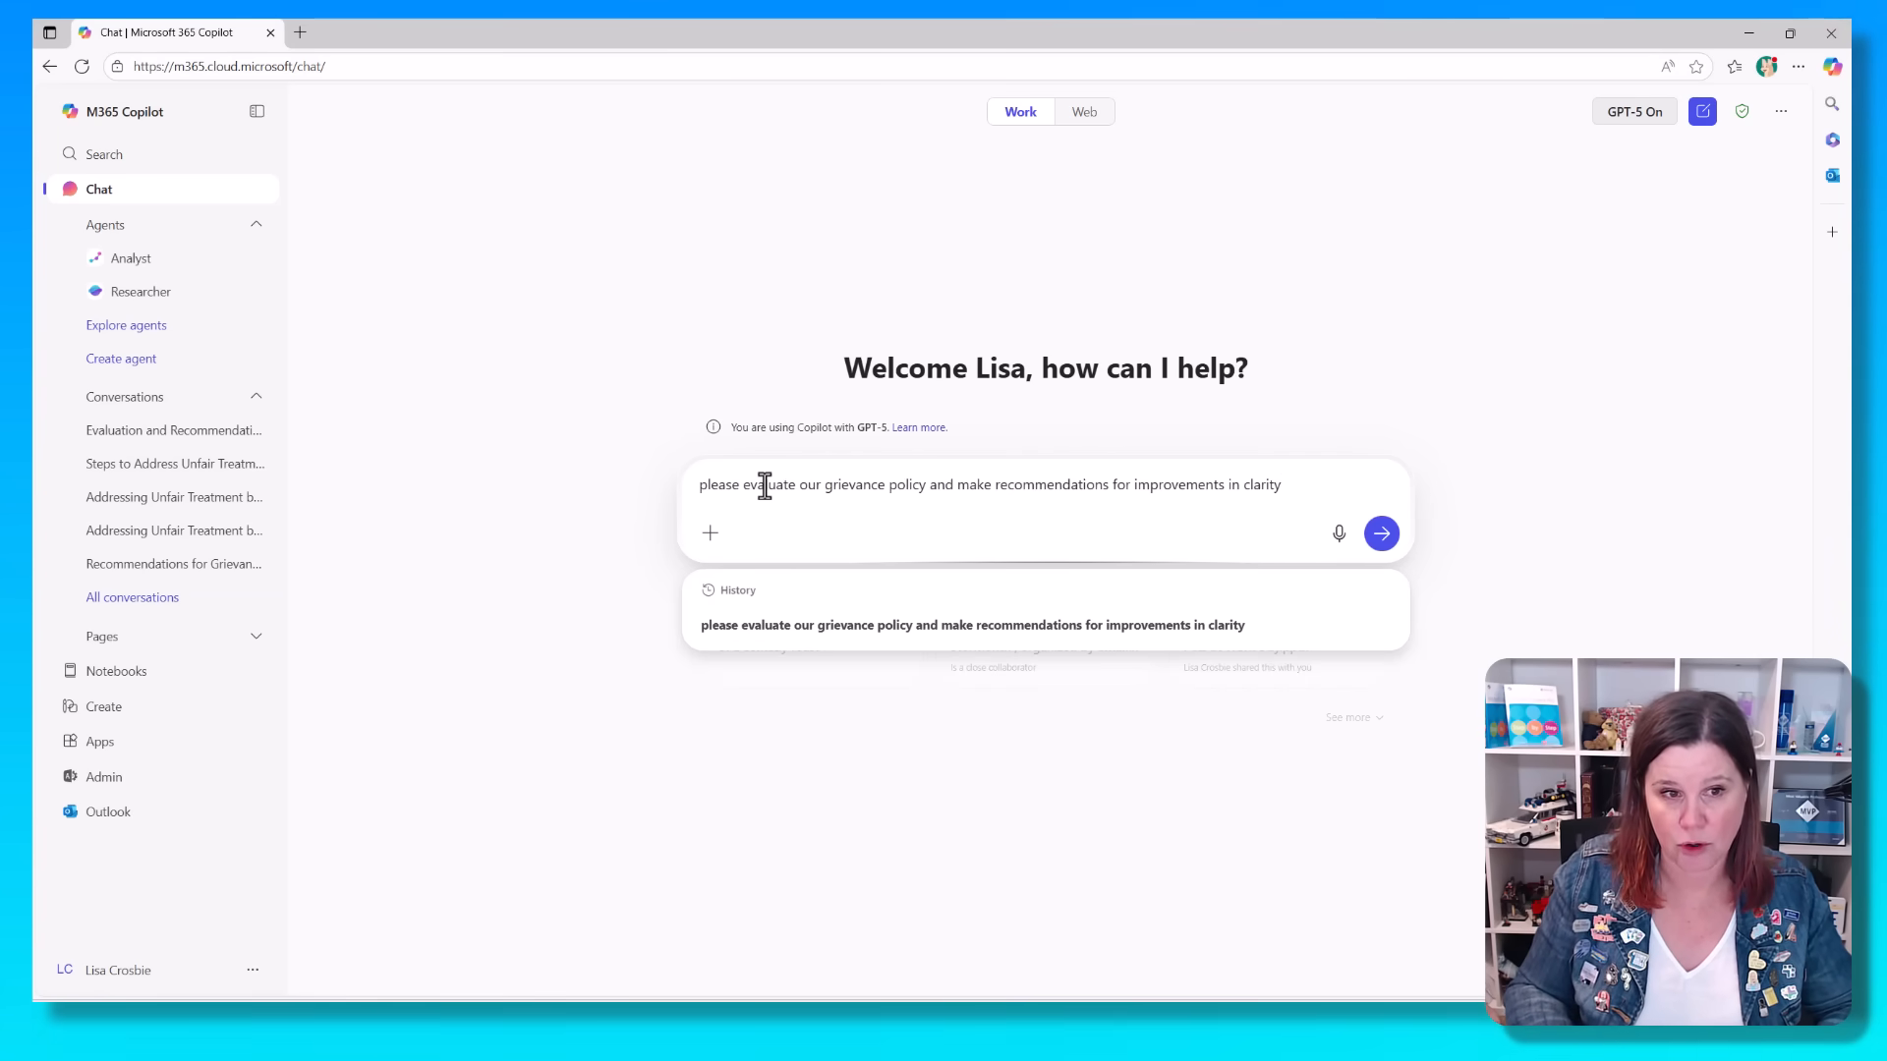
left_click(1380, 532)
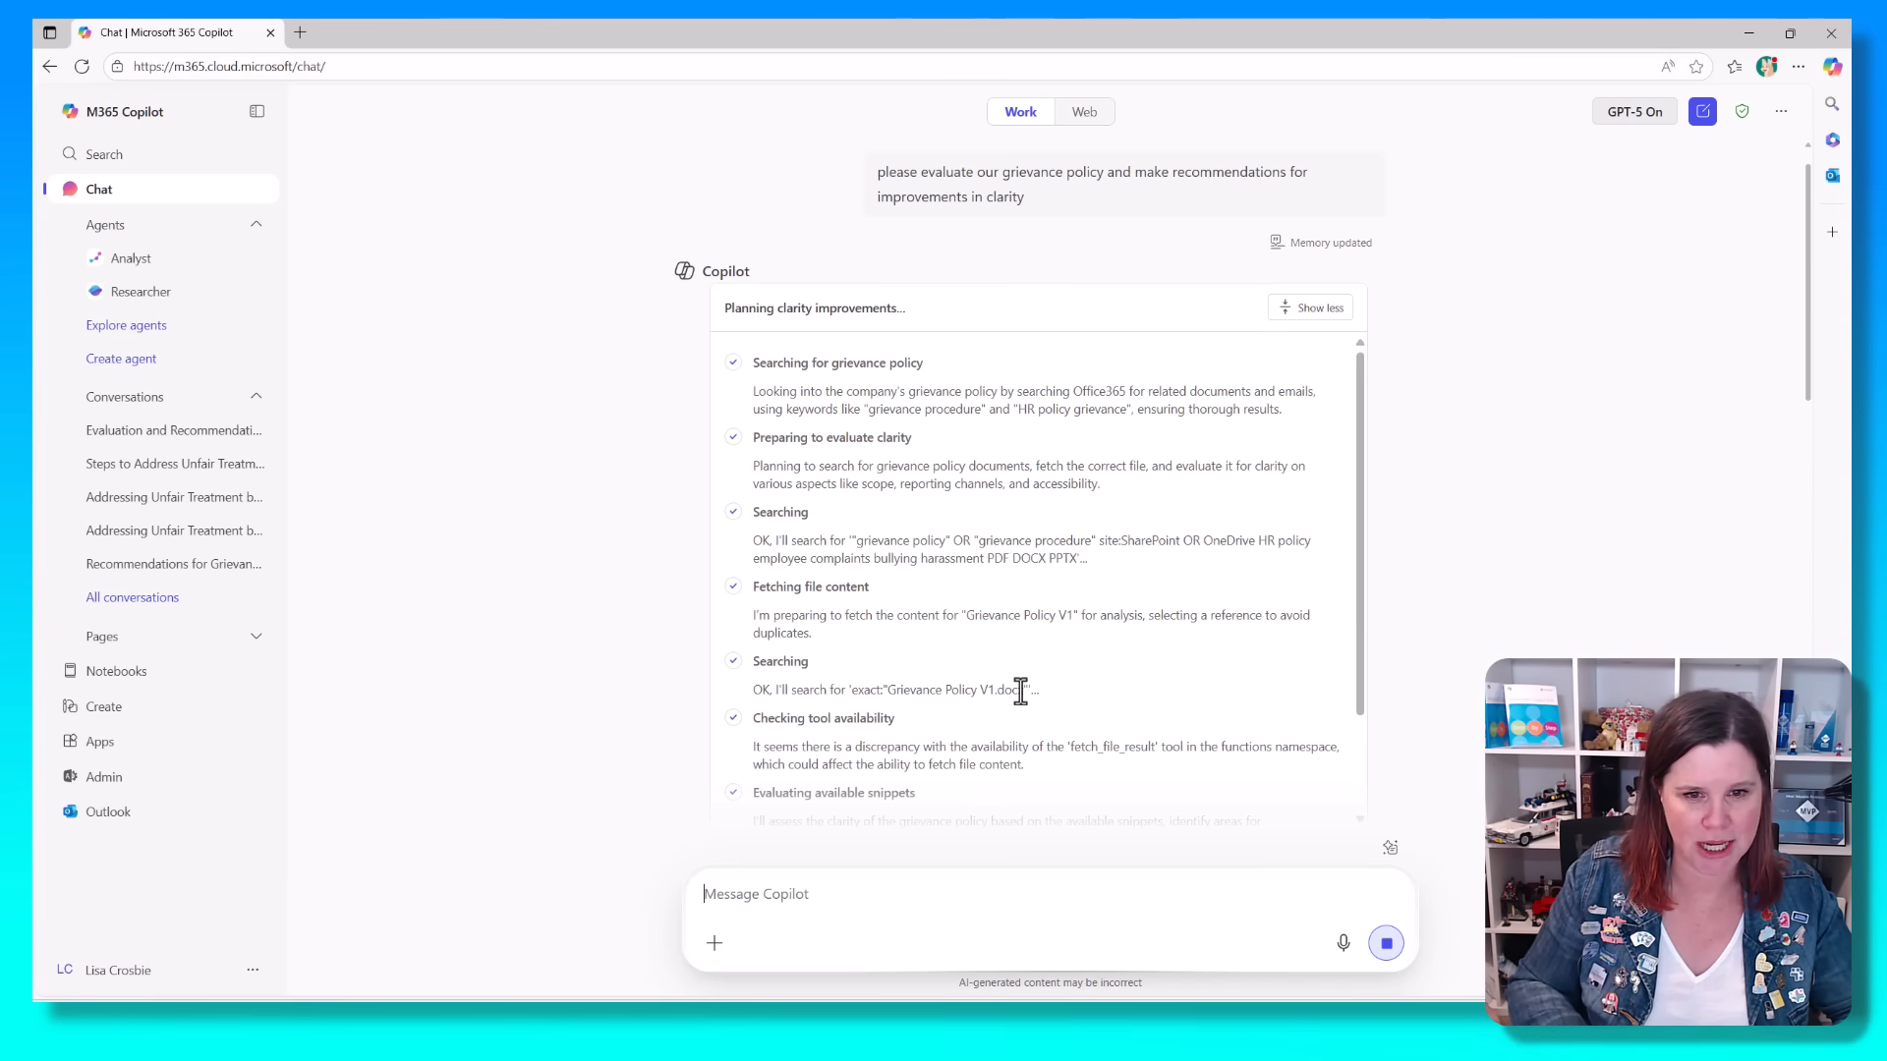
scroll("down", 3)
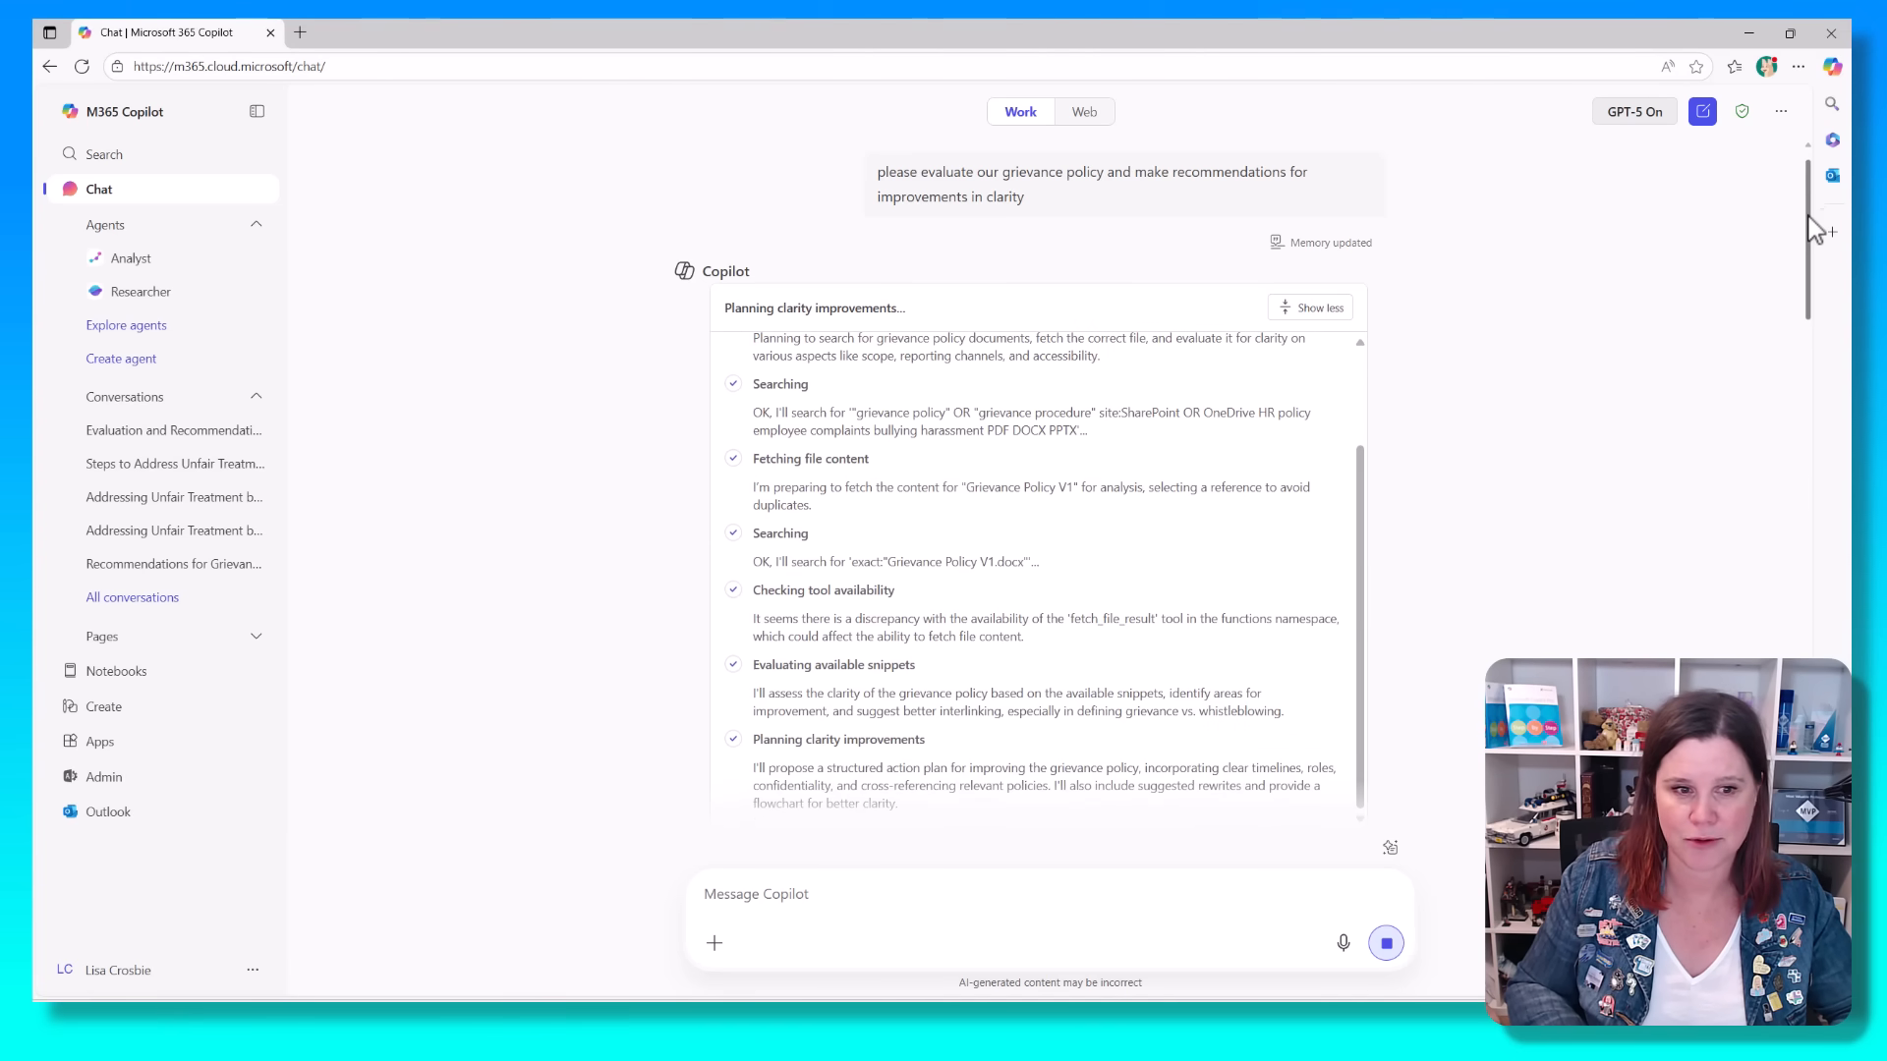
Step: Scroll past the reasoning steps to the 'Top opportunities to improve clarity' list
scroll("down", 3)
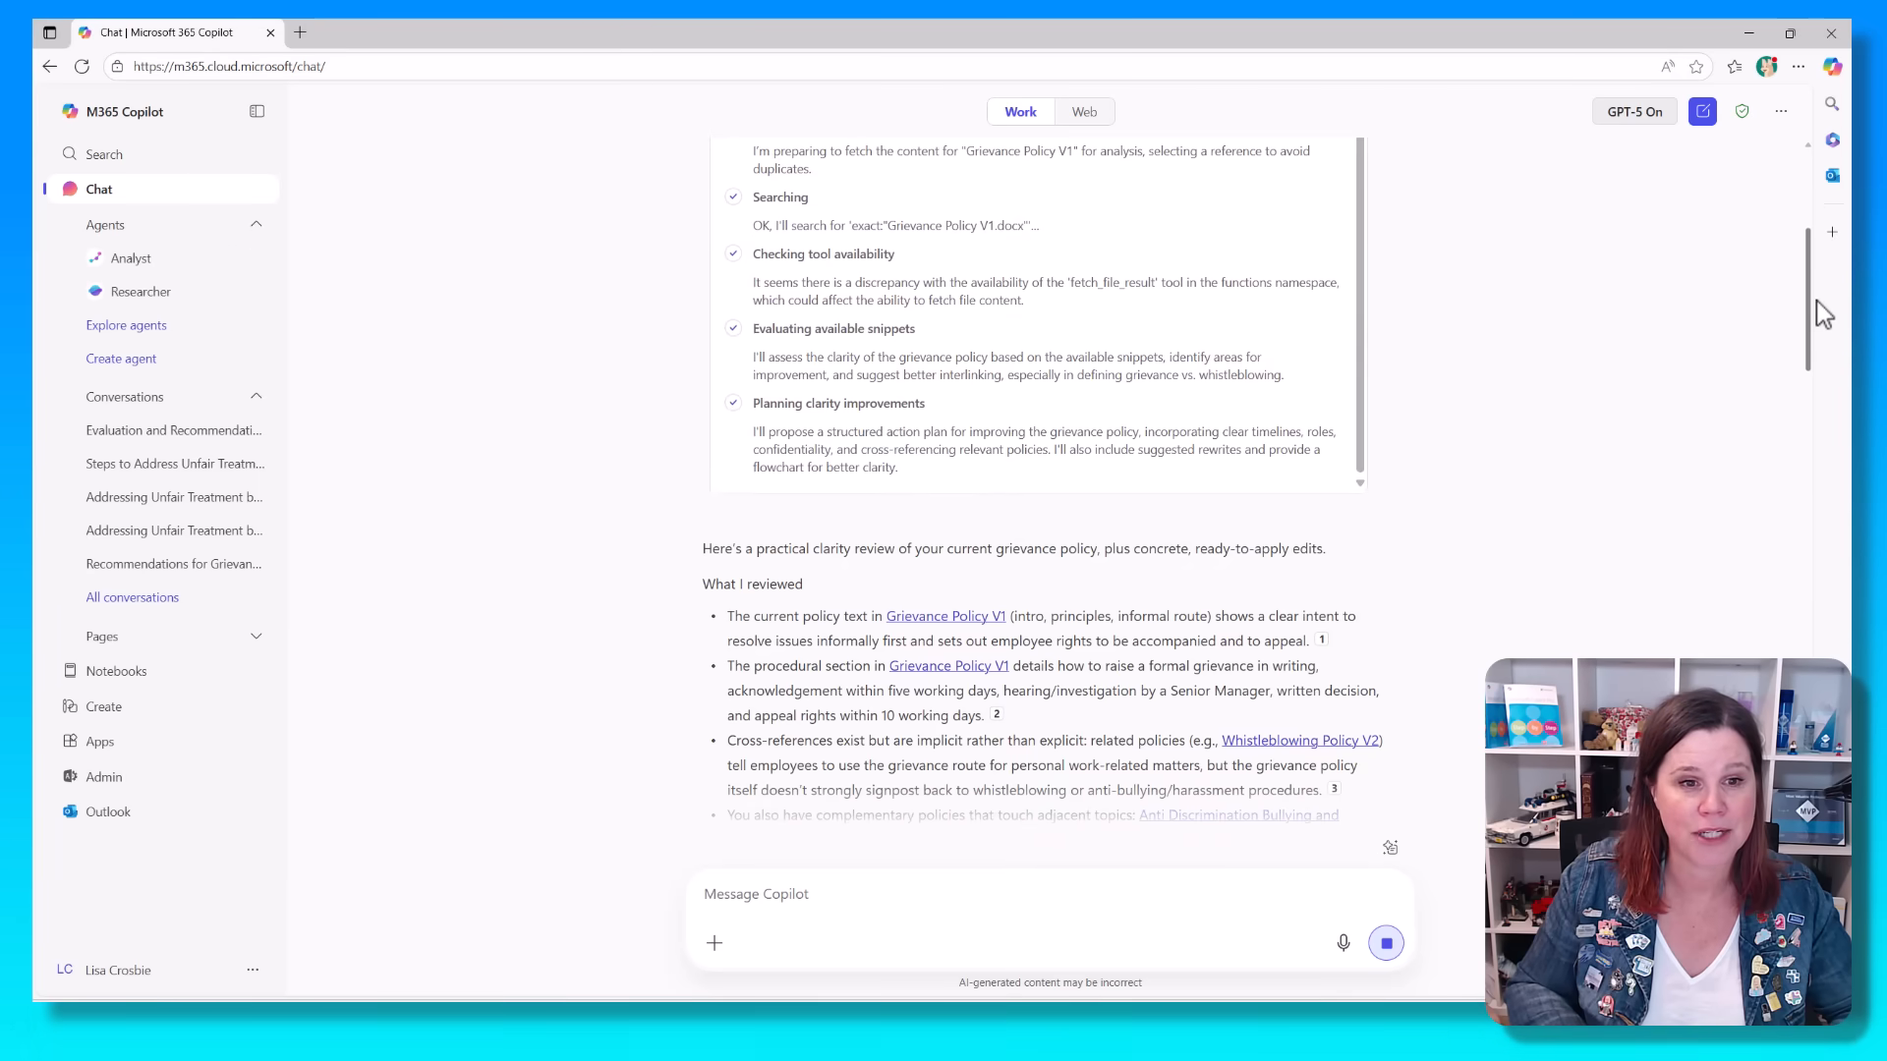
scroll("down", 3)
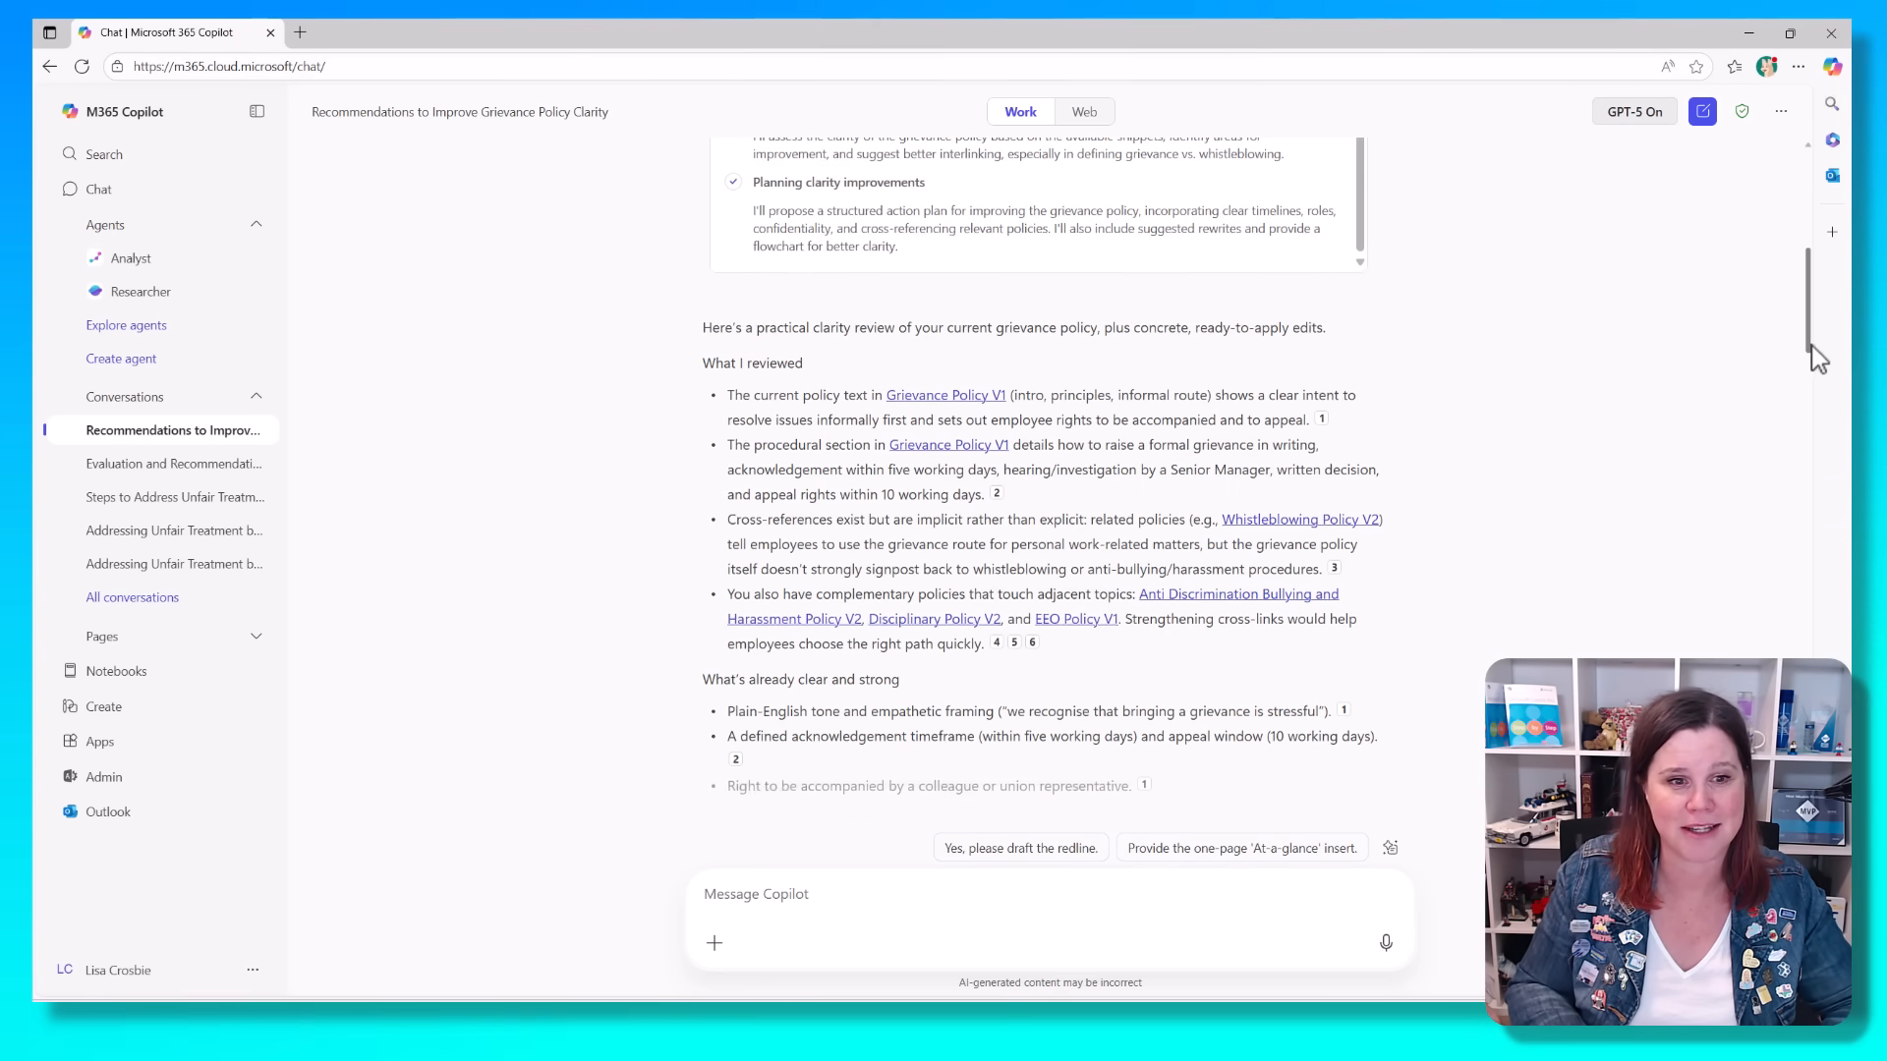
scroll("down", 3)
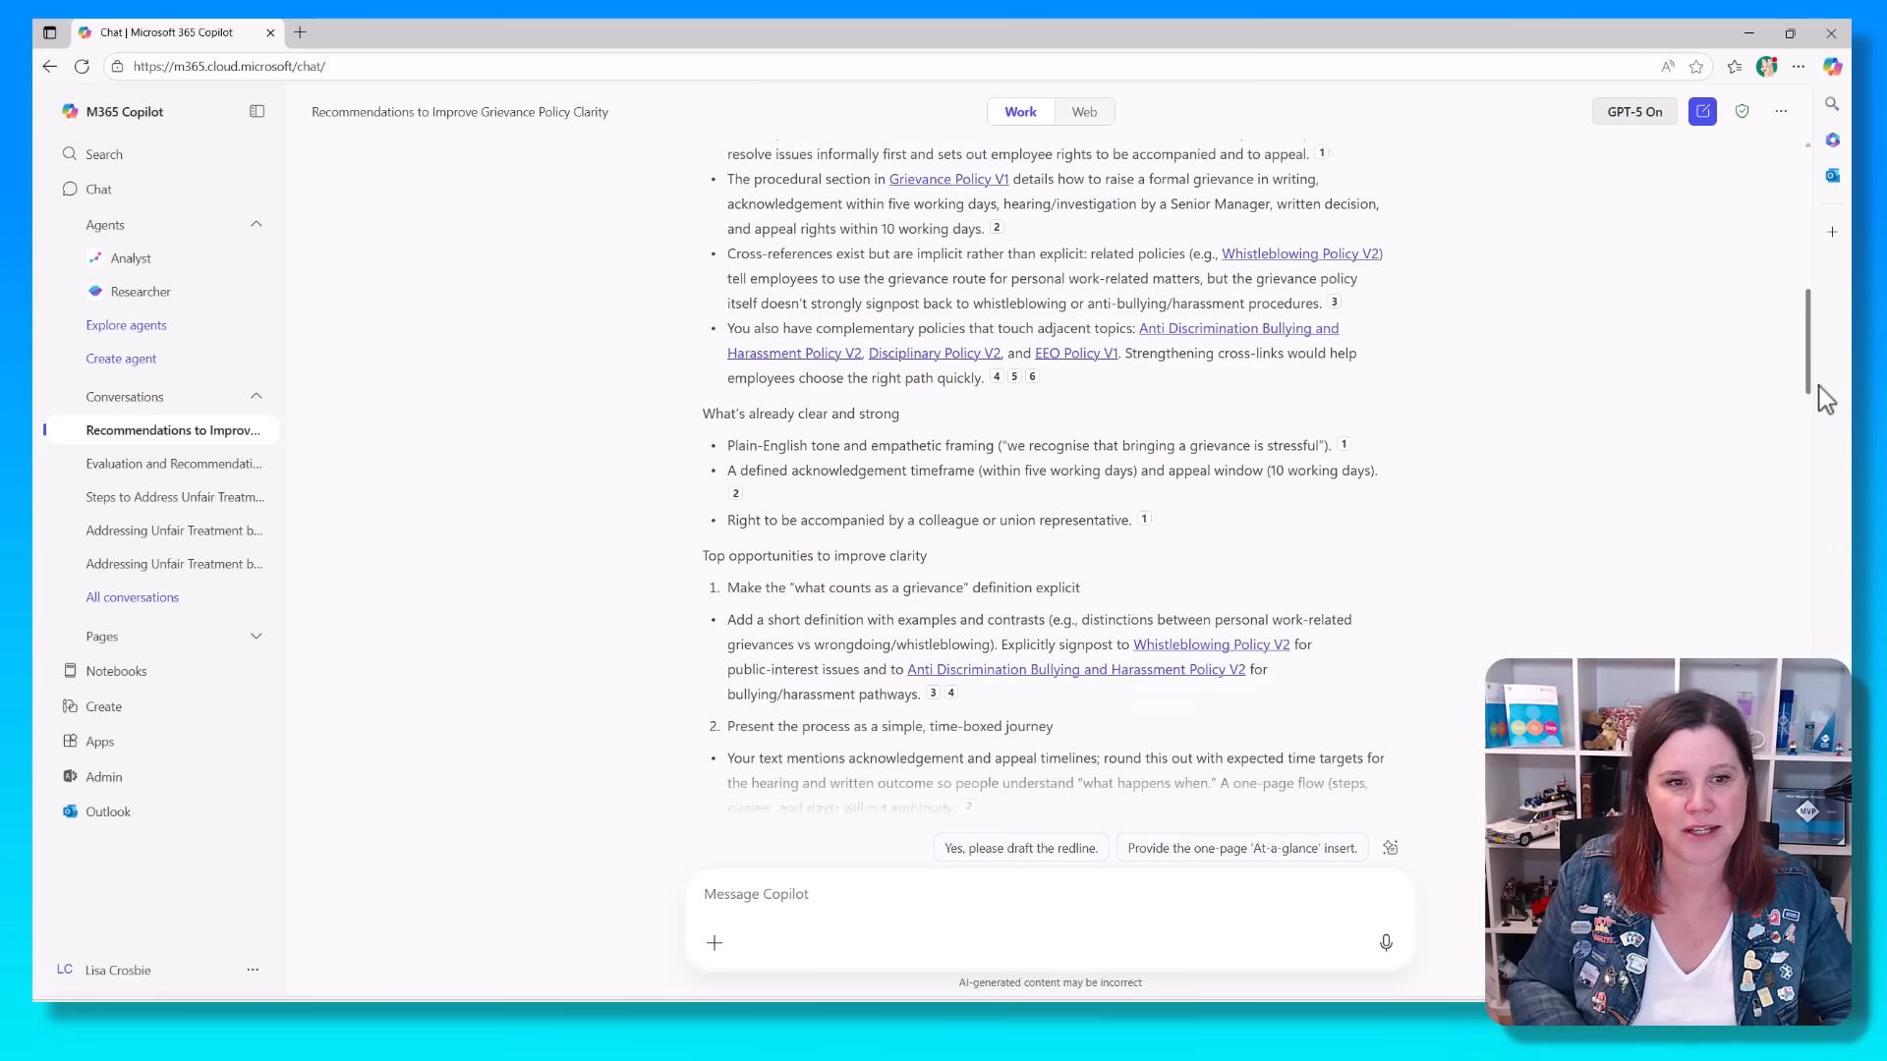
scroll("down", 3)
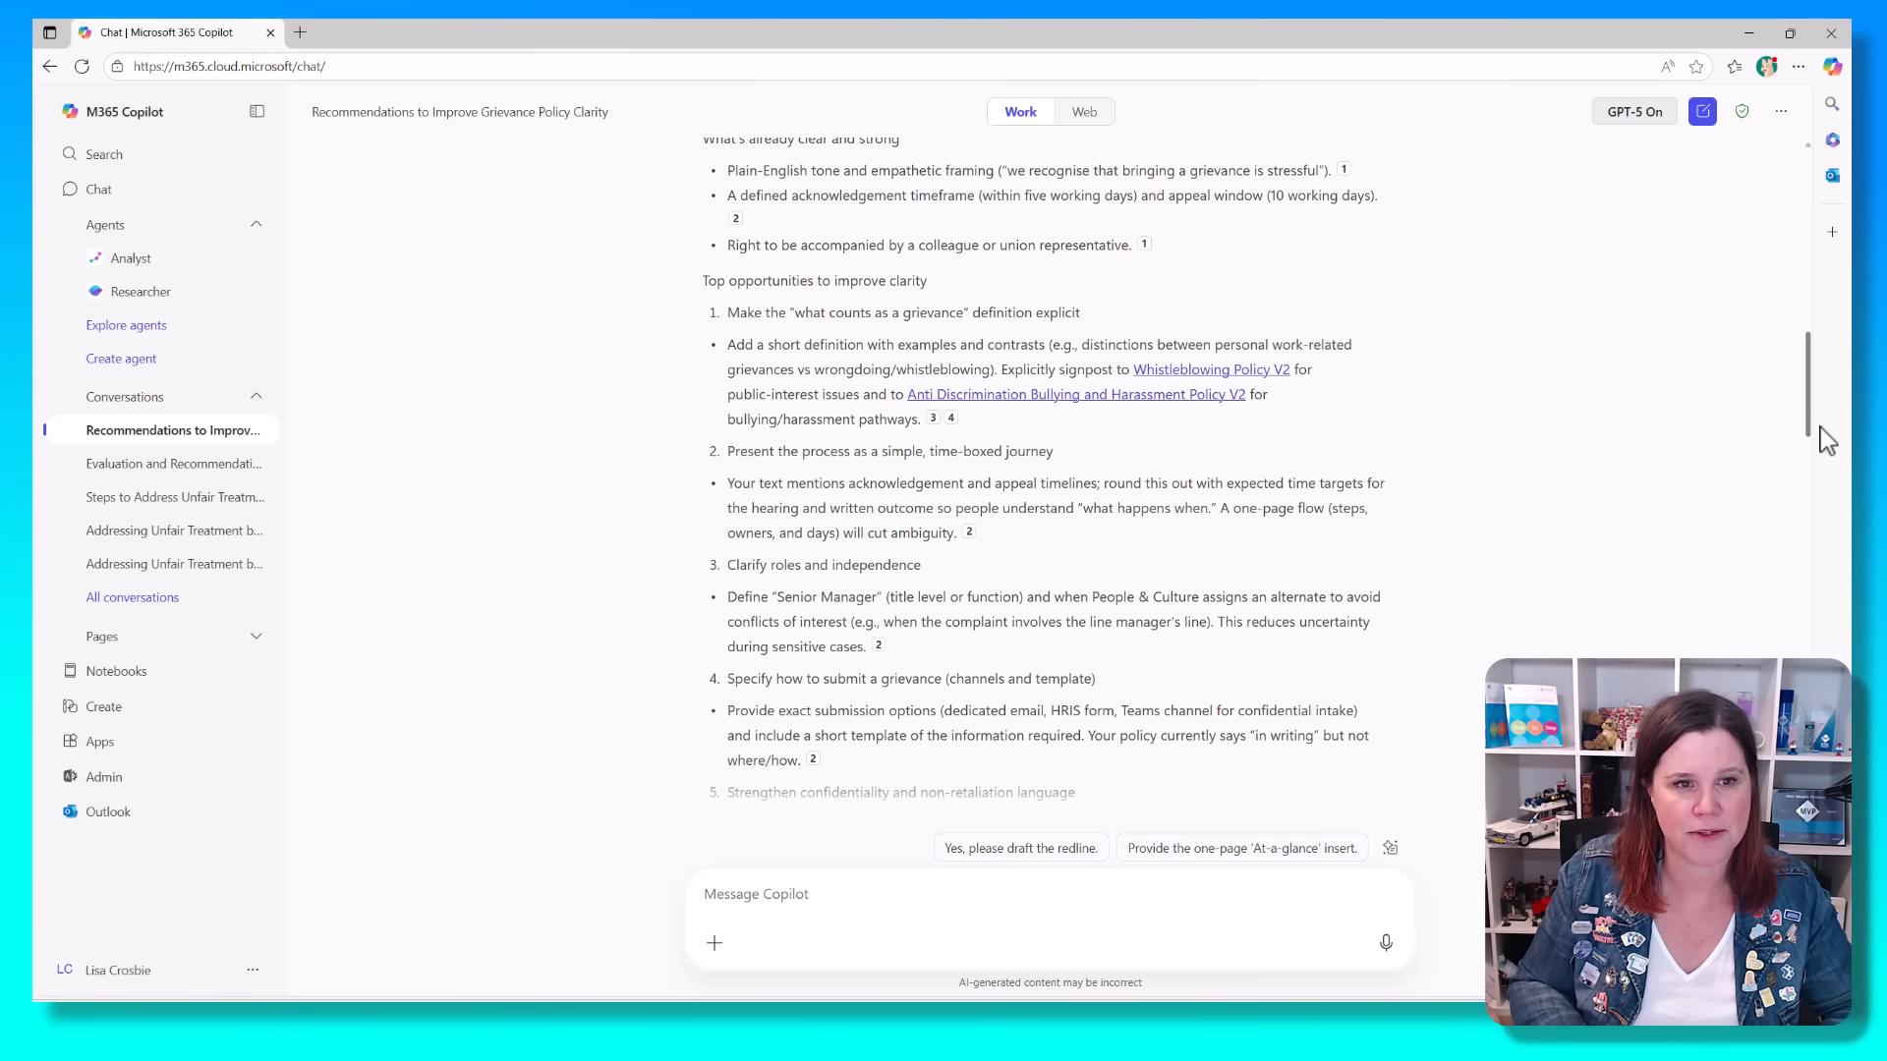
scroll("down", 3)
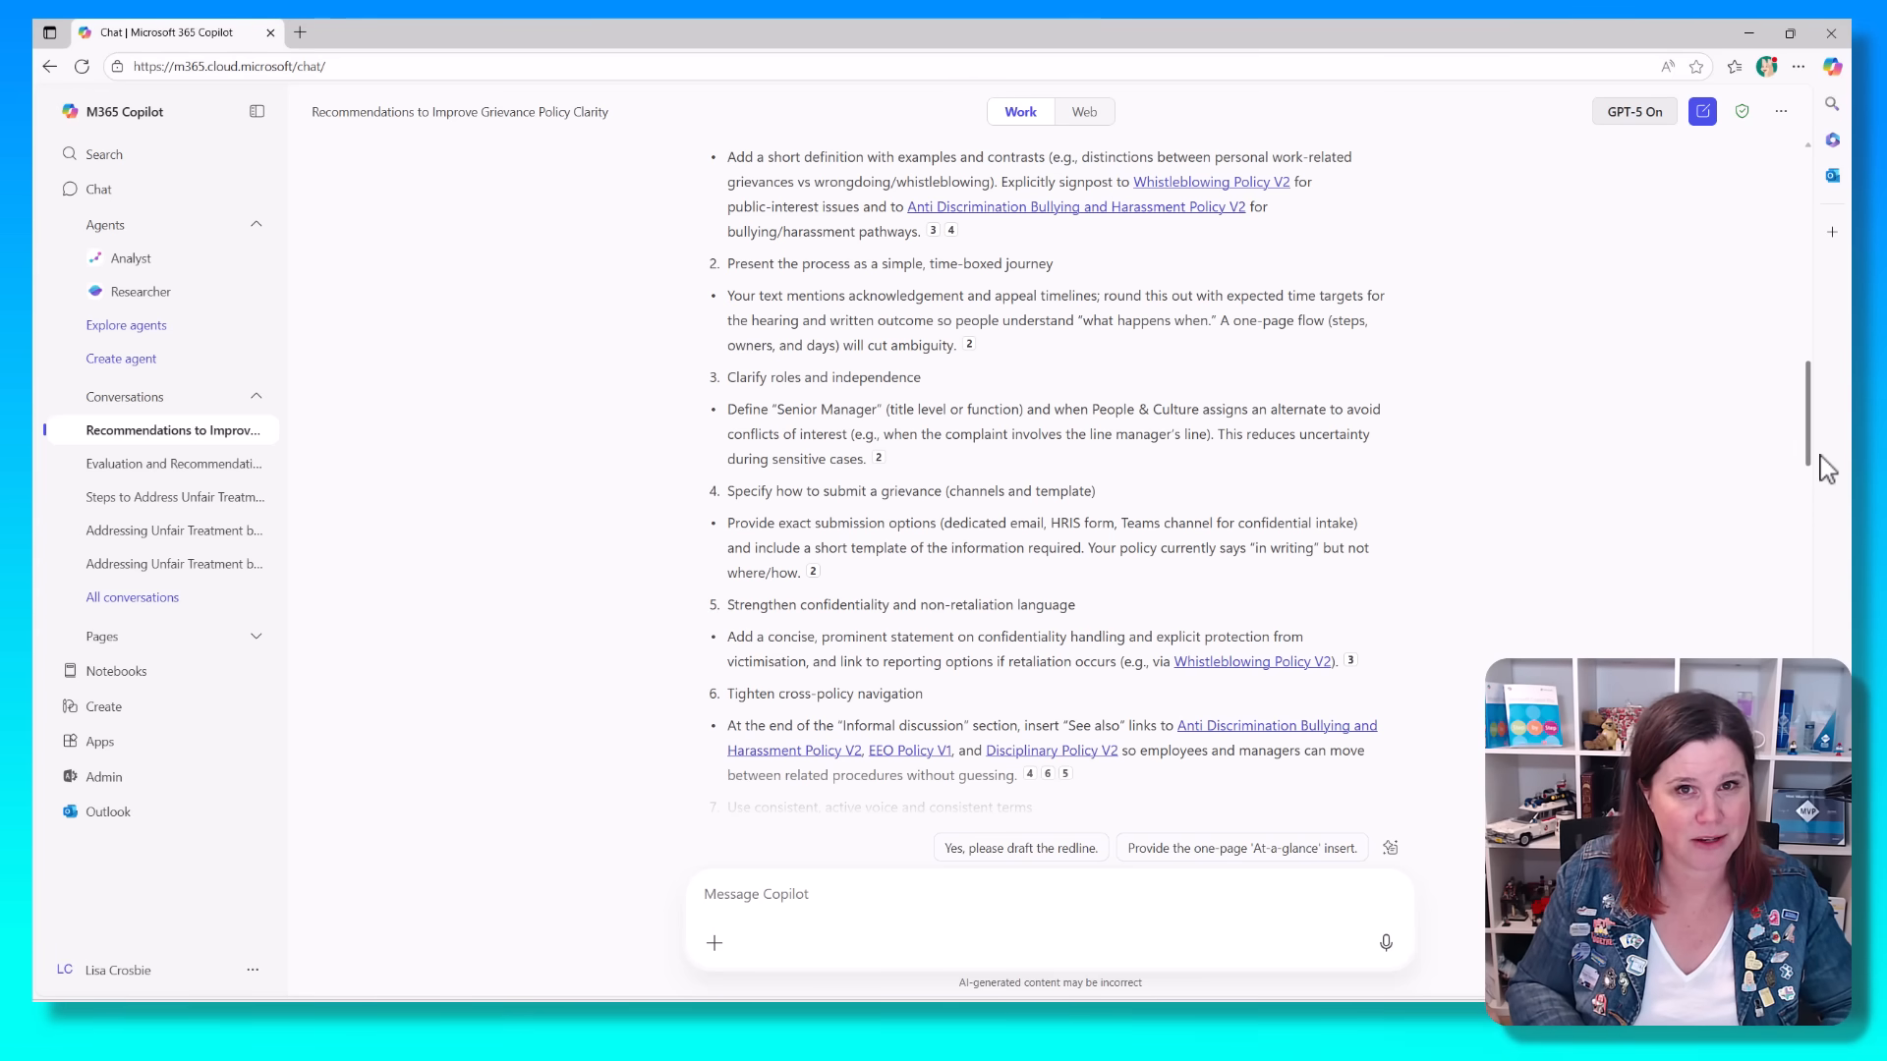
scroll("down", 3)
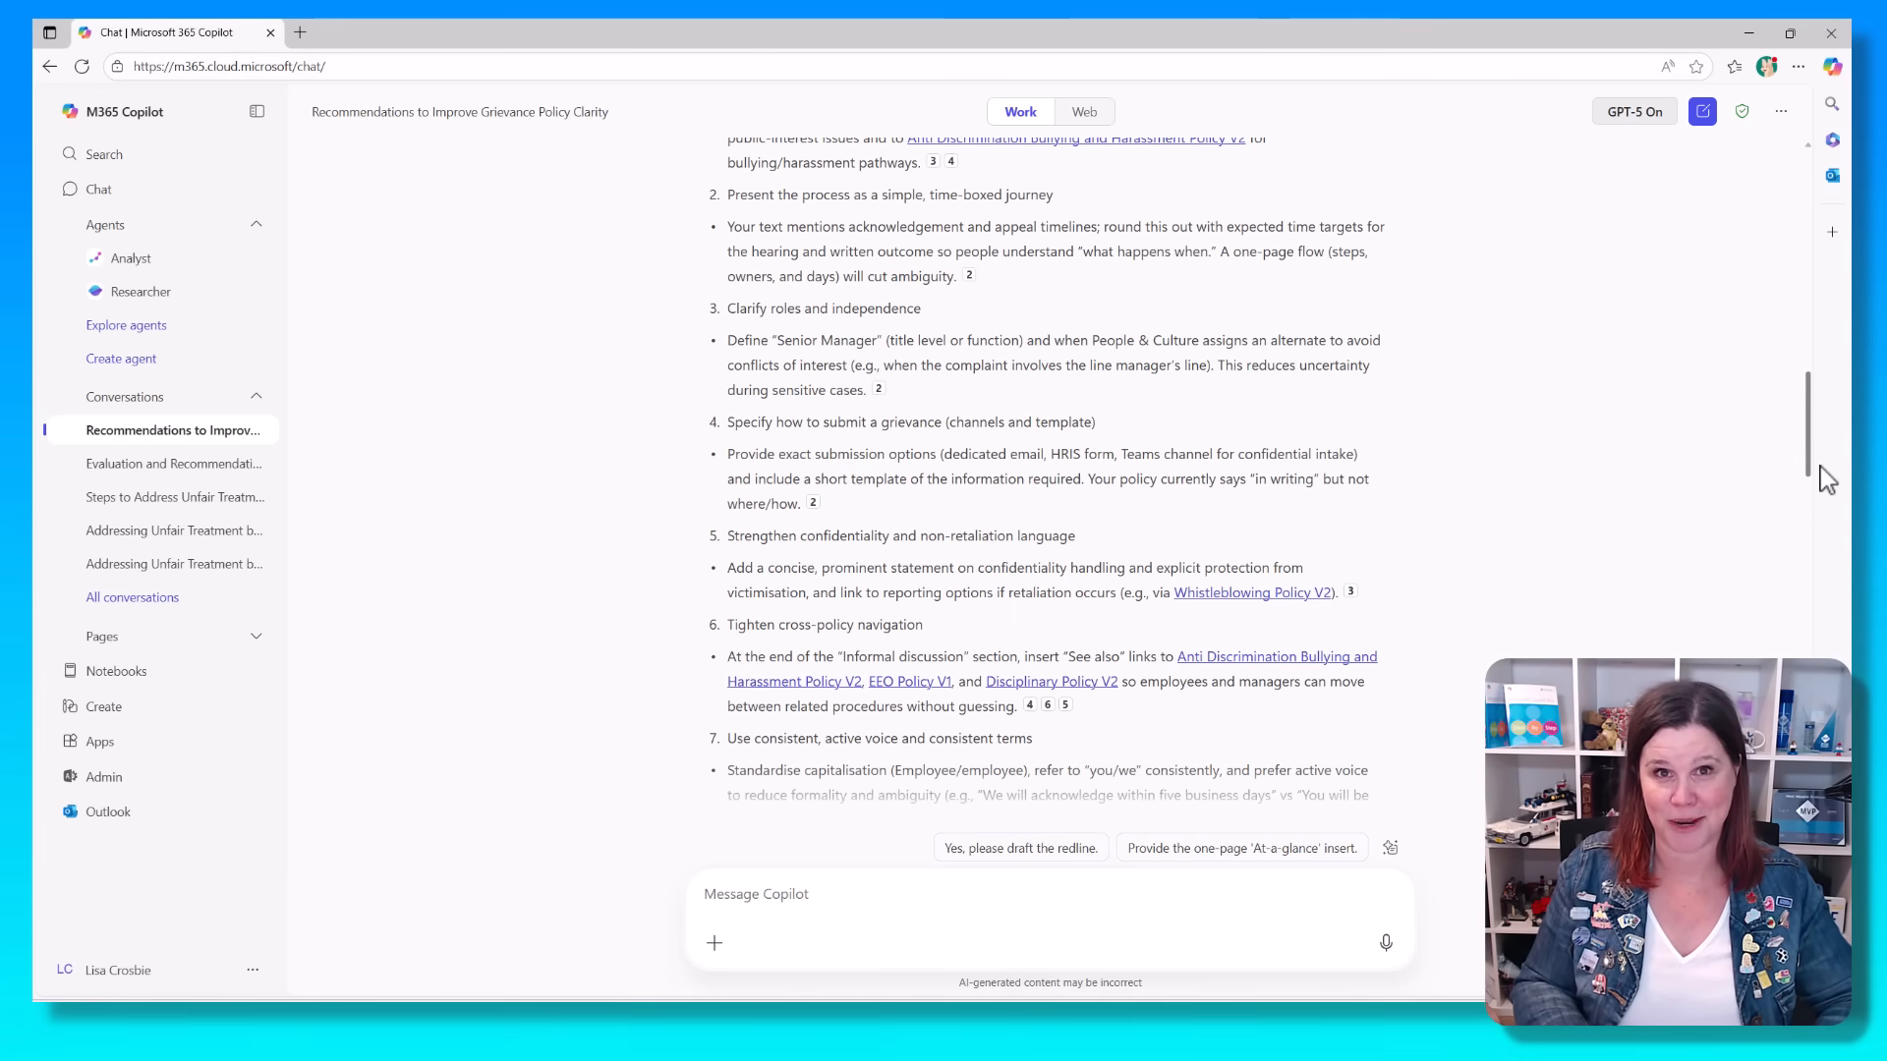
scroll("down", 3)
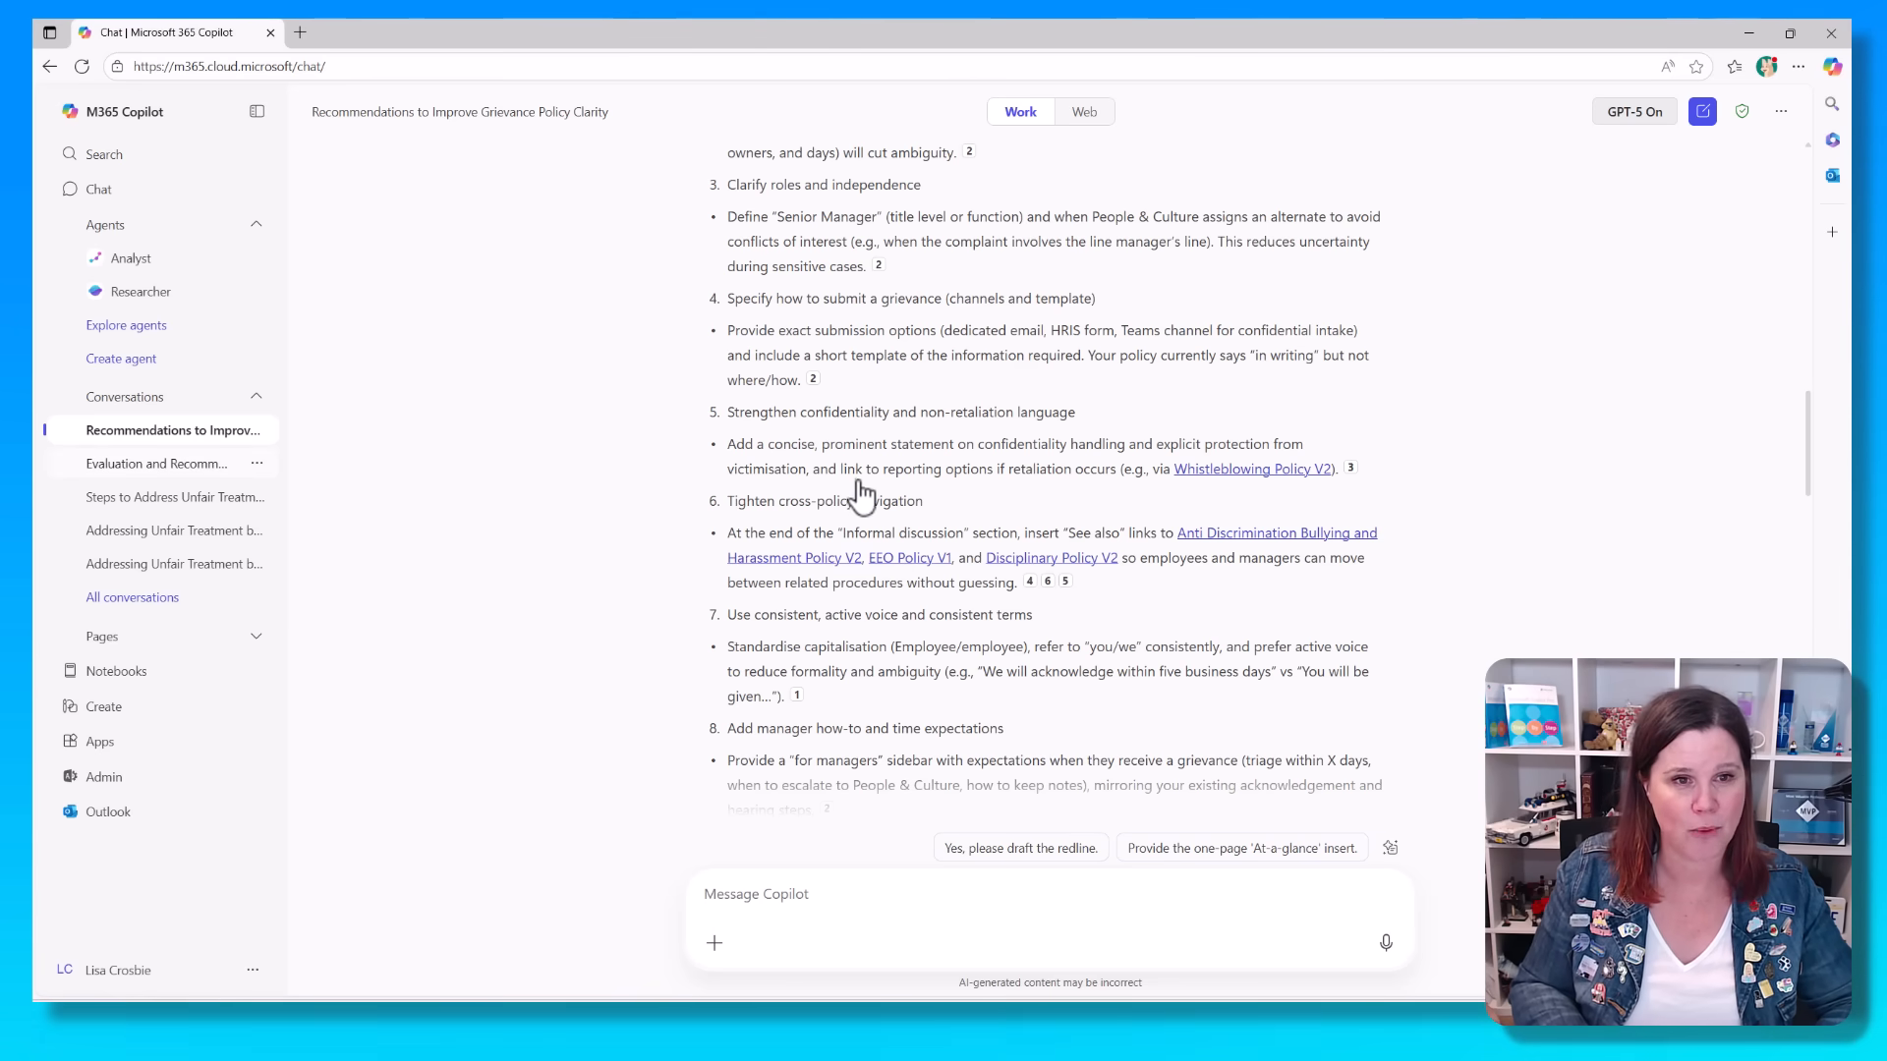
Step: Reopen the 'Evaluation and Recommendations' conversation and scroll its non-GPT-5 answer
left_click(156, 463)
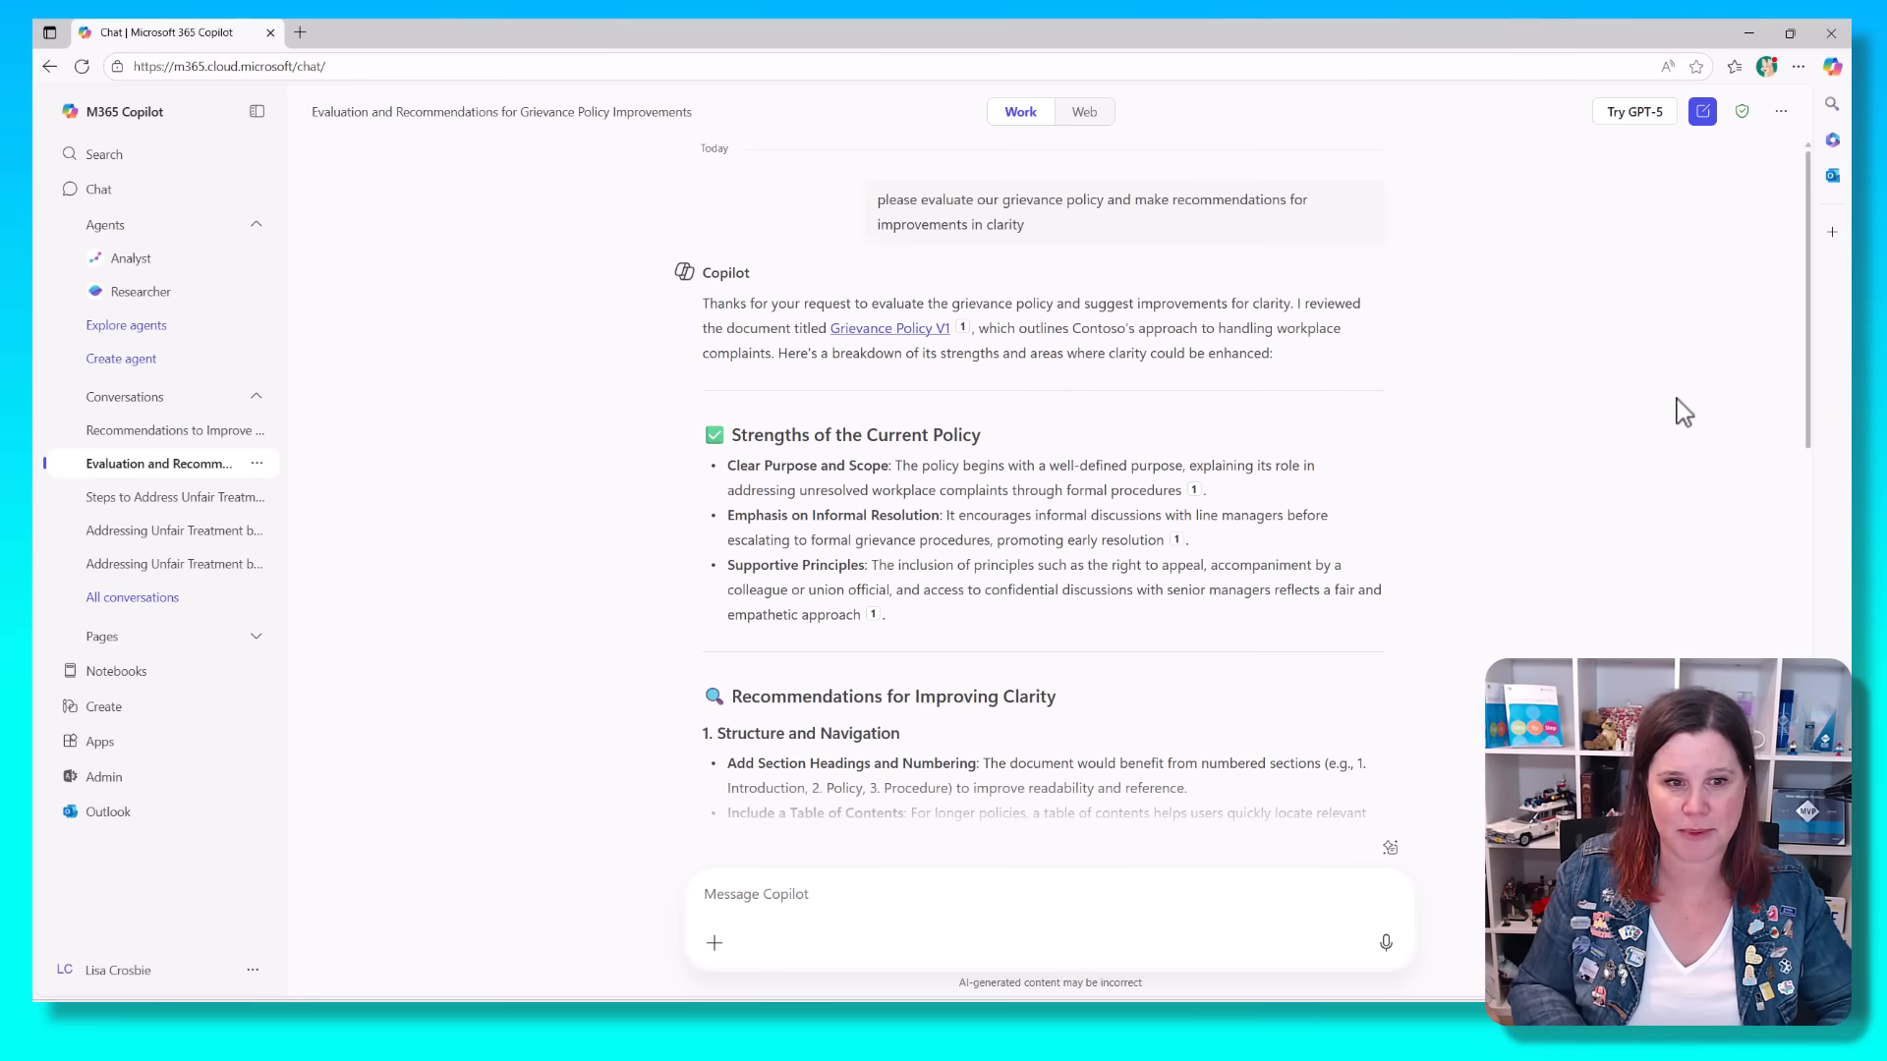
scroll("down", 3)
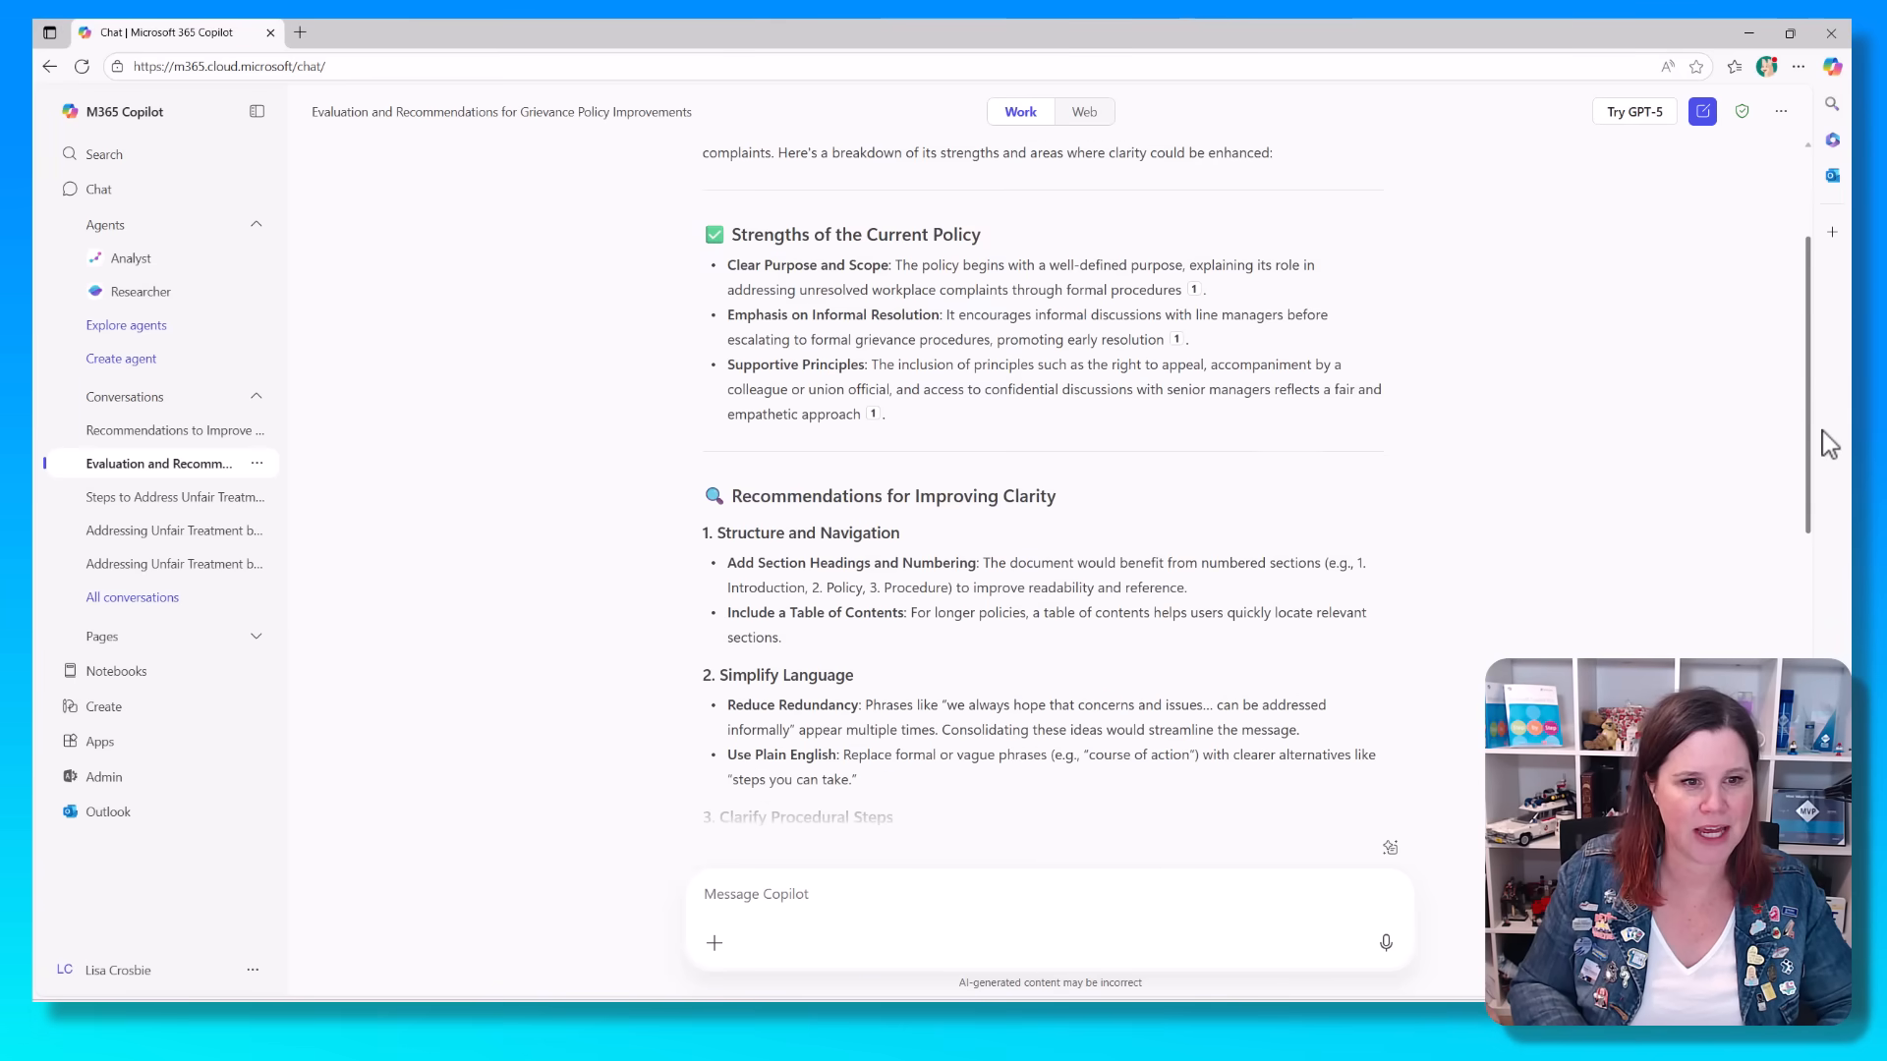
scroll("down", 3)
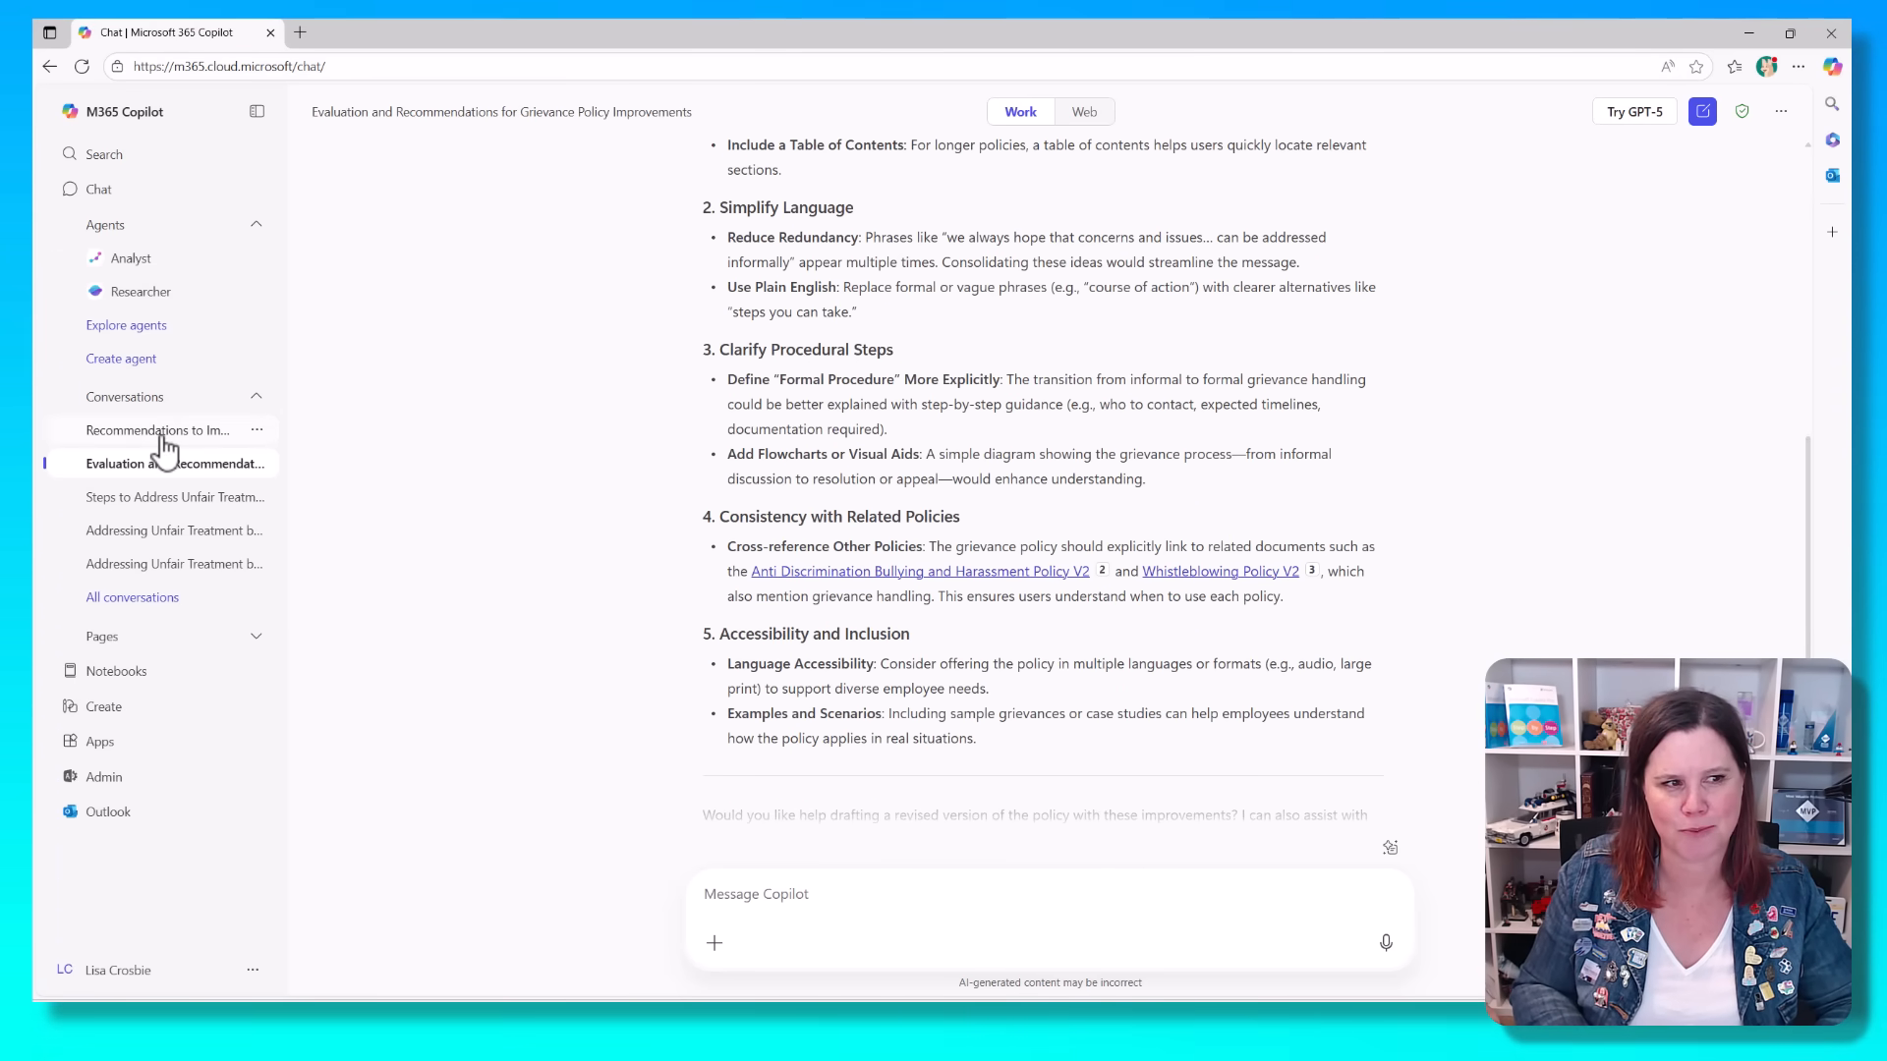
Step: Return to the GPT-5 'Recommendations to Improve' chat, then switch to Copilot Studio
left_click(156, 429)
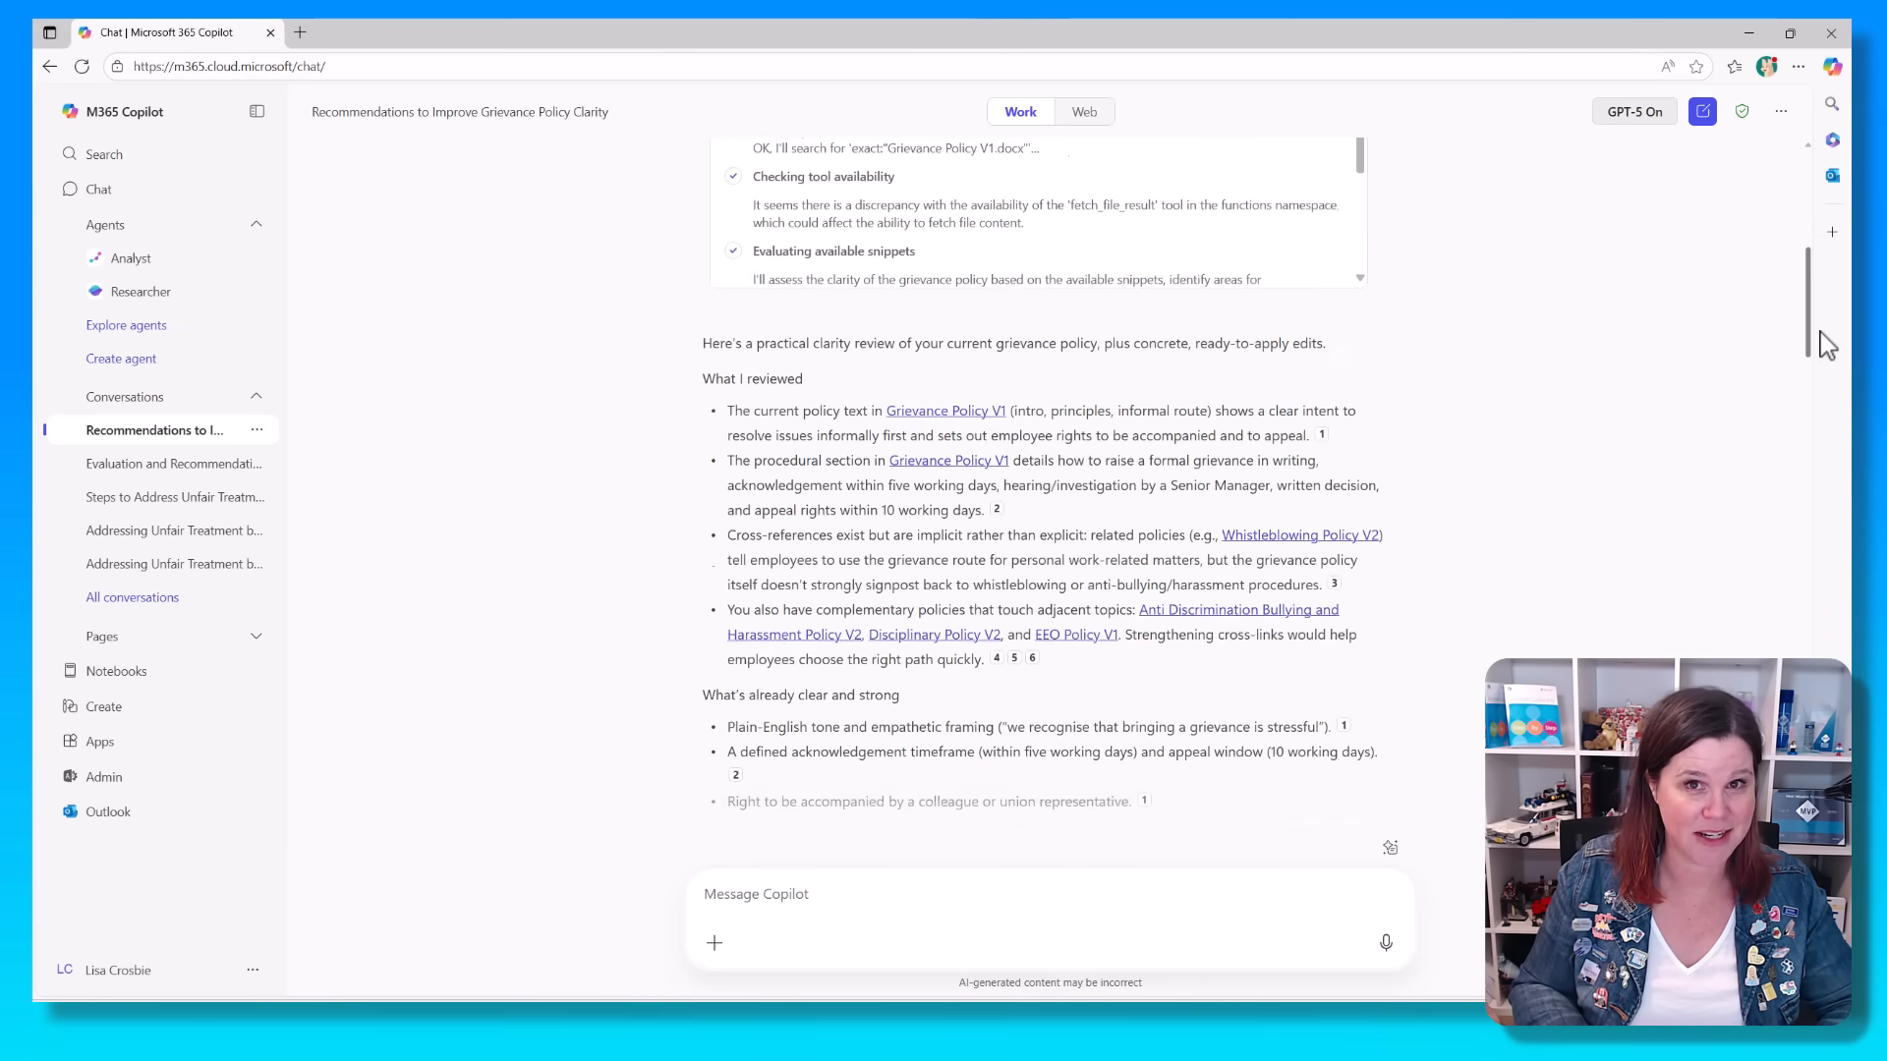
scroll("down", 3)
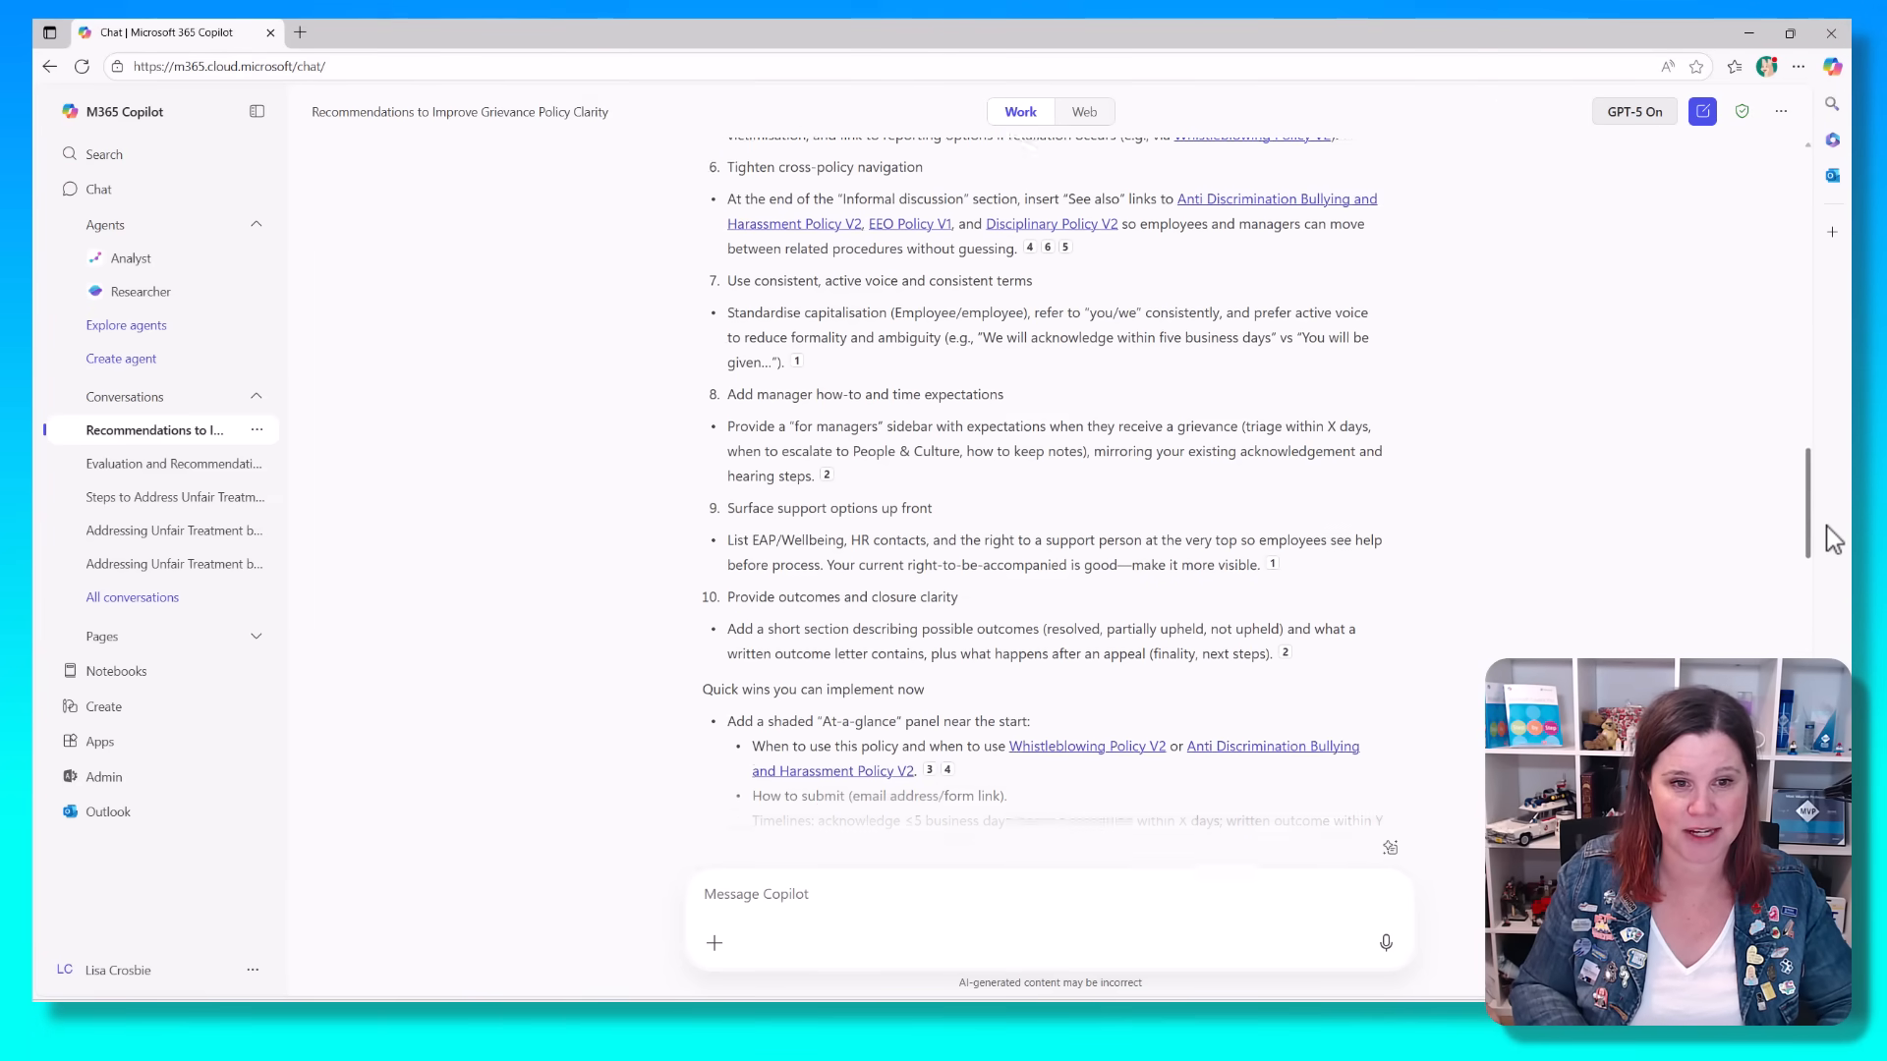
scroll("down", 3)
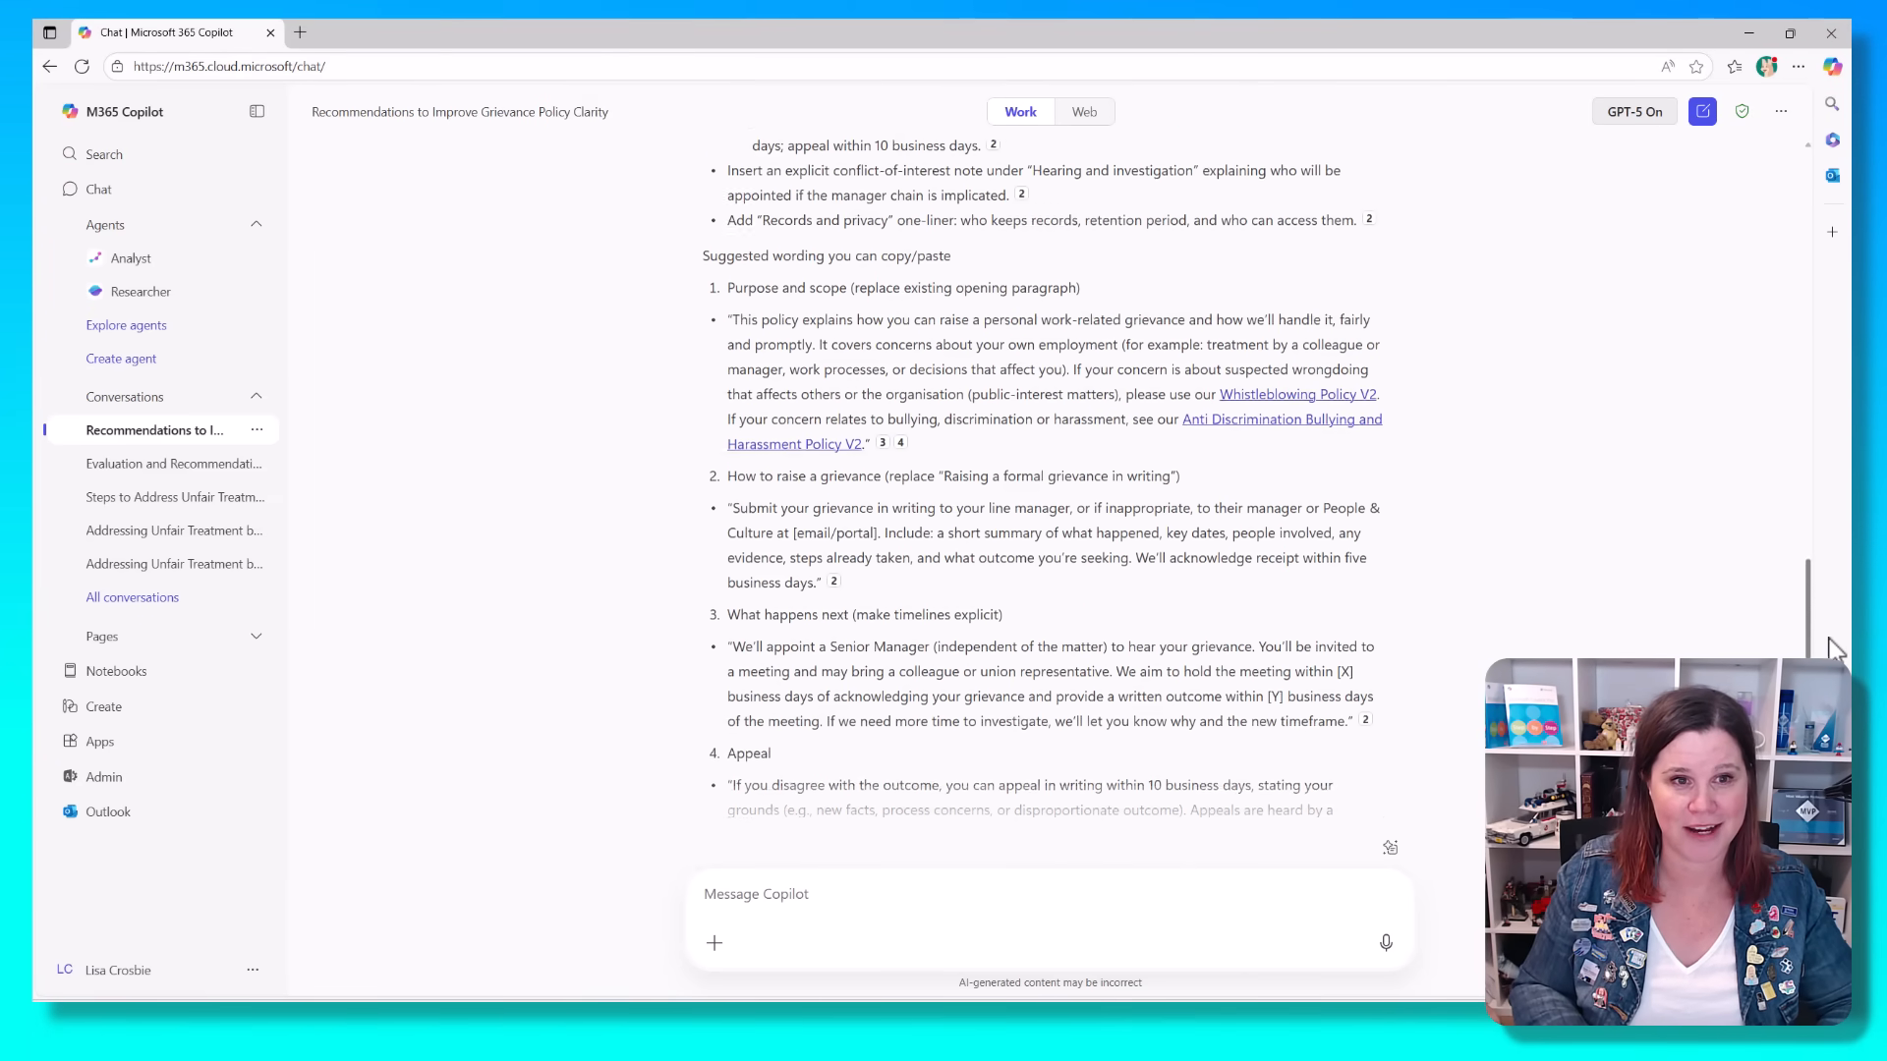
scroll("down", 3)
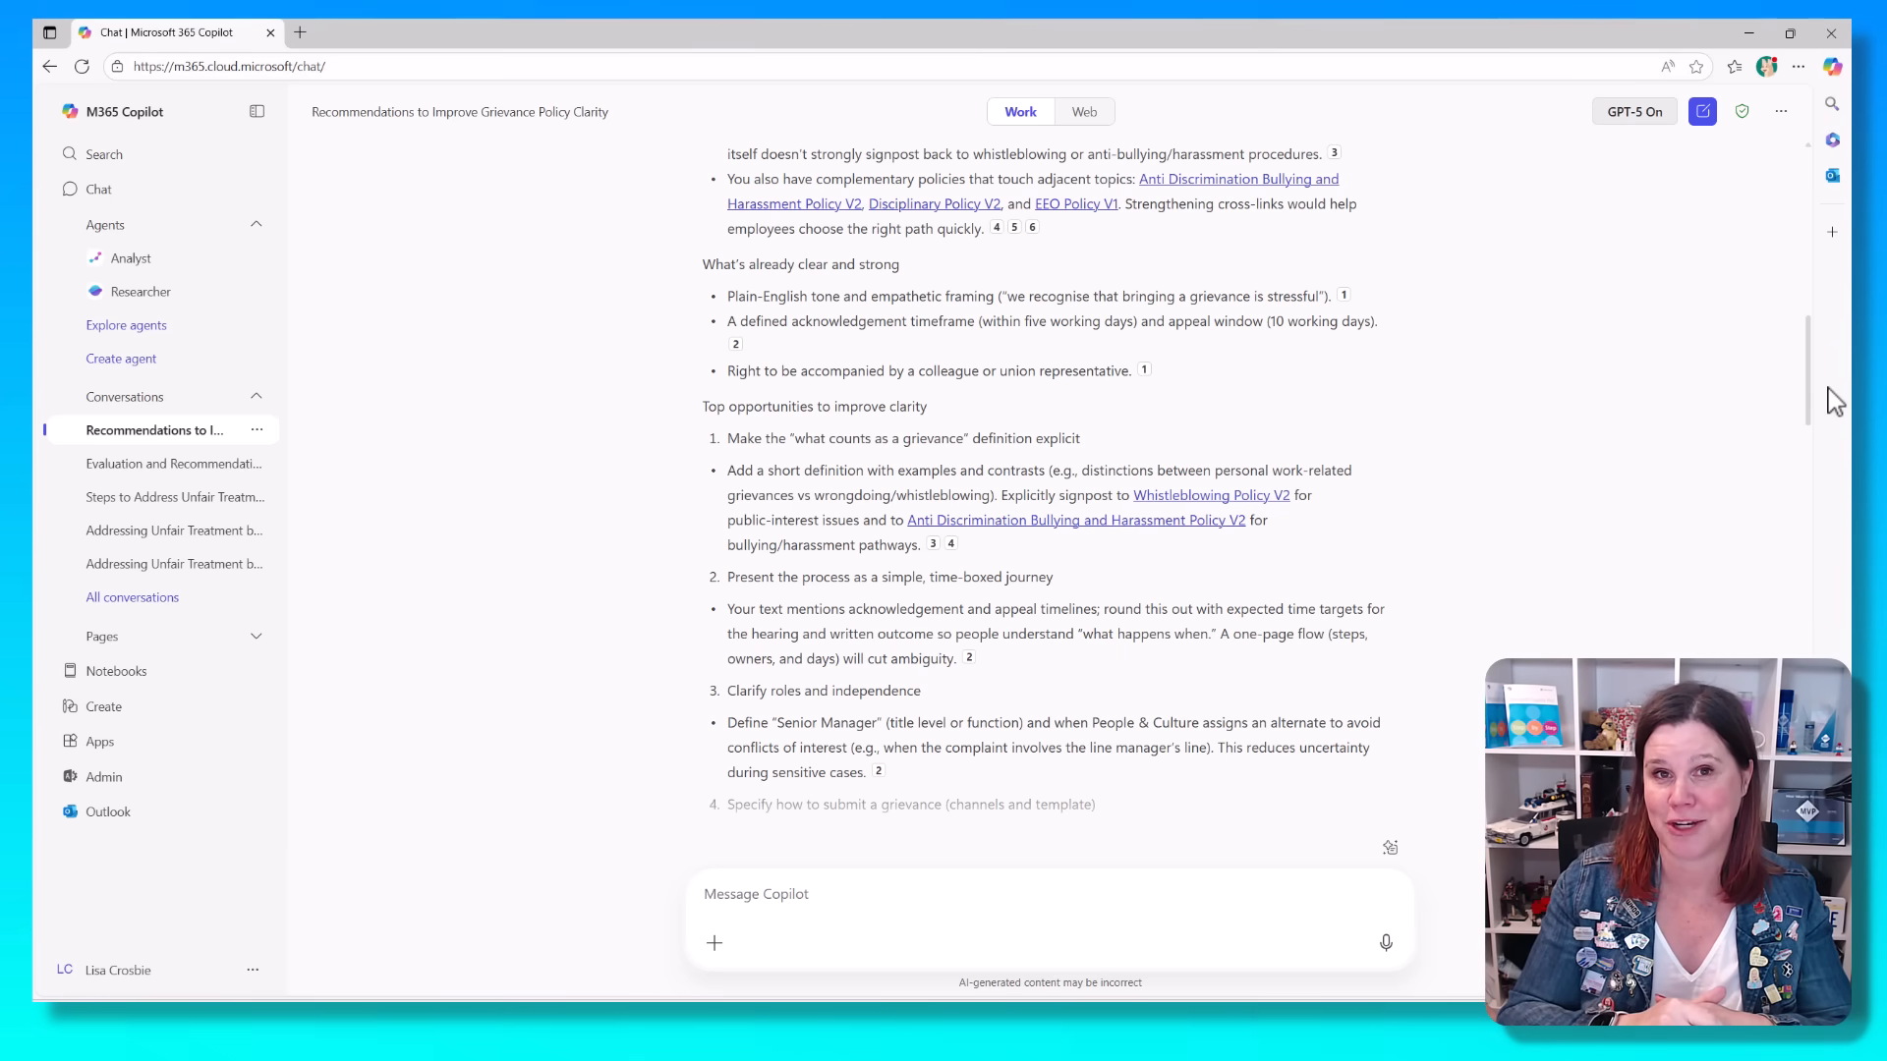
left_click(397, 49)
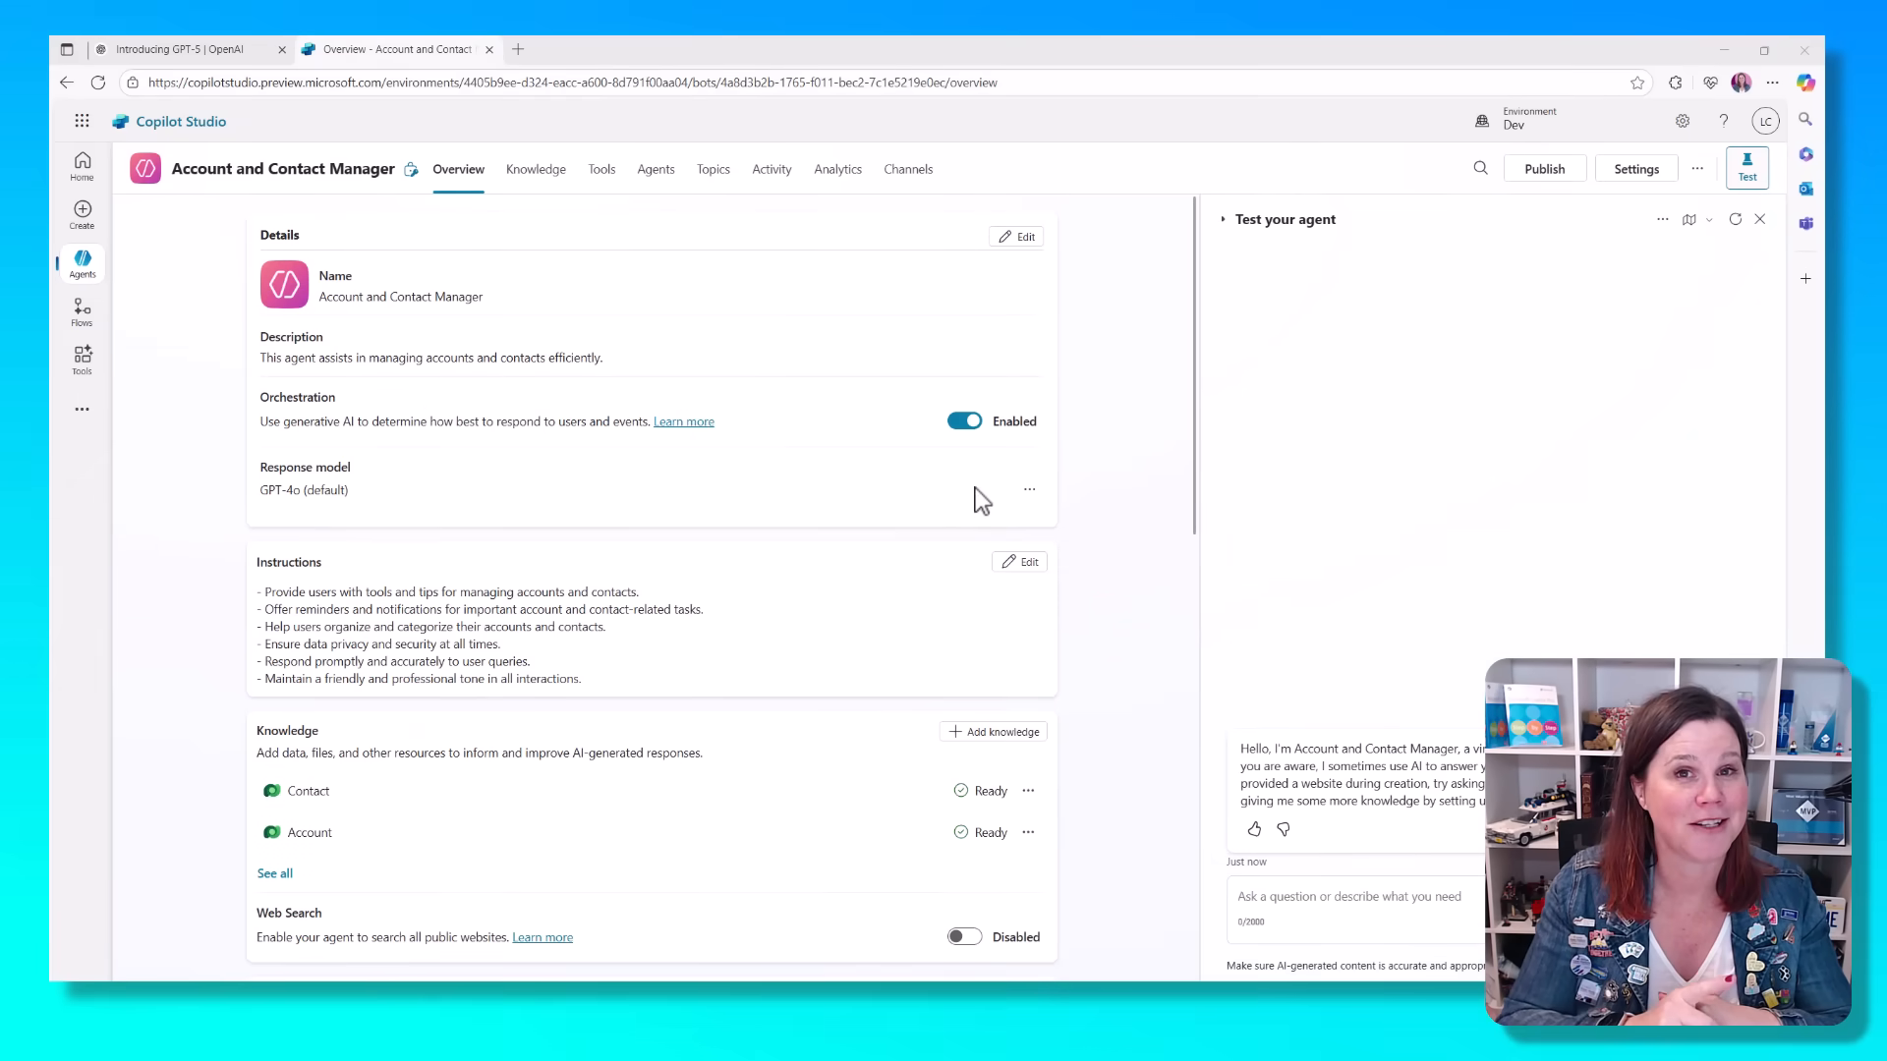
Step: Edit the Response model and expand the model dropdown listing the GPT-5 options
left_click(1029, 489)
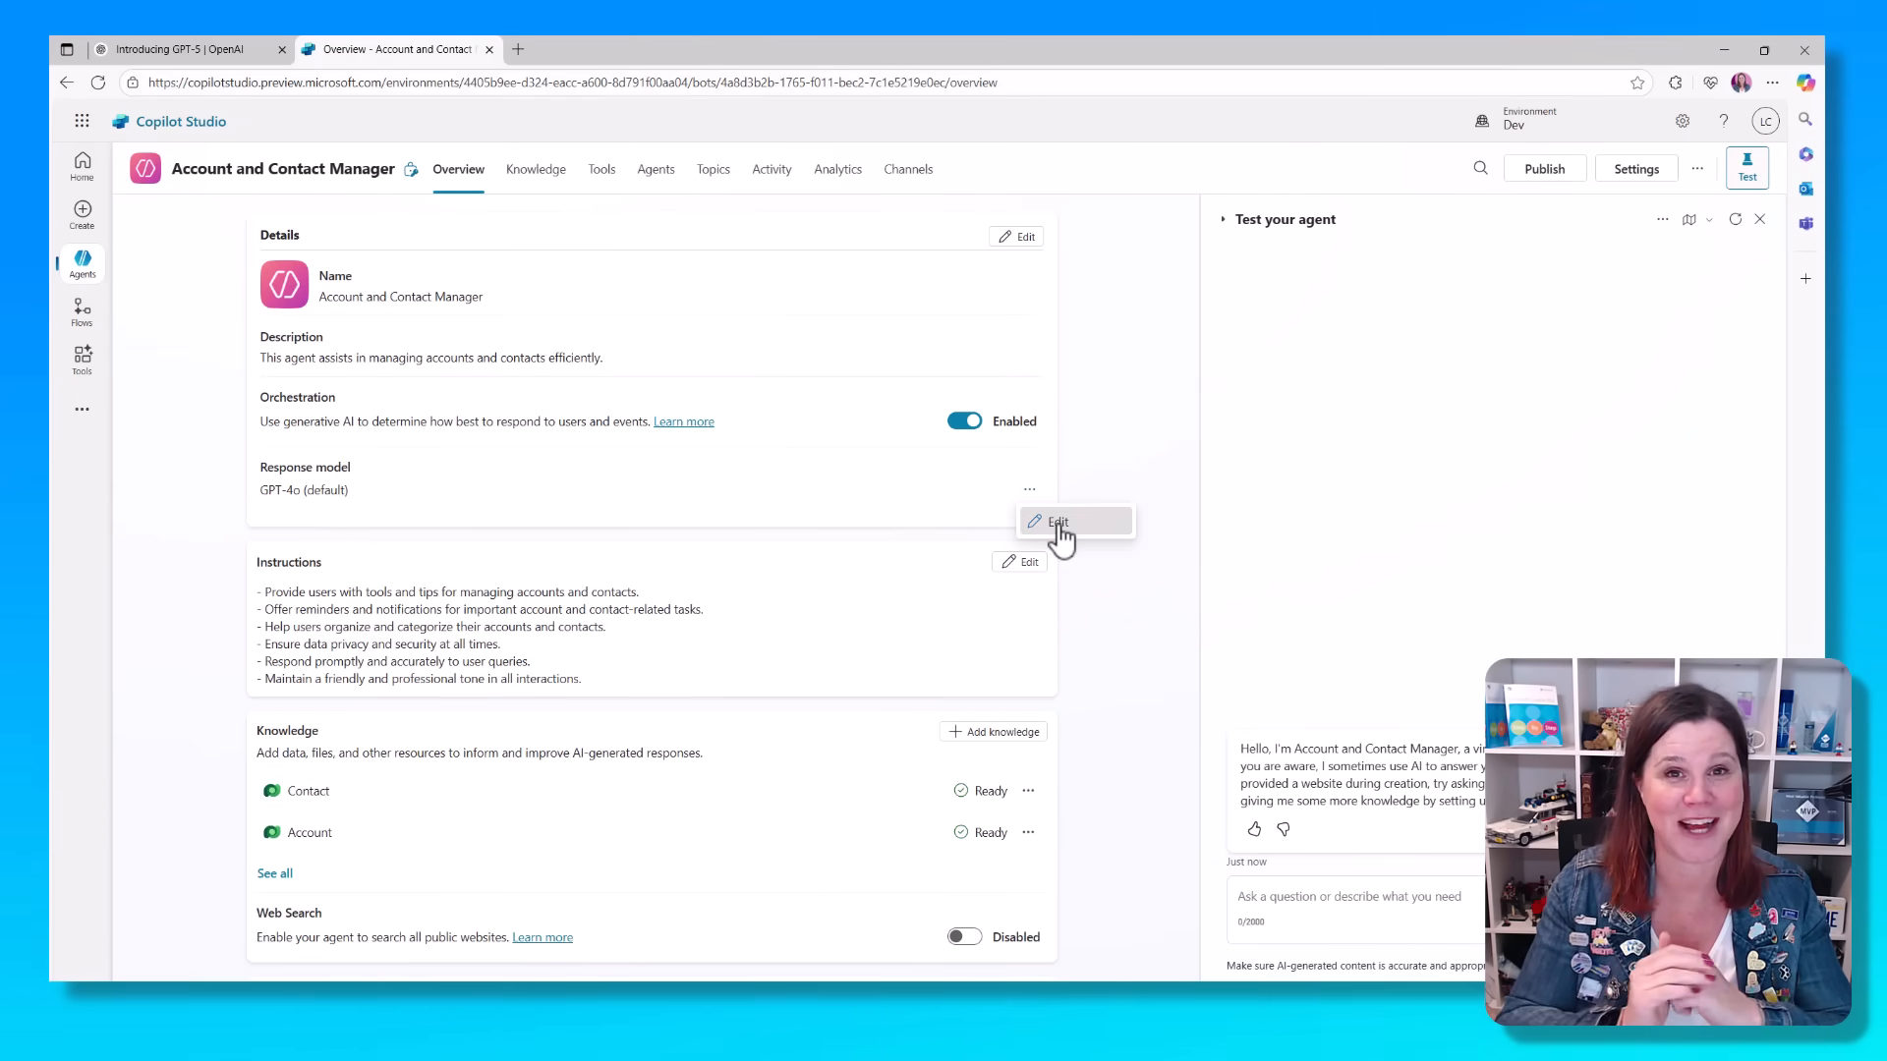
left_click(1056, 521)
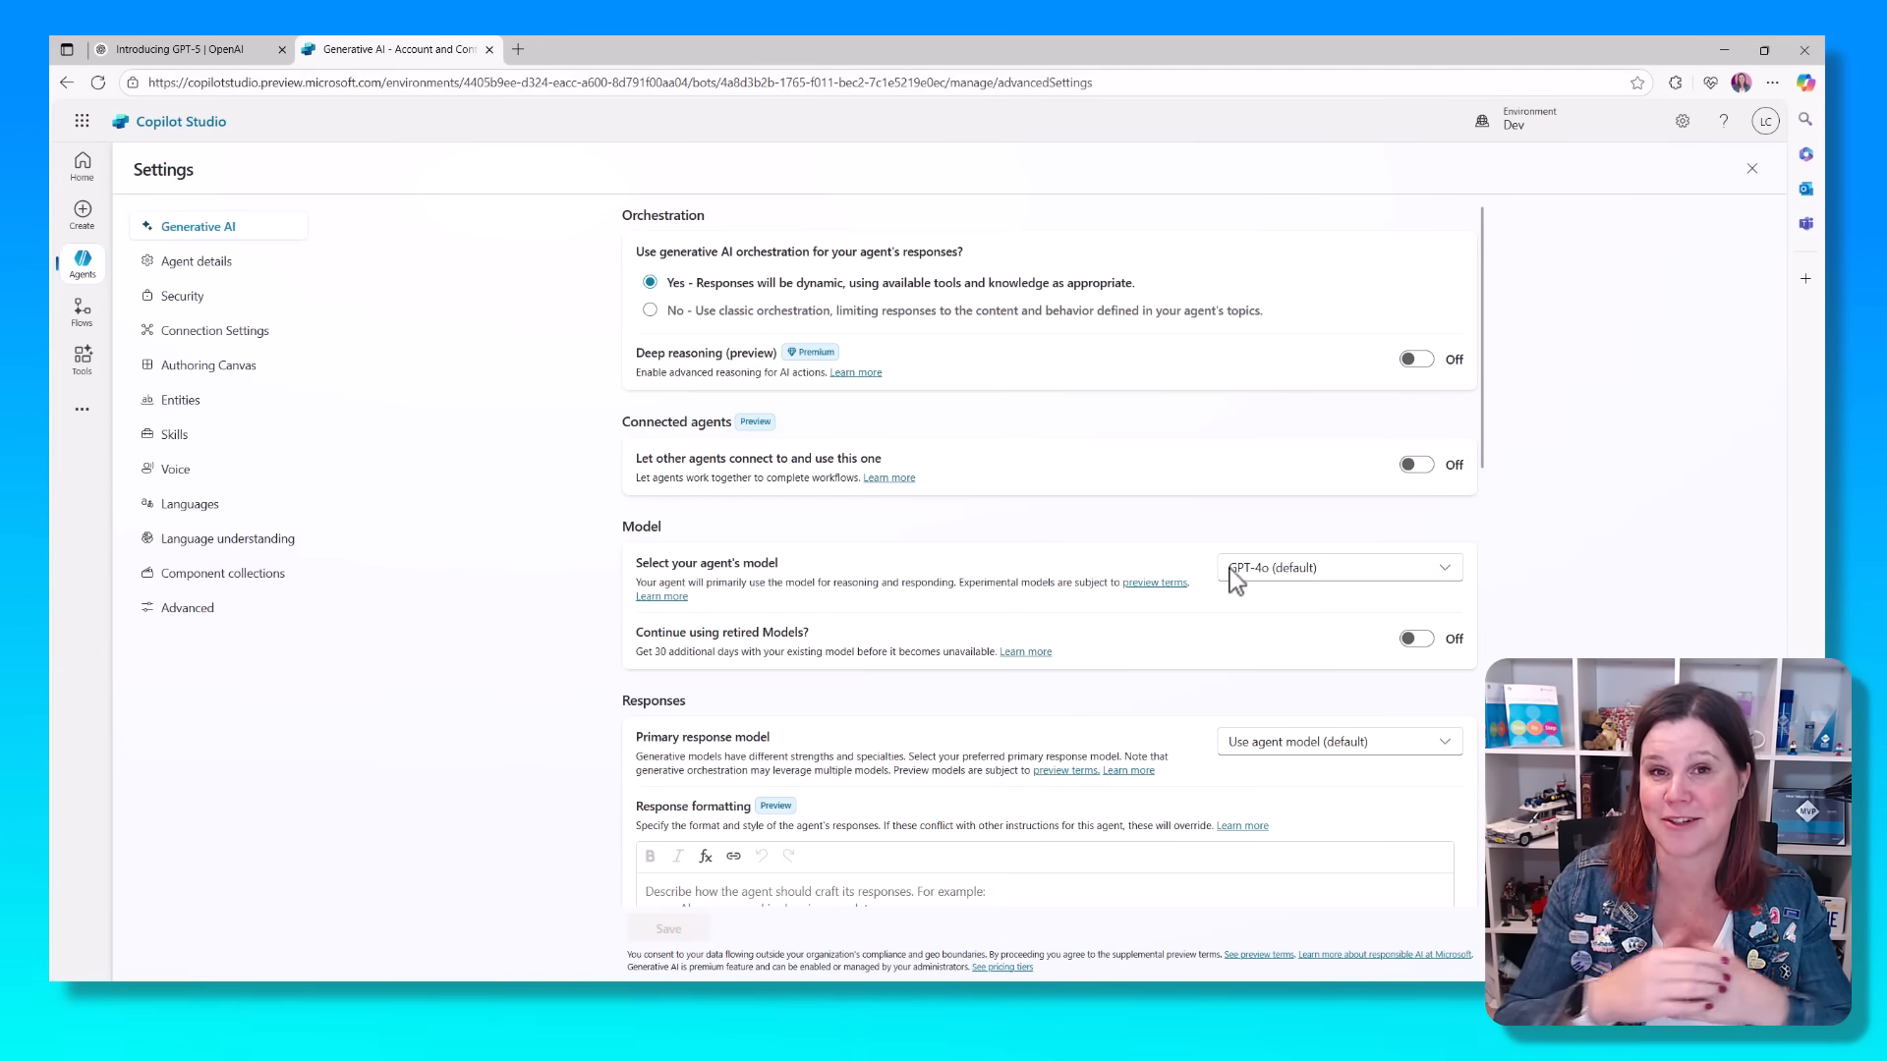
left_click(1335, 567)
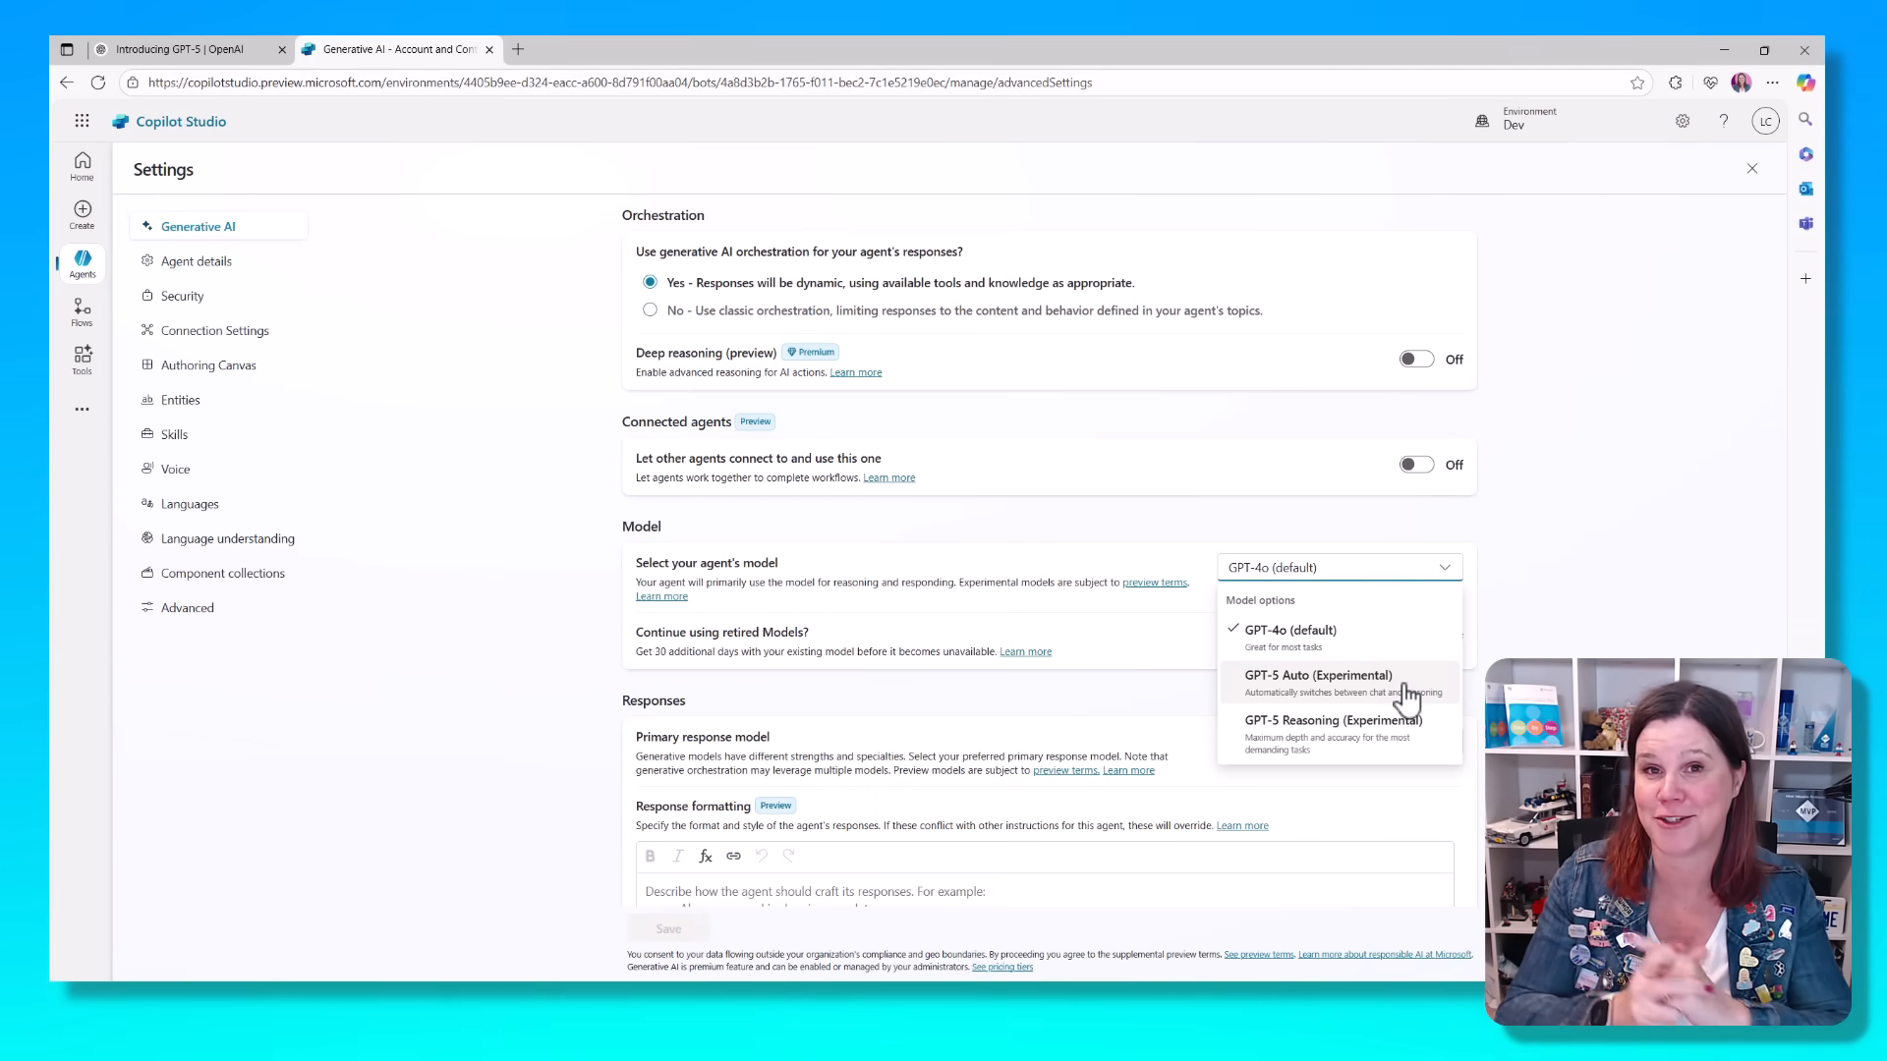